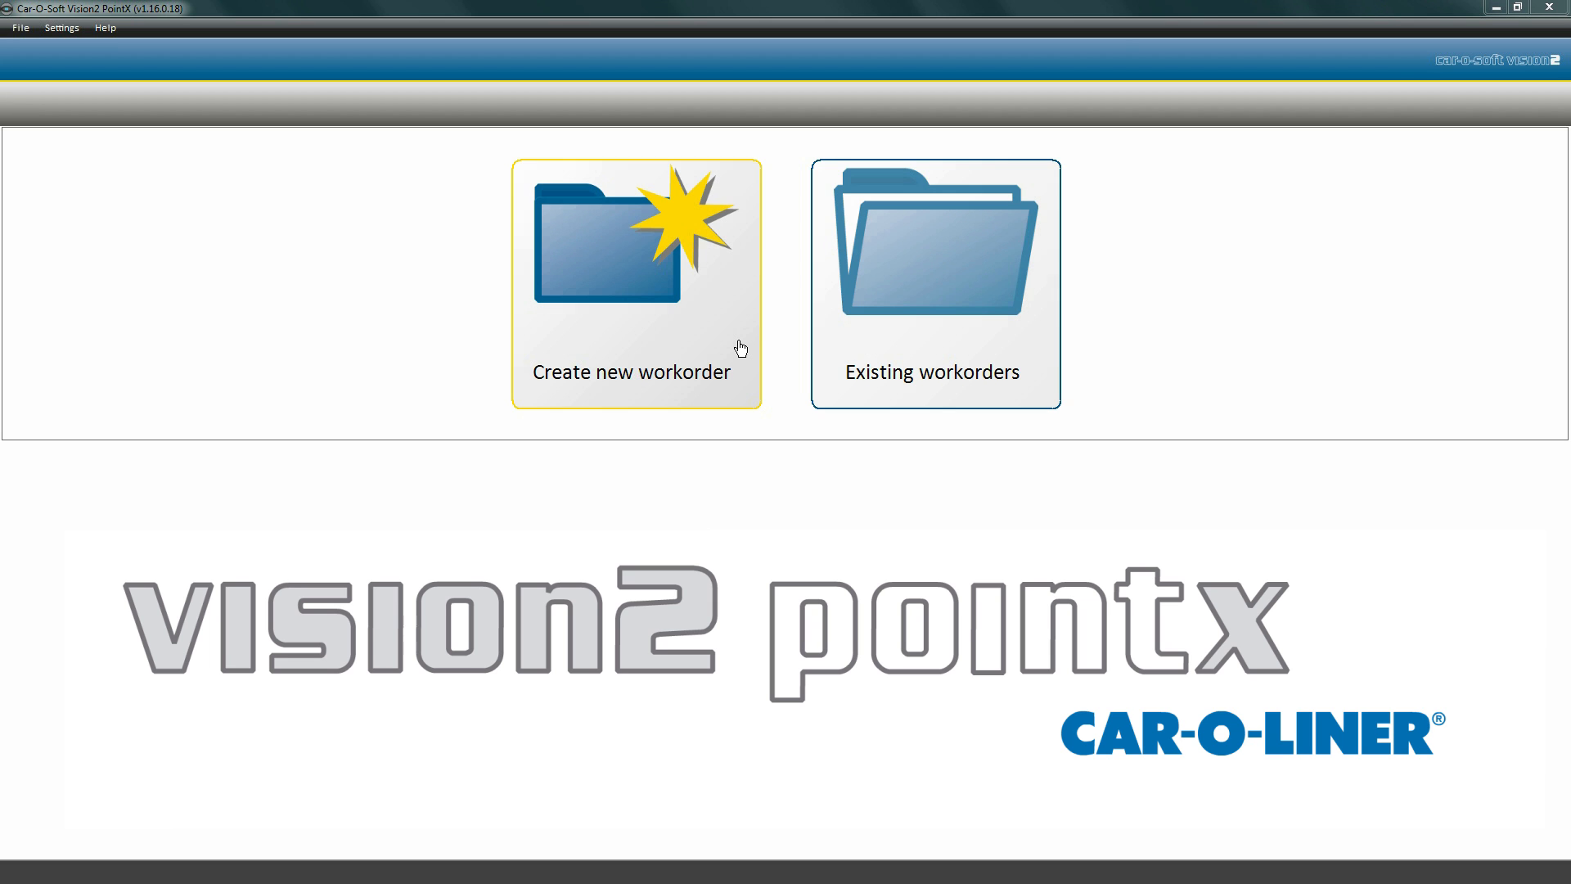
{"action": "mouse_move", "coordinate": [957, 346]}
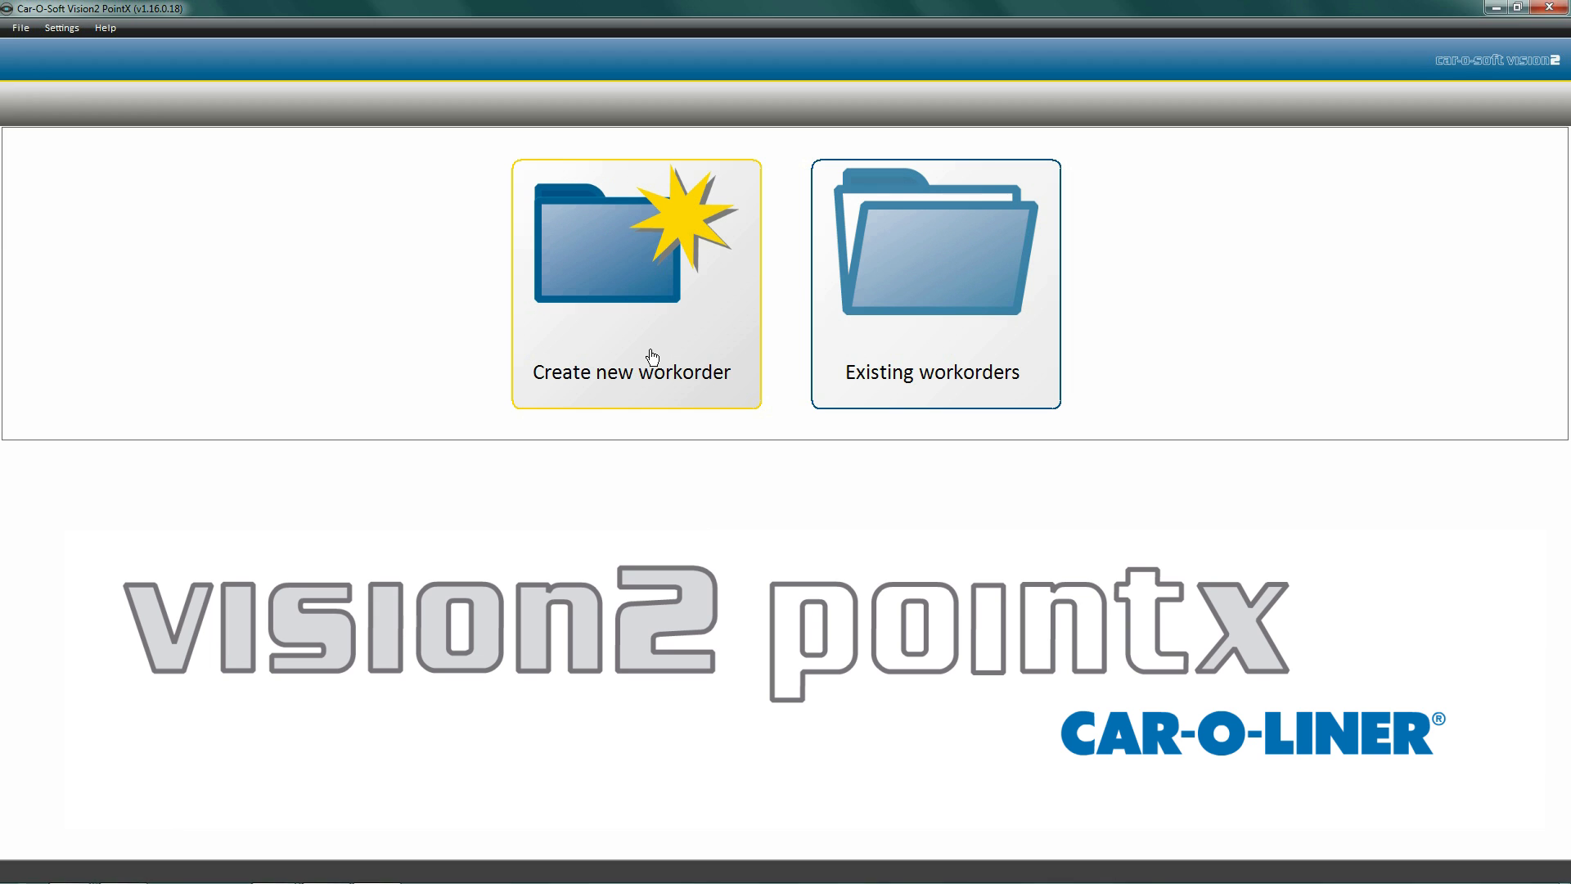
Create a new workorder named DEMO with COL entered as the technician.
{"action": "left_click", "coordinate": [635, 283]}
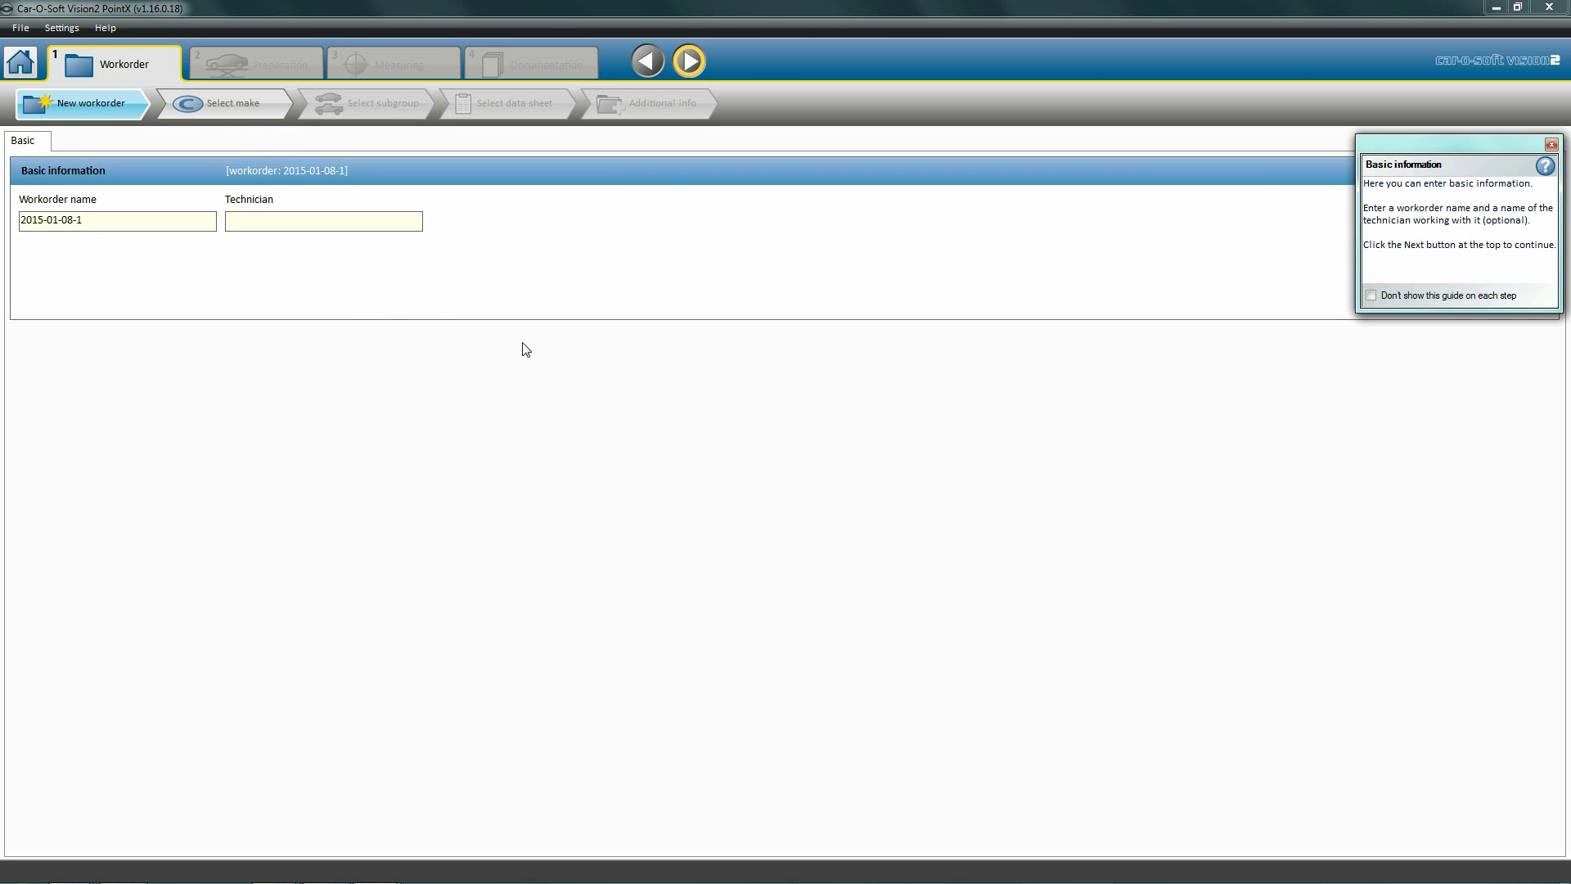
{"action": "left_click", "coordinate": [95, 221]}
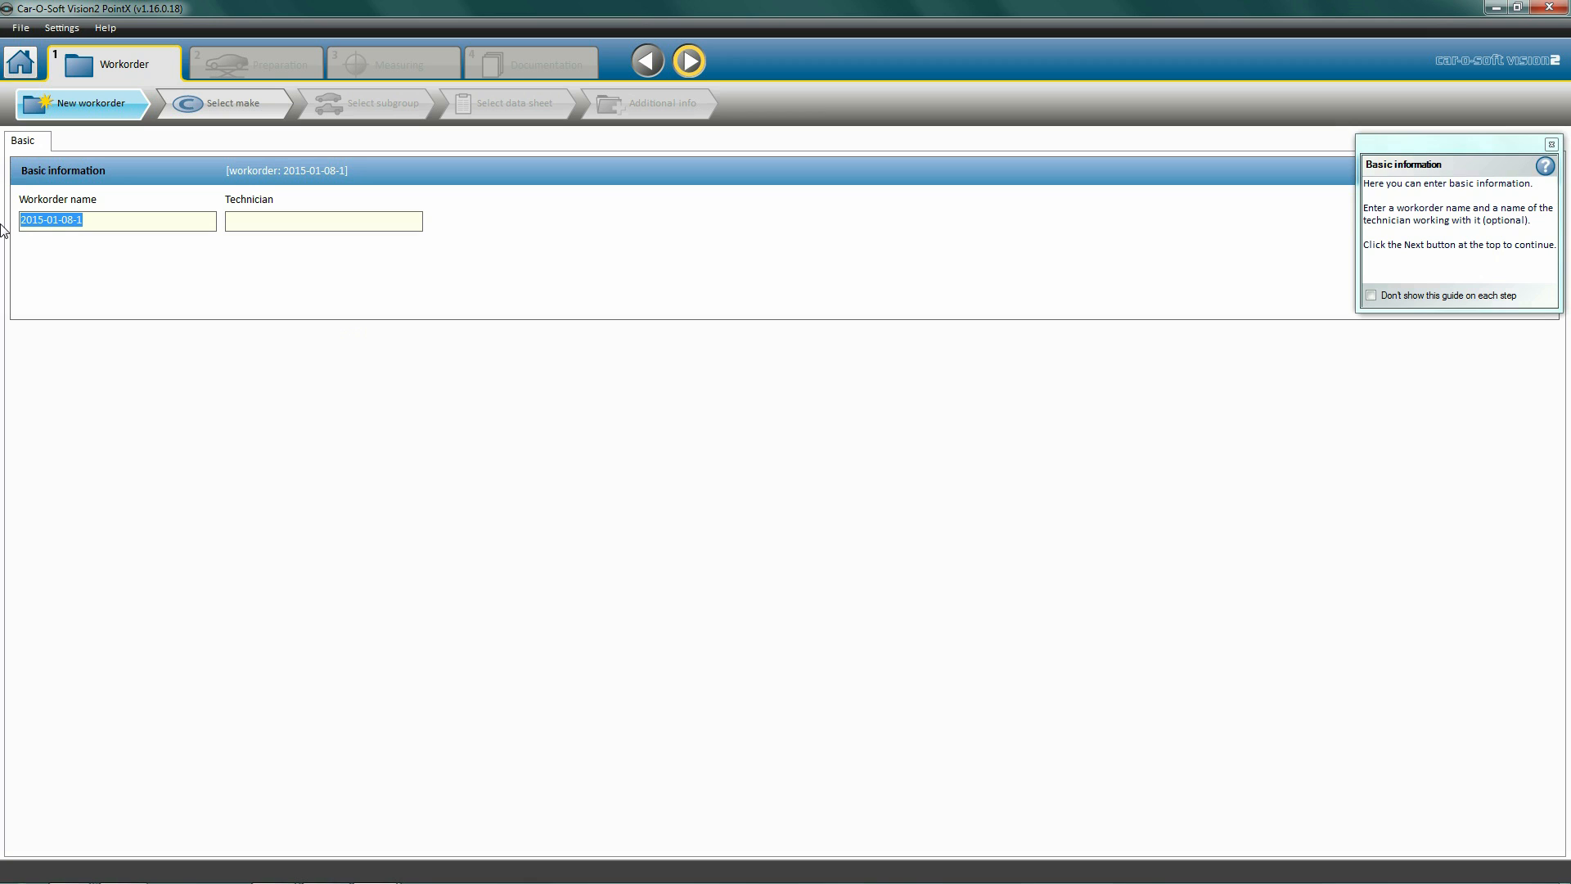
{"action": "type", "text": "DEMO"}
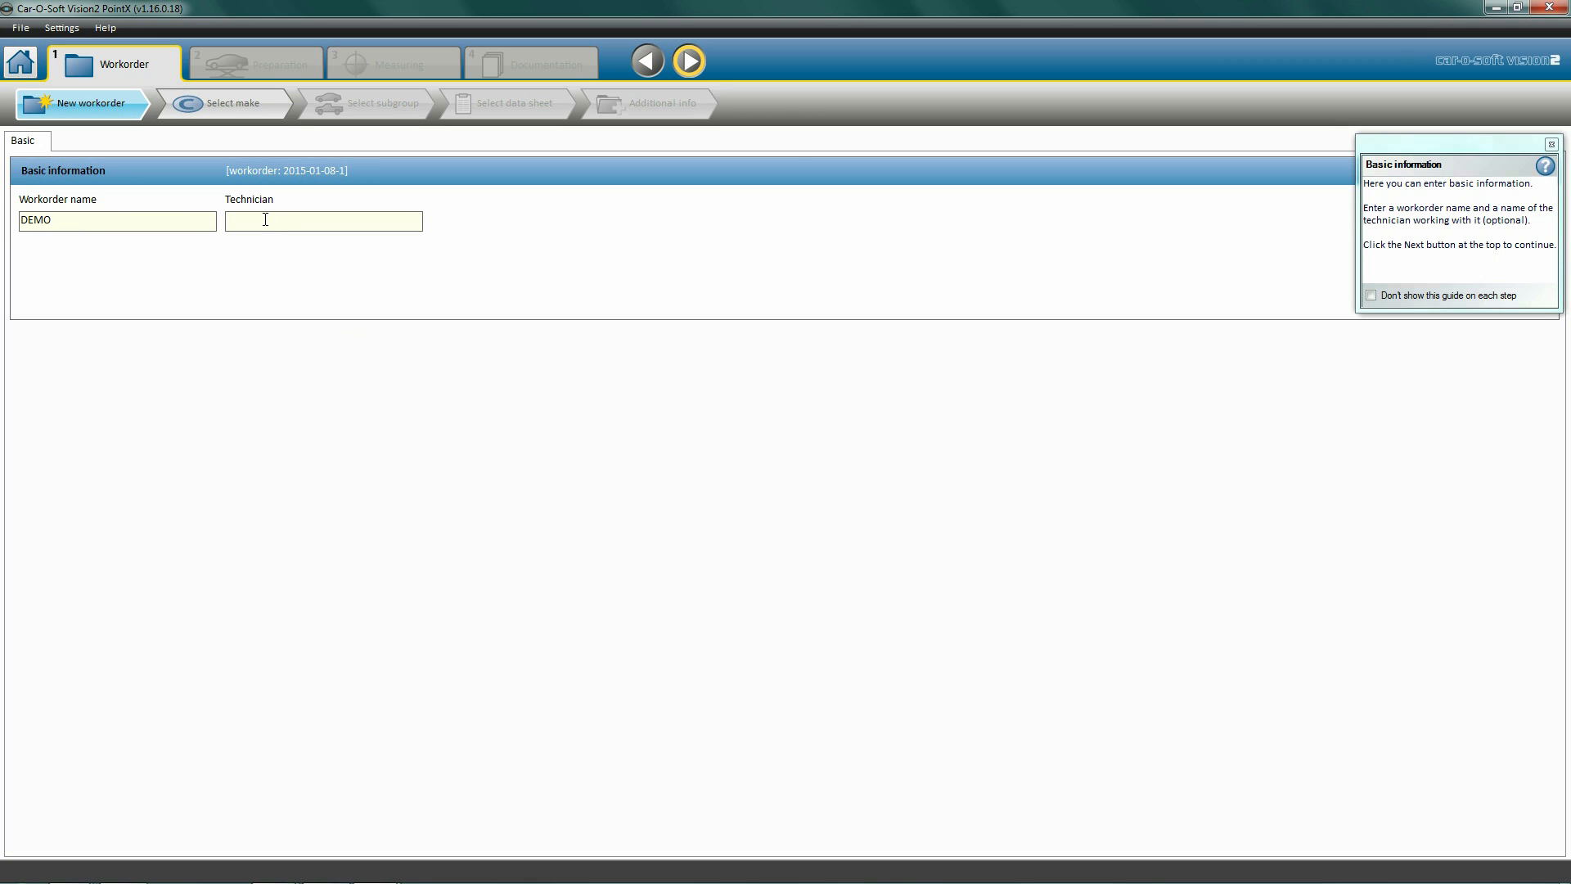
{"action": "type", "text": "C"}
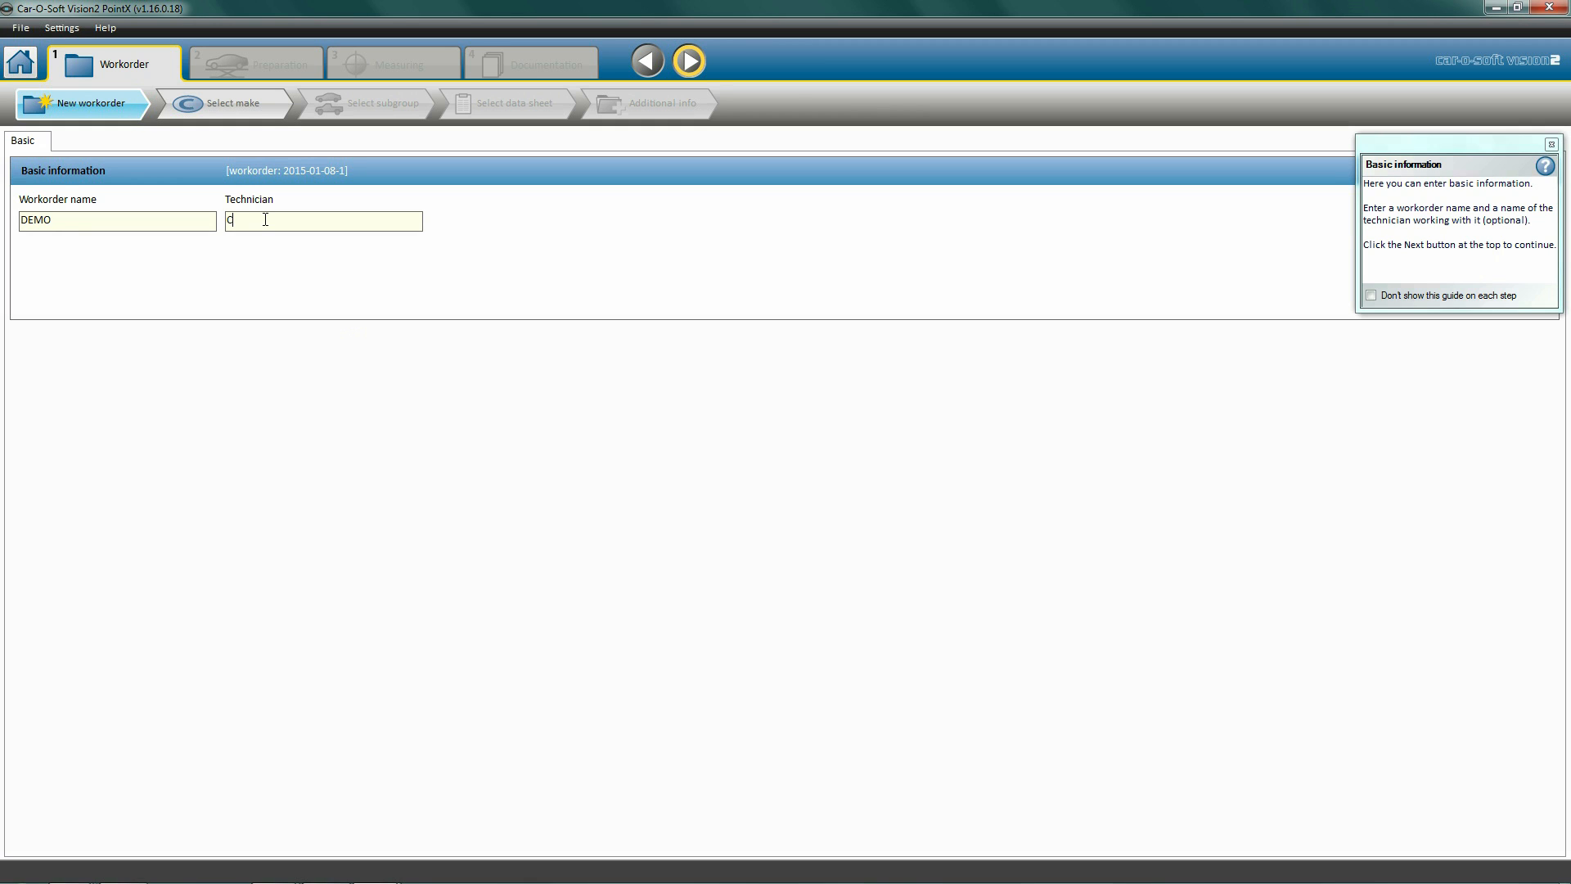
{"action": "type", "text": "OL"}
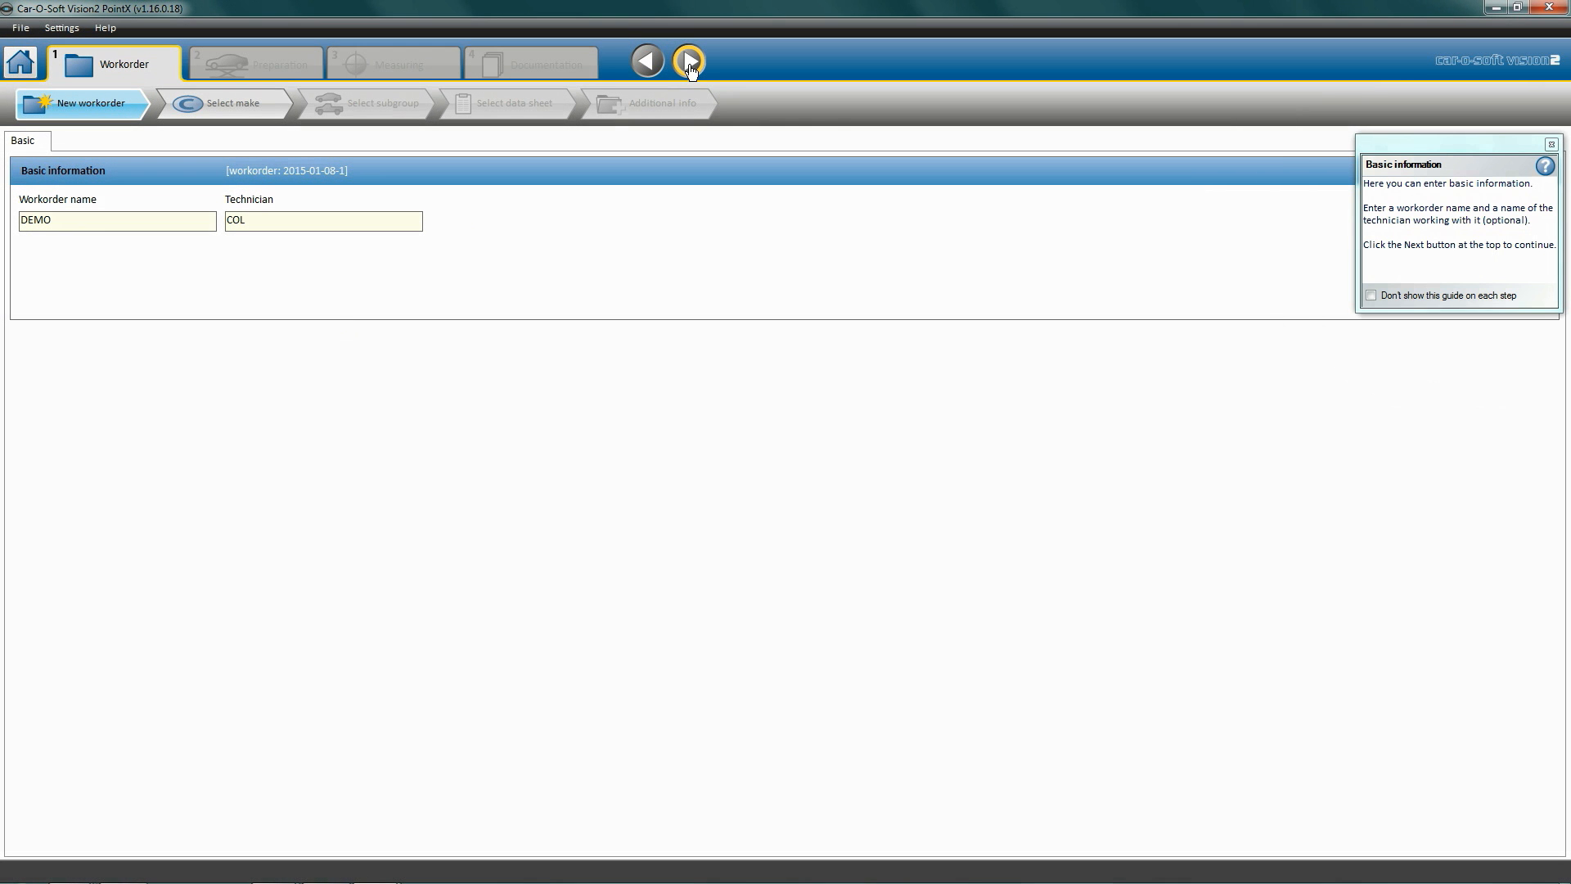
Advance from basic information toward the vehicle make selection.
{"action": "left_click", "coordinate": [689, 63]}
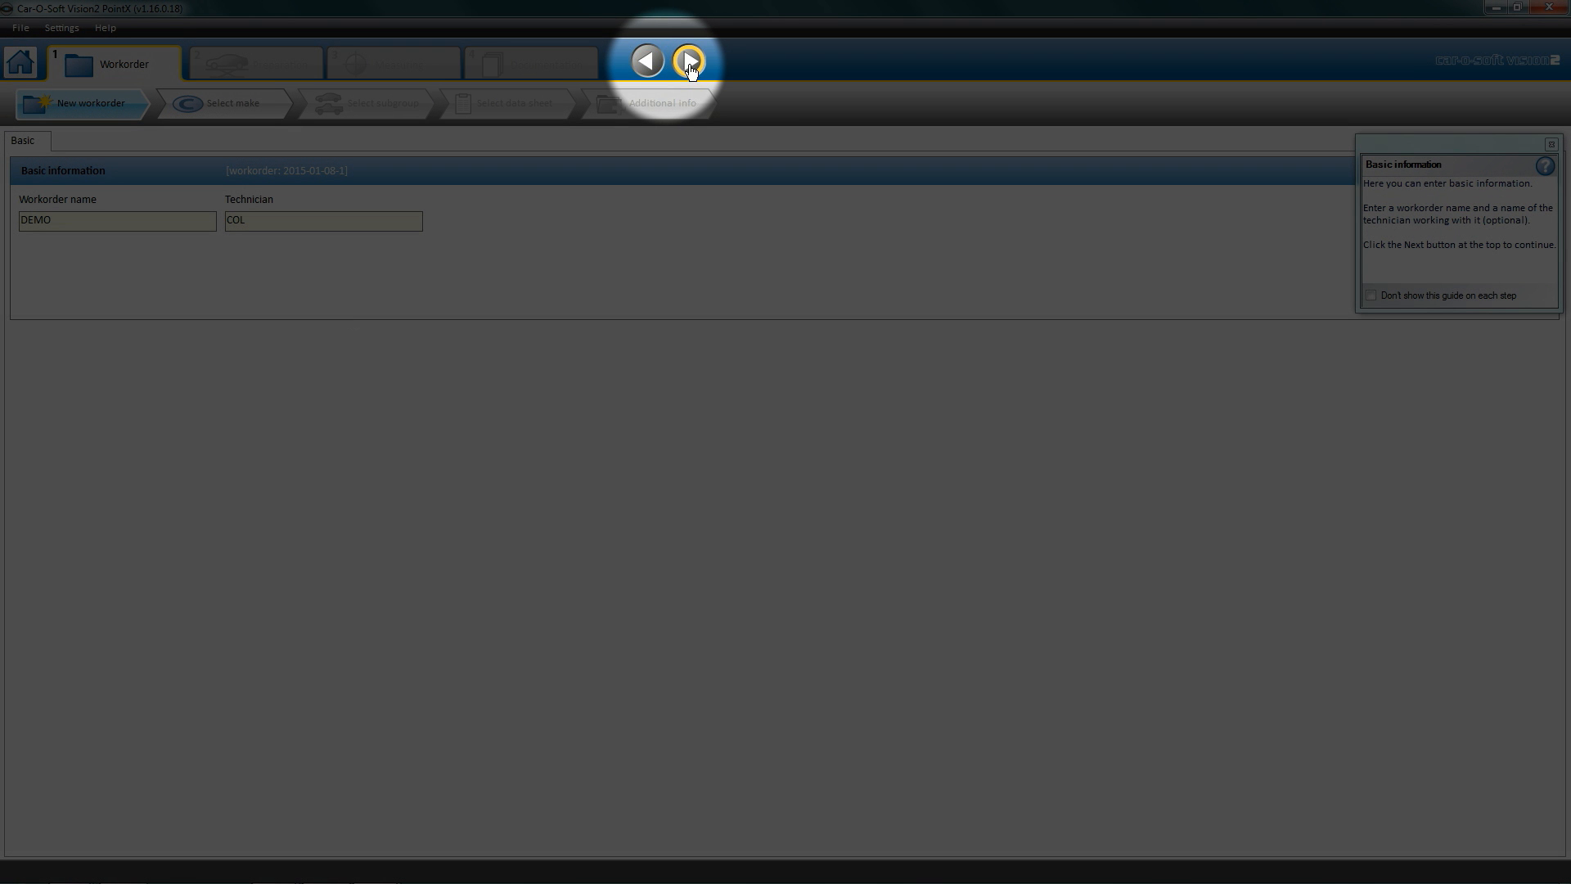
{"action": "left_click", "coordinate": [689, 60]}
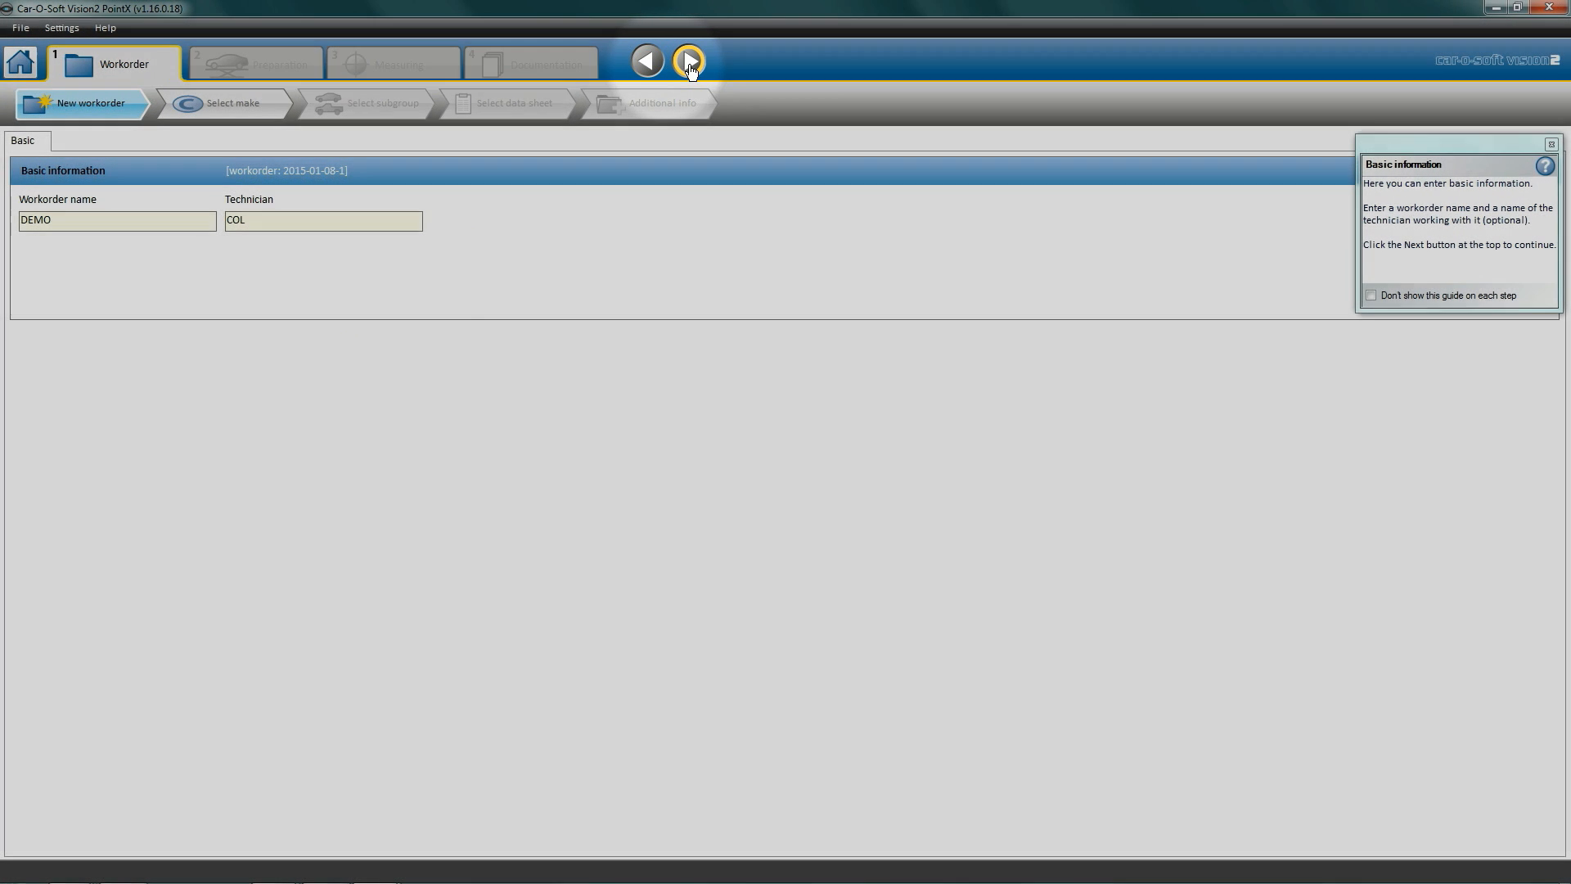
Pick Suzuki from the International make list so its subgroups appear.
{"action": "left_click", "coordinate": [689, 61]}
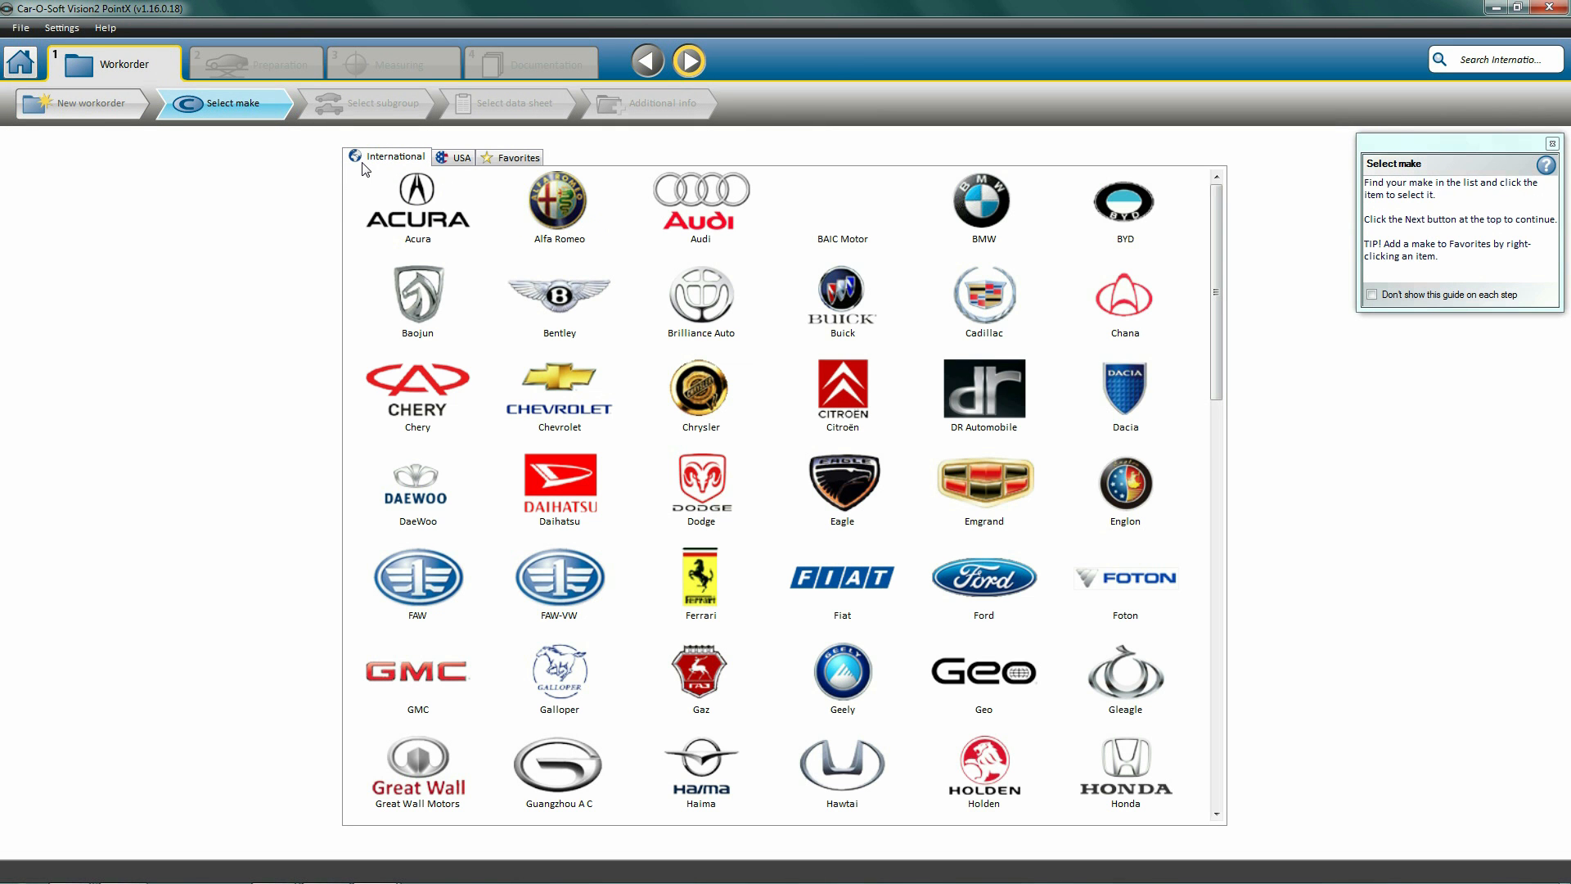
{"action": "mouse_move", "coordinate": [496, 311]}
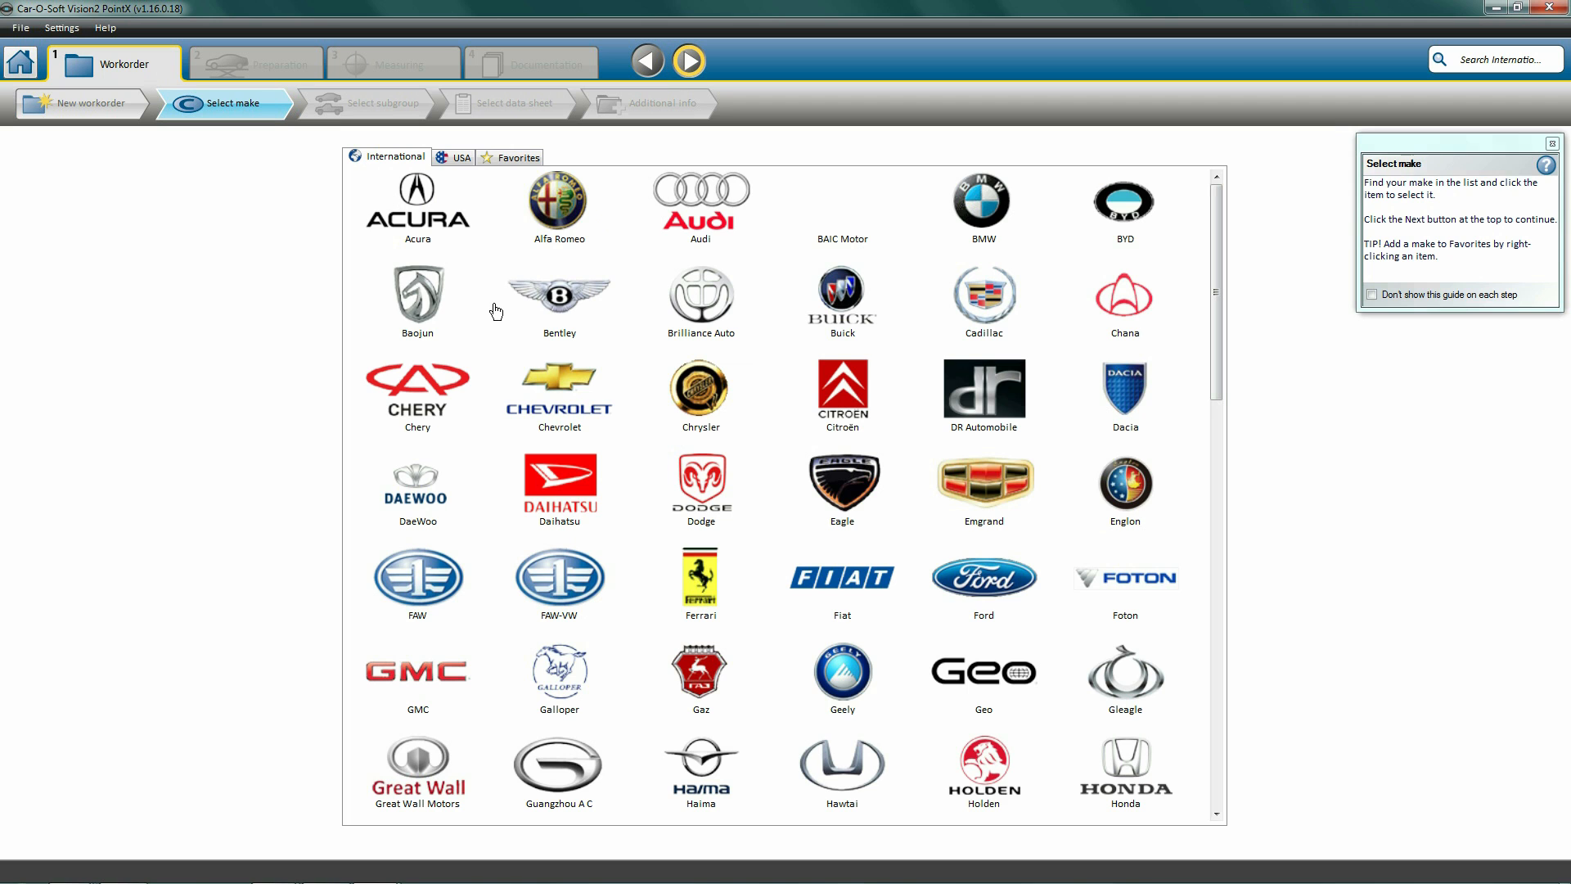
{"action": "scroll", "scroll_direction": "down", "scroll_amount": 3}
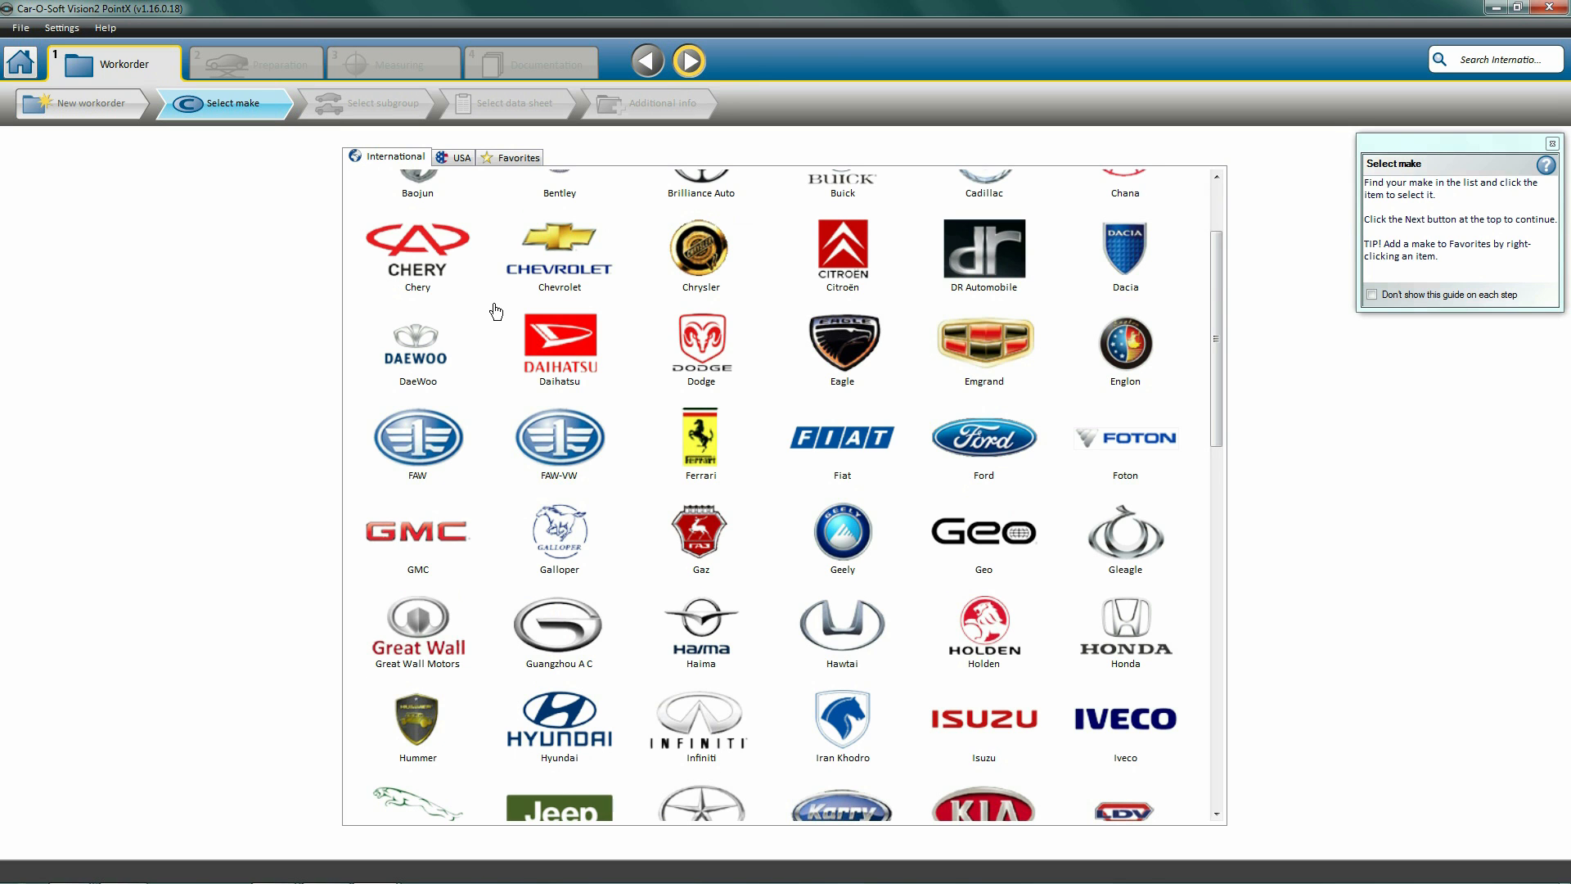
{"action": "scroll", "scroll_direction": "down", "scroll_amount": 3}
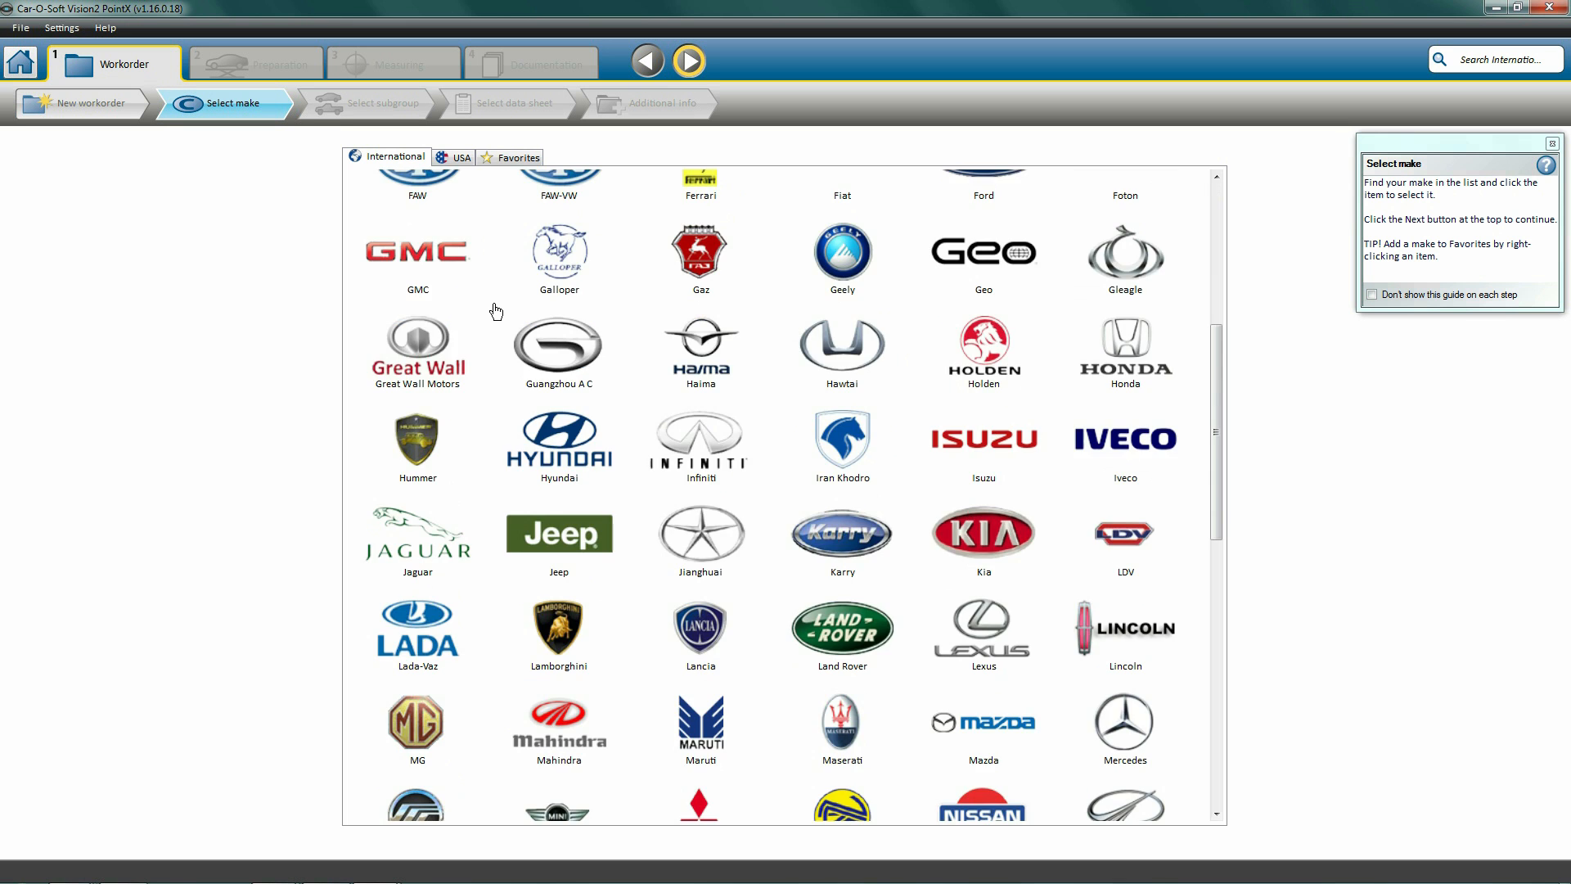
{"action": "scroll", "scroll_direction": "down", "scroll_amount": 3}
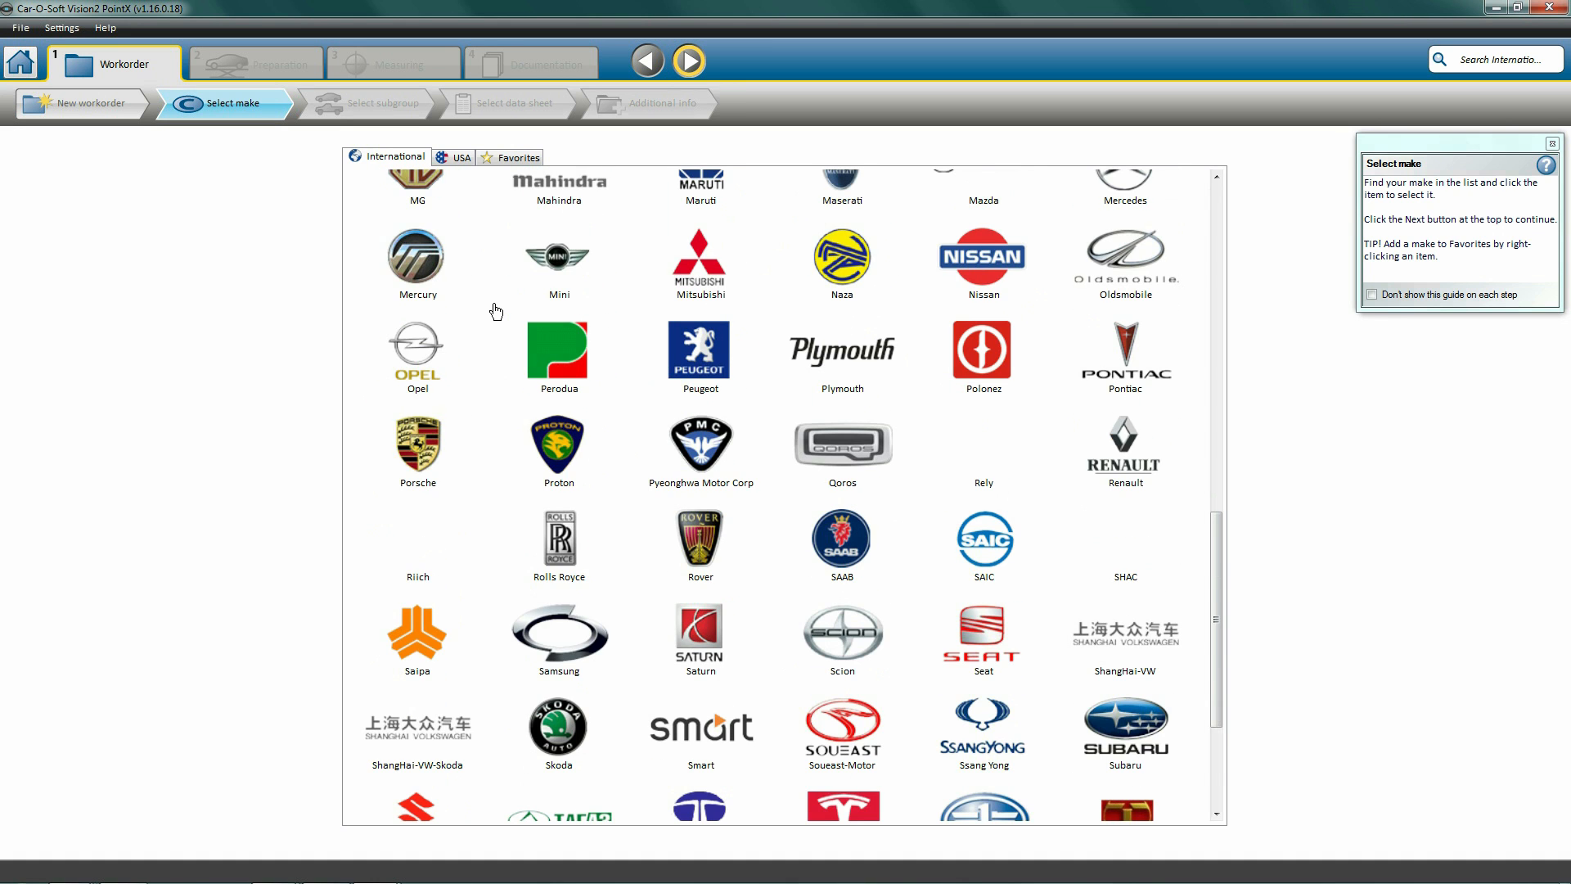
{"action": "scroll", "scroll_direction": "down", "scroll_amount": 3}
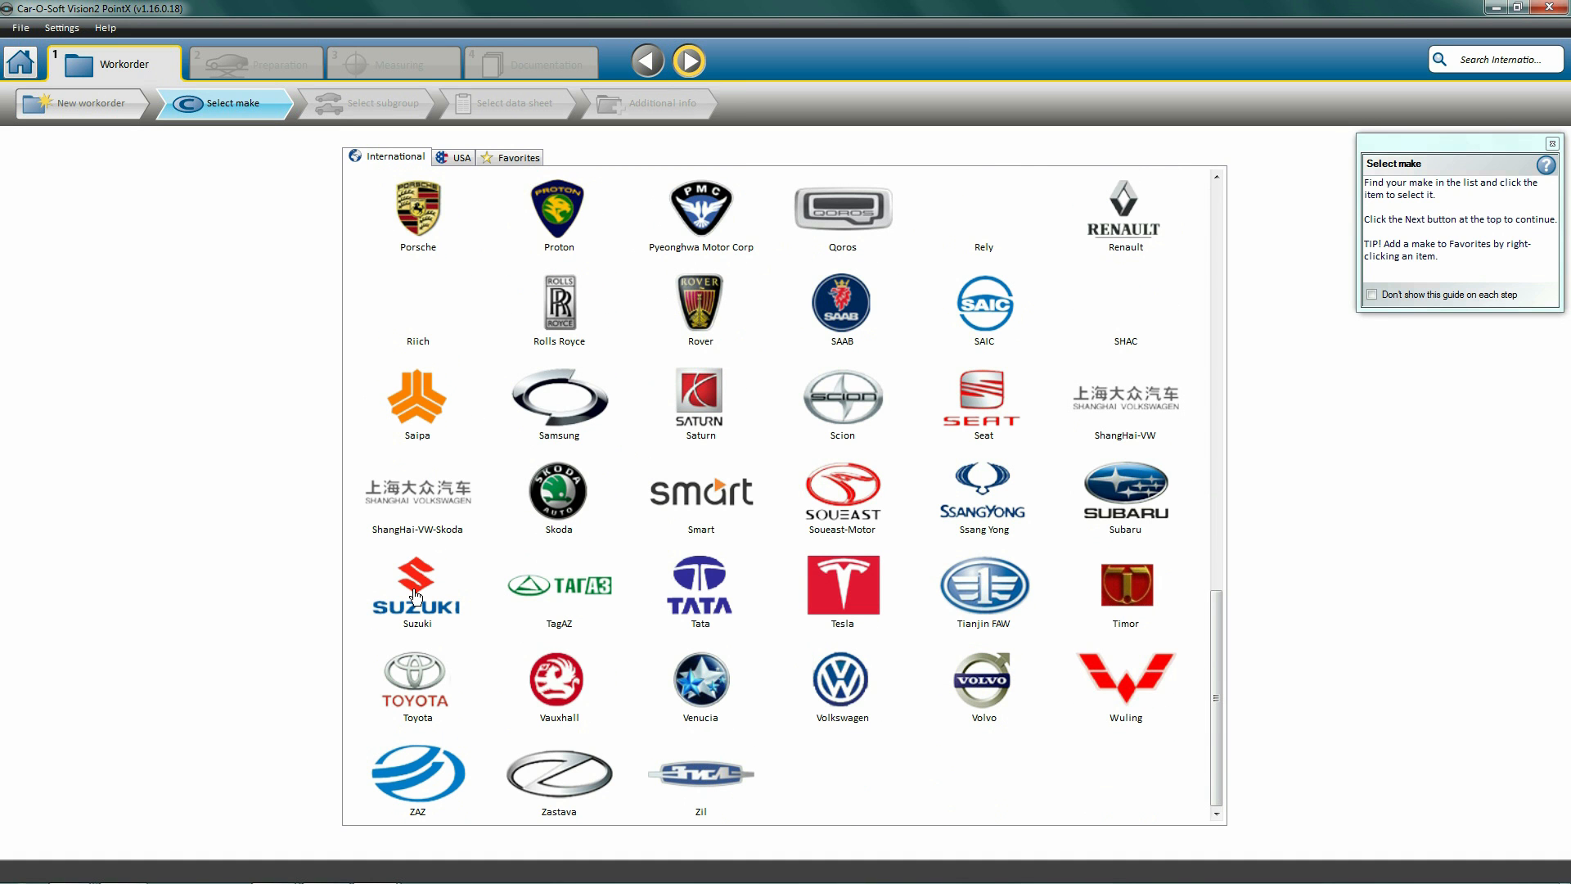
{"action": "left_click", "coordinate": [417, 590]}
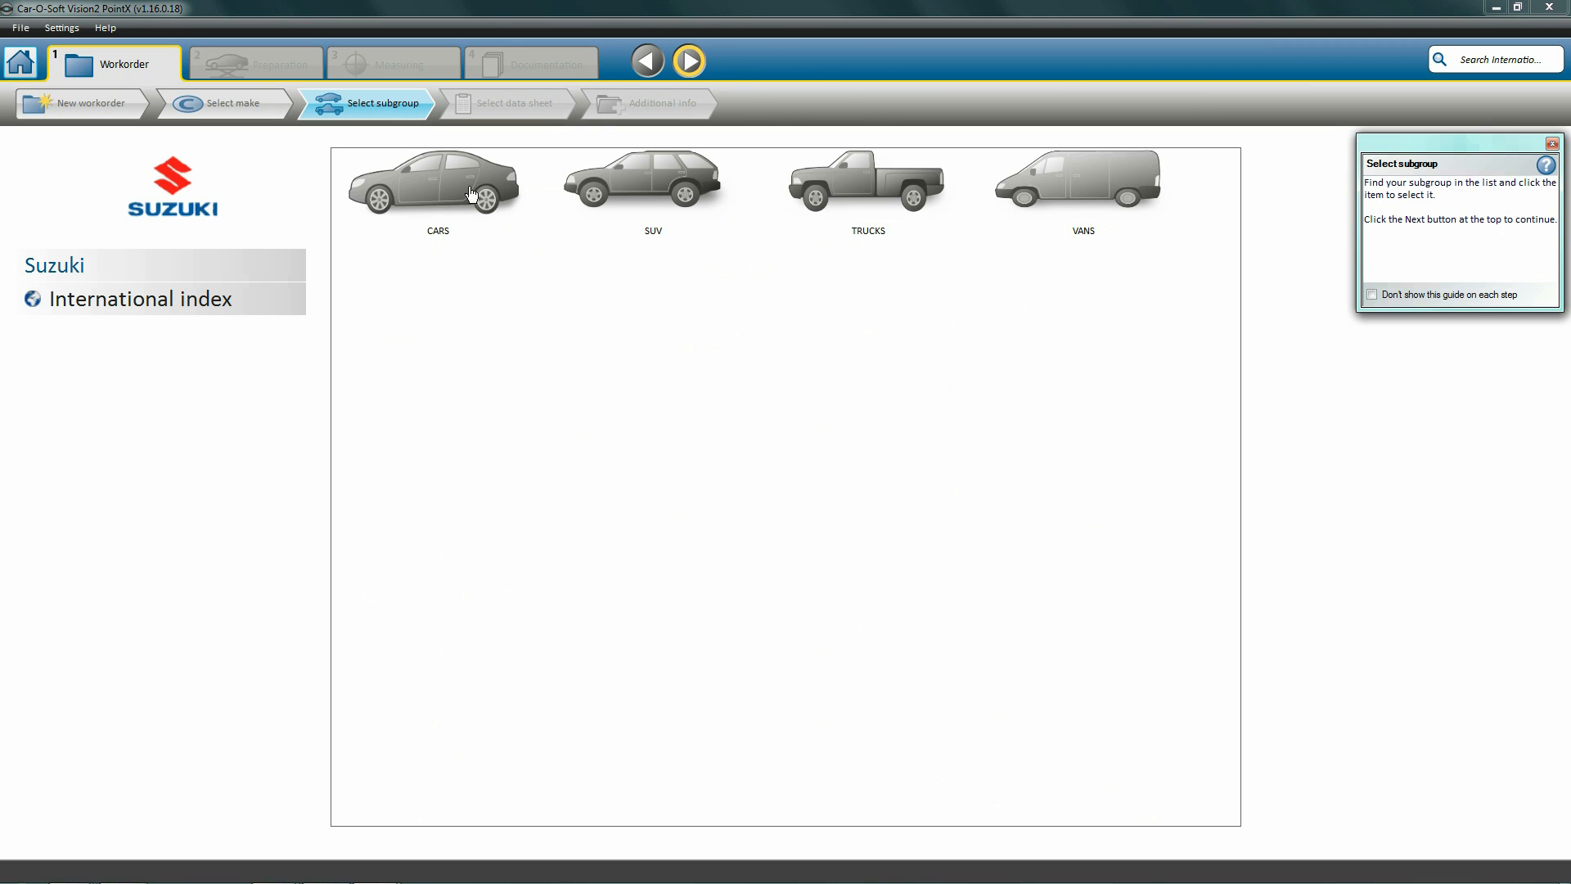
Choose the Cars subgroup for Suzuki, making the data sheet step available.
{"action": "left_click", "coordinate": [435, 185]}
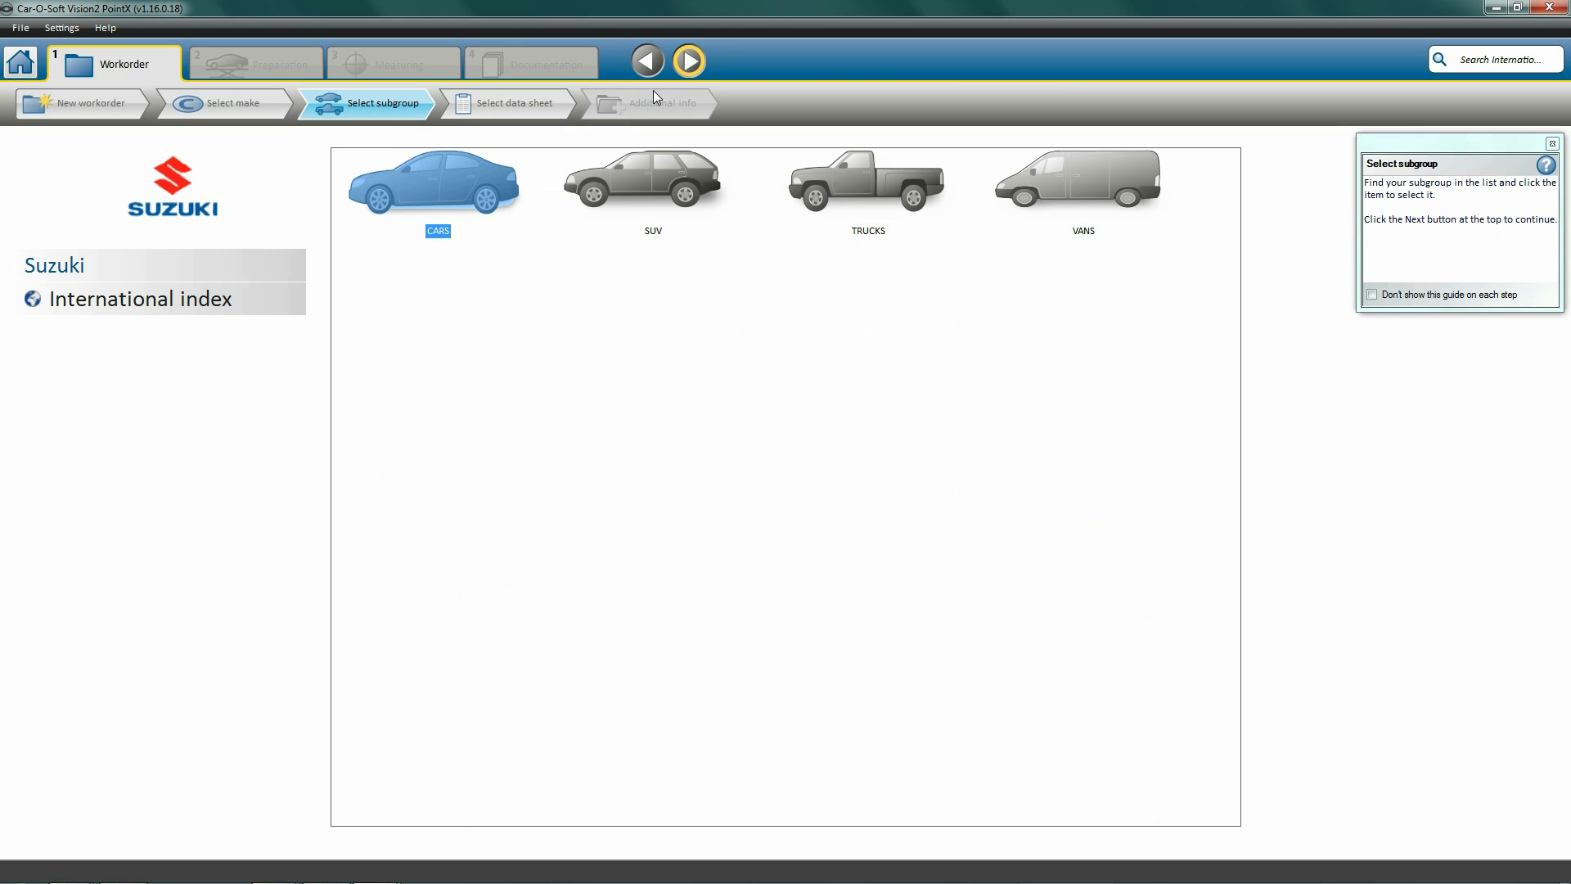
{"action": "mouse_move", "coordinate": [689, 61]}
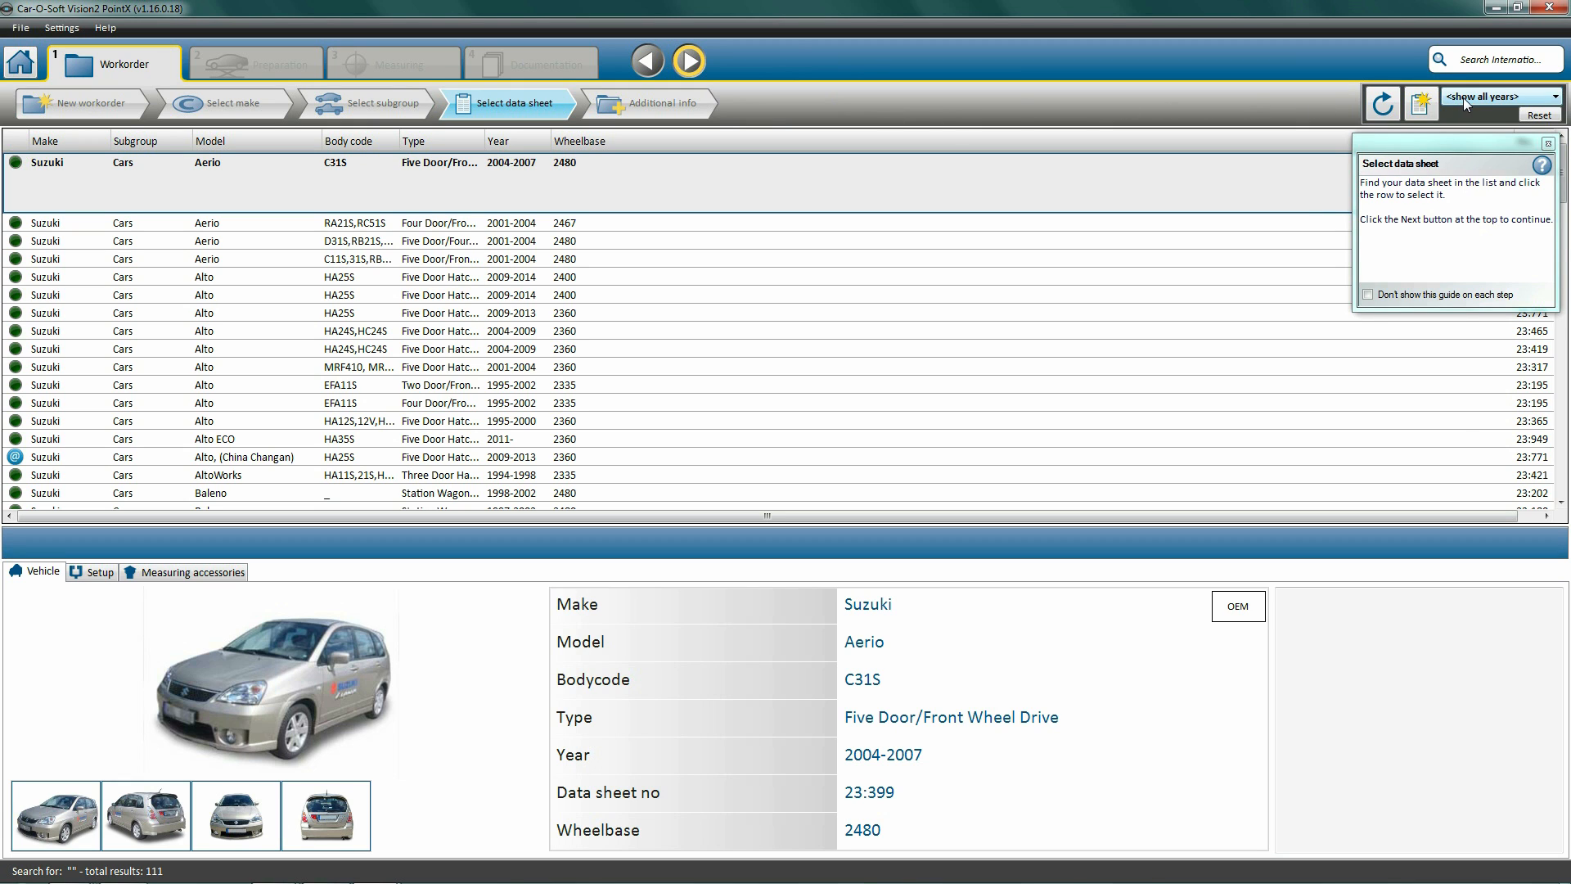
Filter the data sheets to 2006 and select the SX4 EYB61S four-wheel-drive sheet.
{"action": "left_click", "coordinate": [1496, 97]}
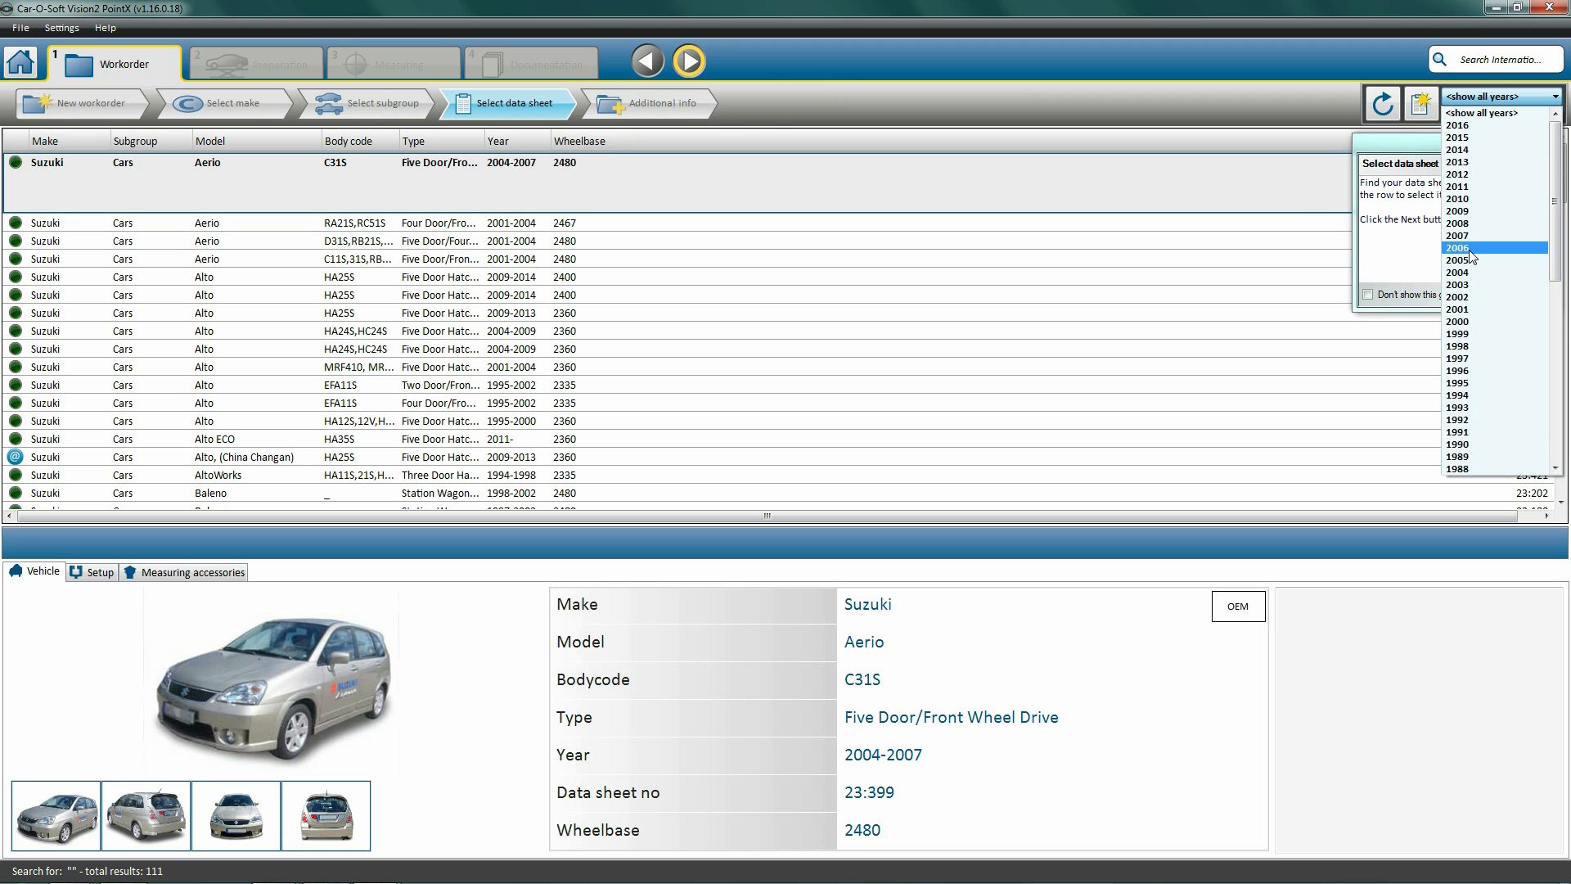
{"action": "left_click", "coordinate": [1453, 247]}
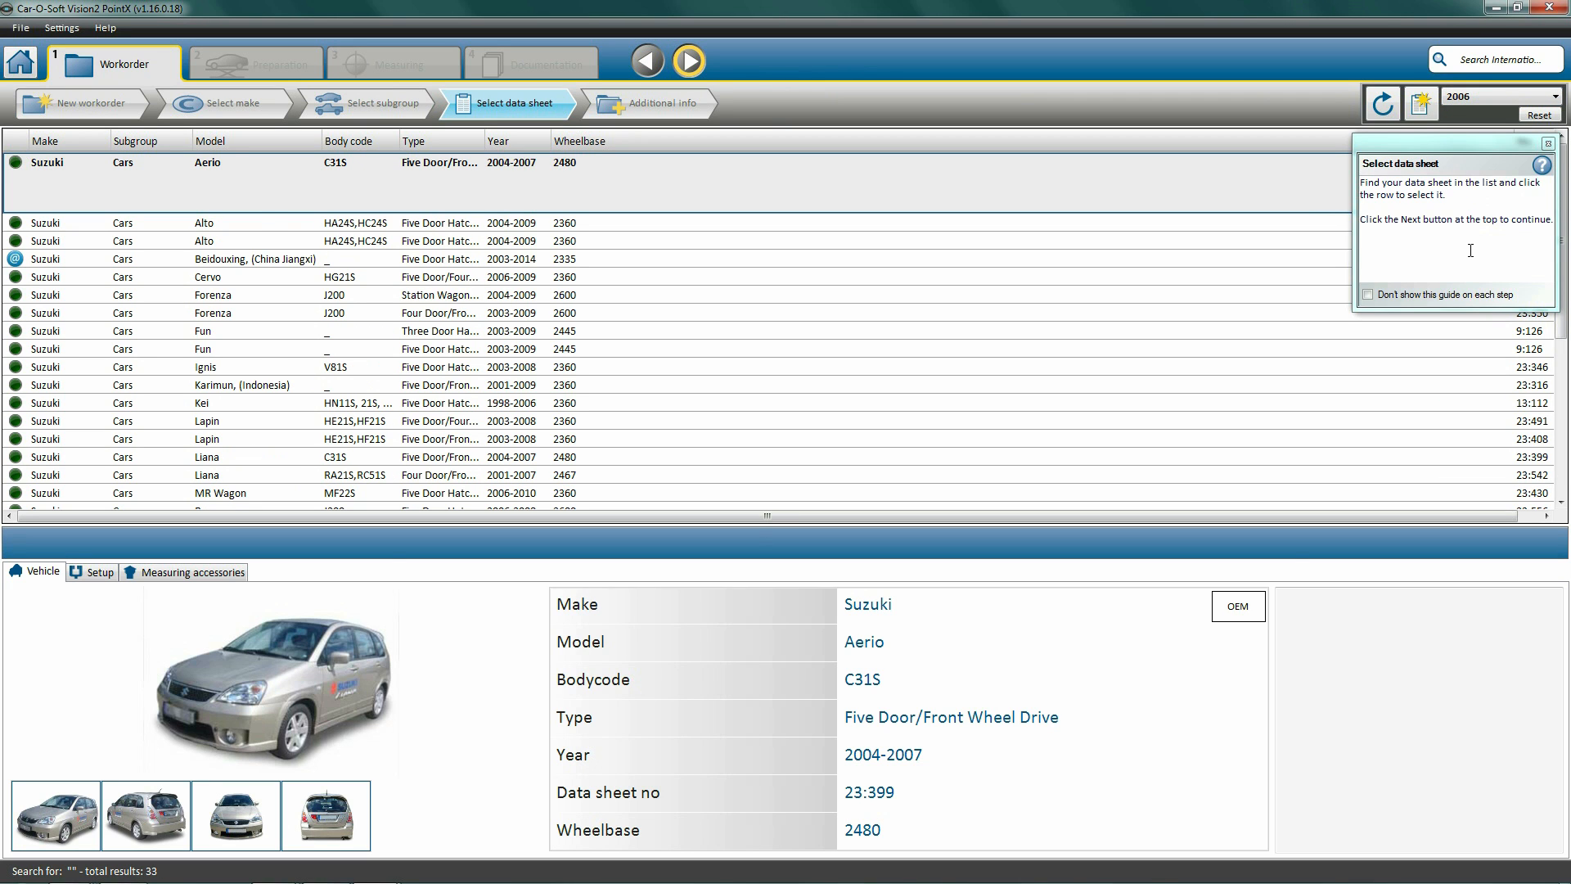
{"action": "mouse_move", "coordinate": [235, 343]}
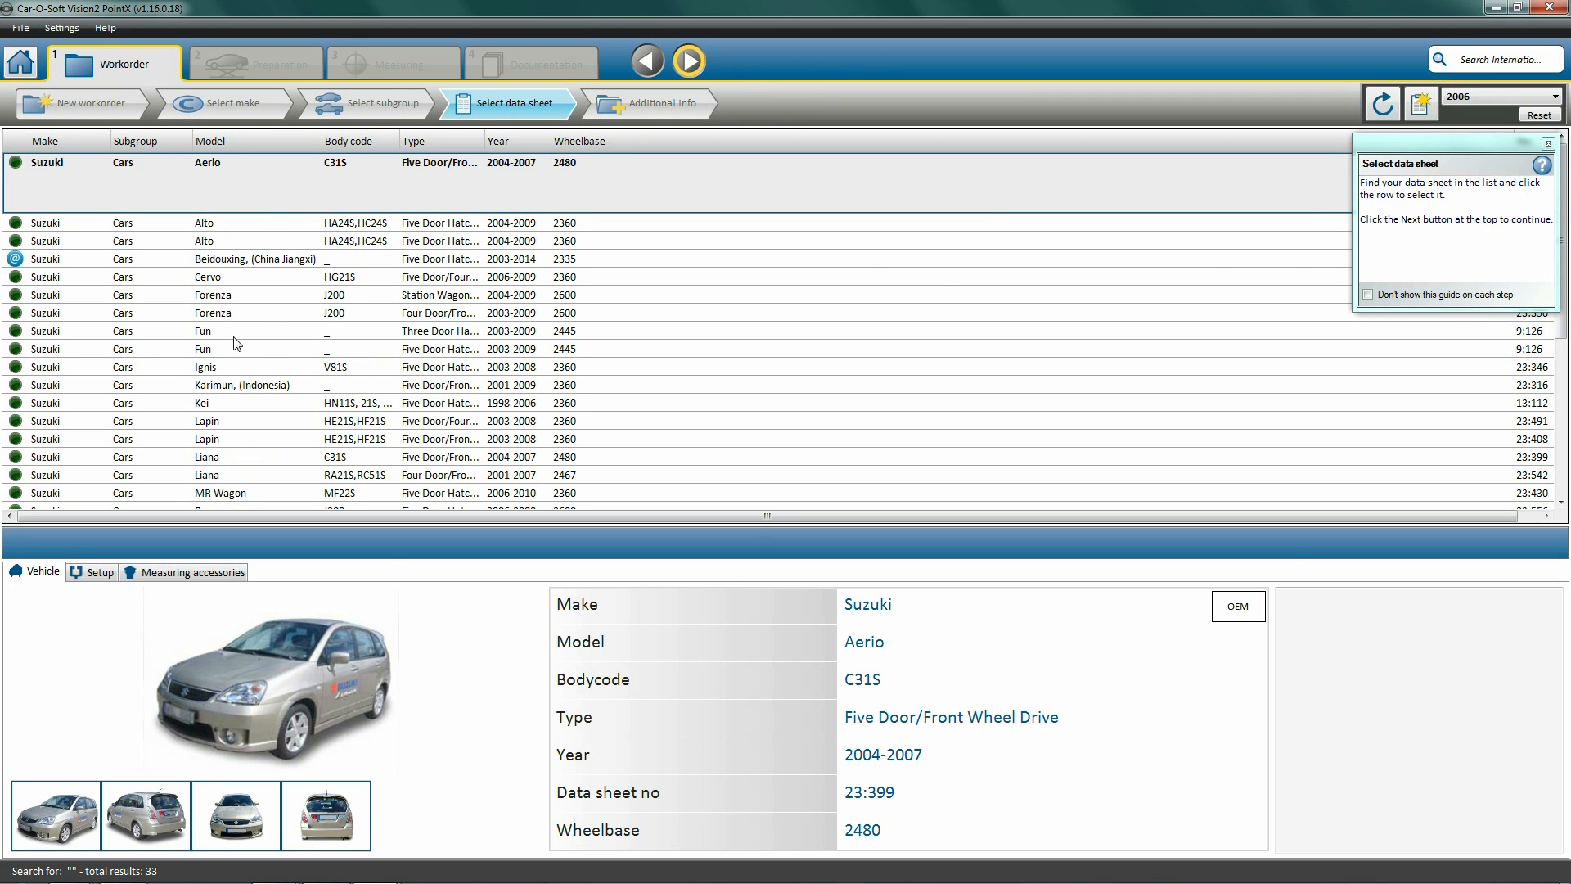
{"action": "scroll", "scroll_direction": "down", "scroll_amount": 3}
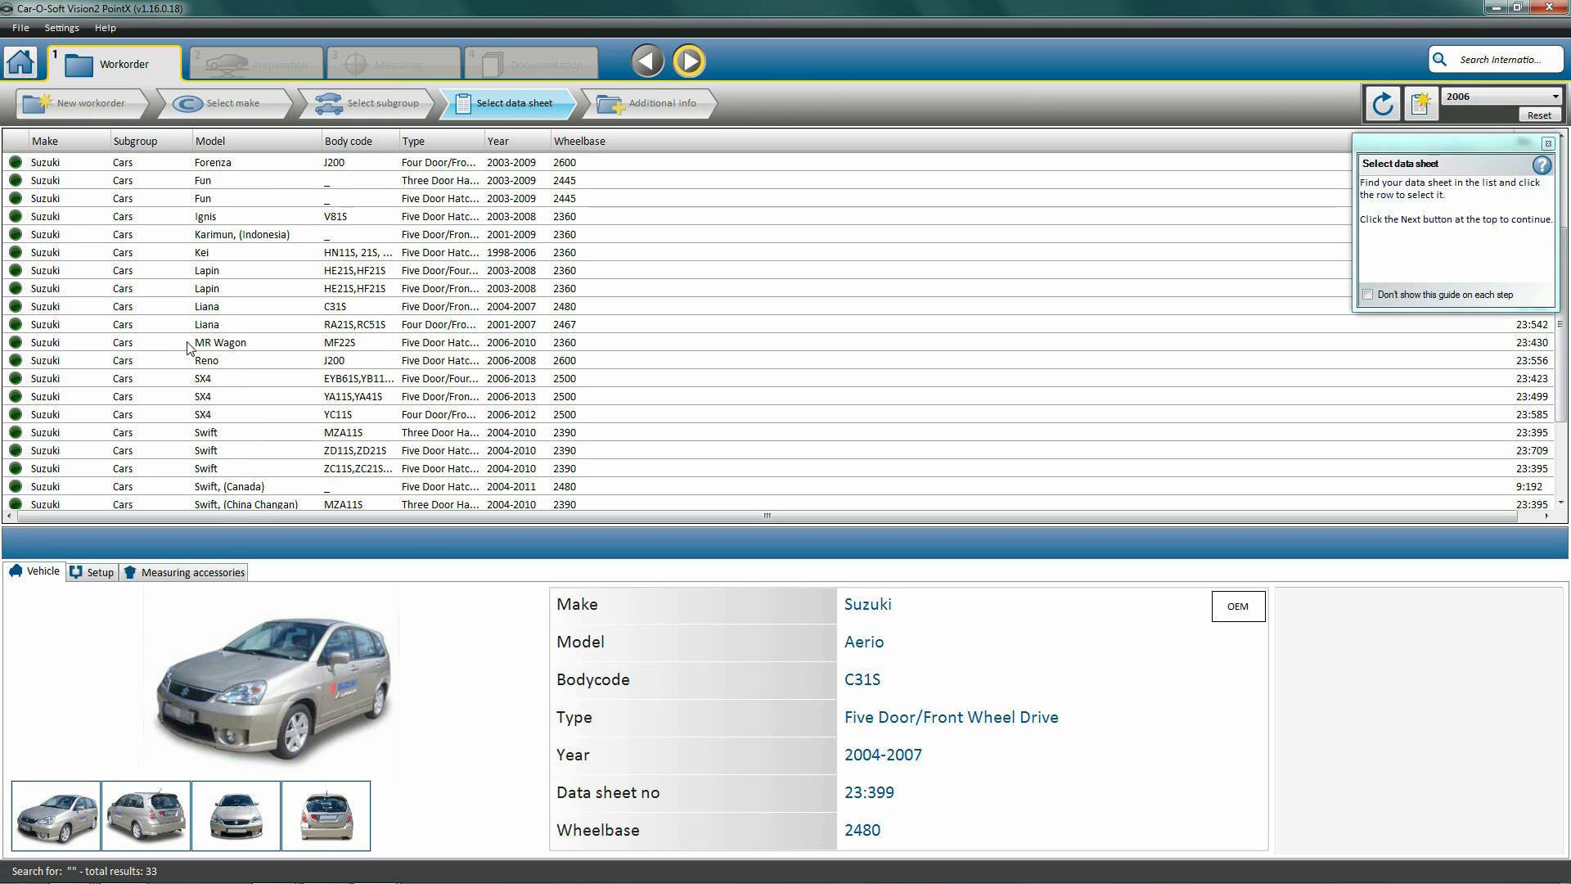
{"action": "scroll", "scroll_direction": "down", "scroll_amount": 3}
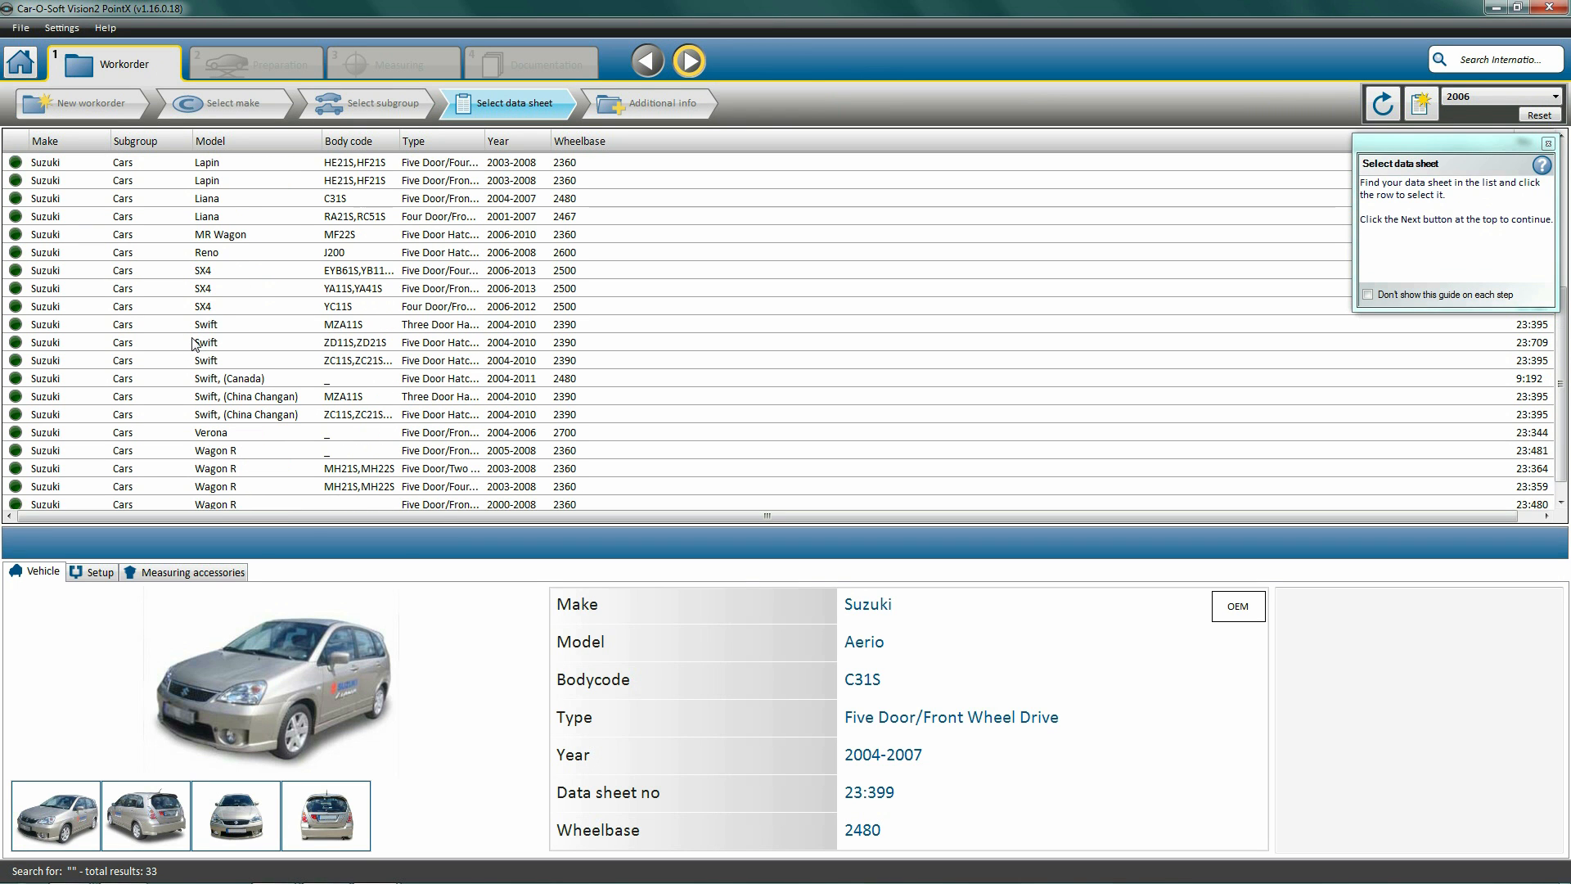
{"action": "mouse_move", "coordinate": [208, 277]}
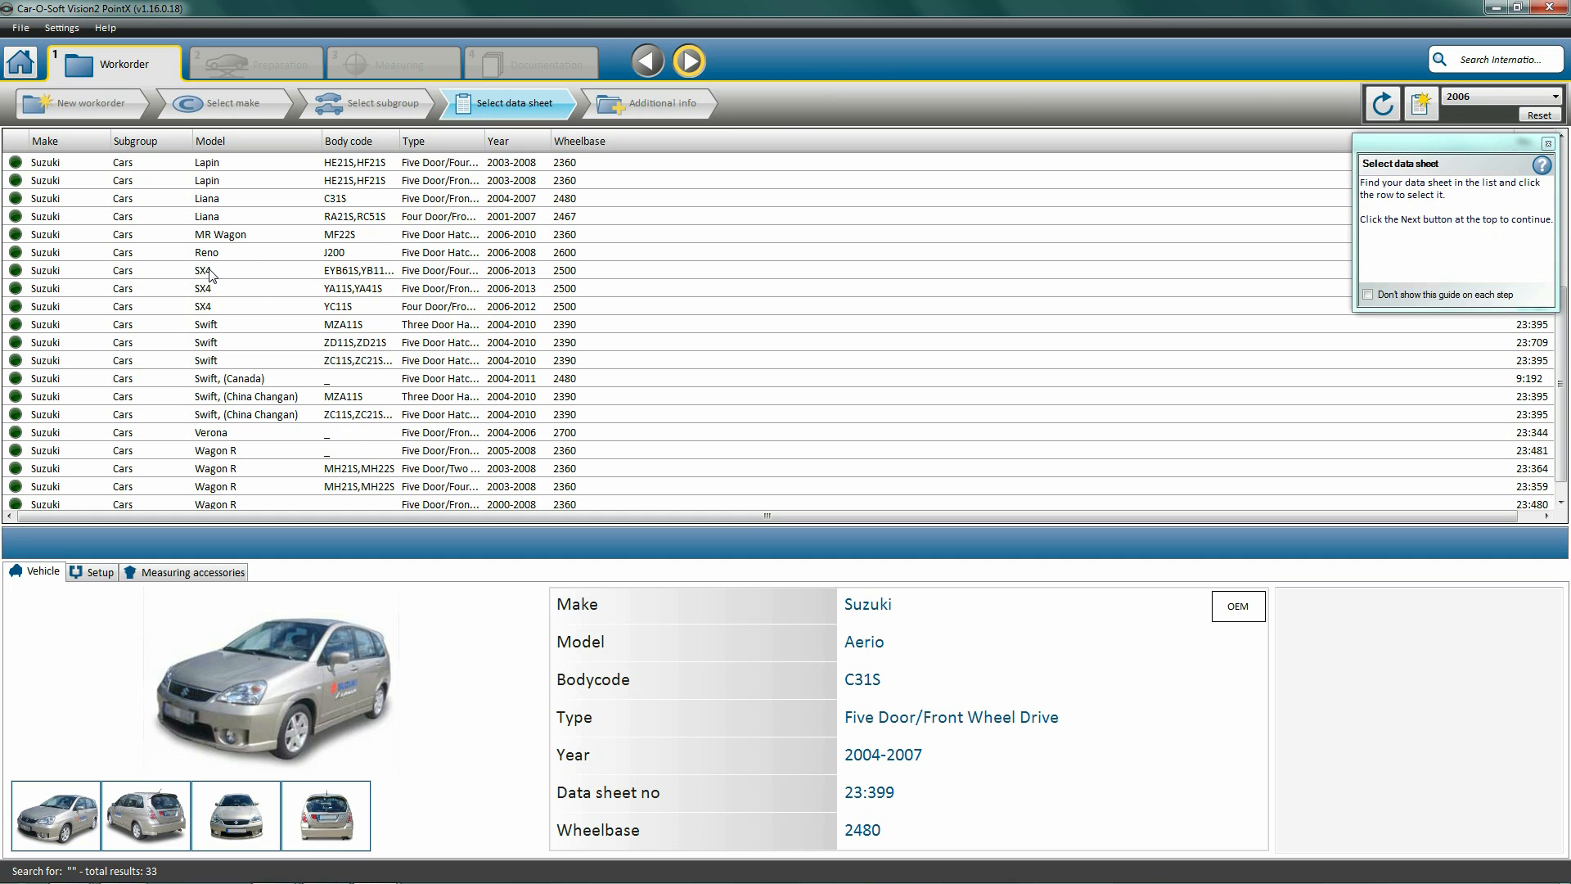
{"action": "left_click", "coordinate": [205, 306]}
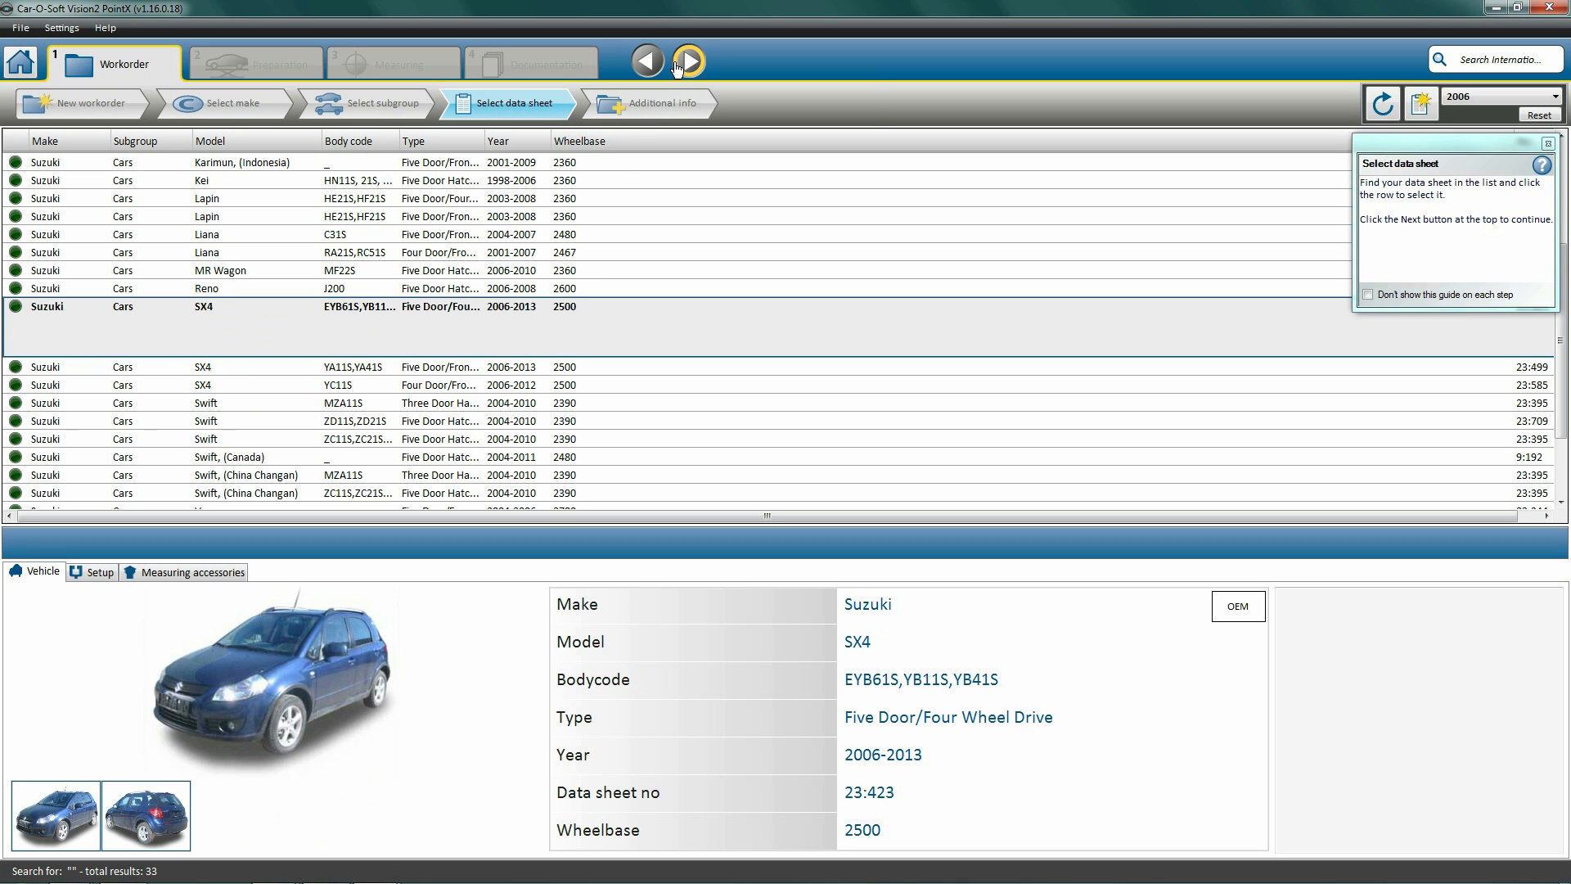
{"action": "mouse_move", "coordinate": [689, 61]}
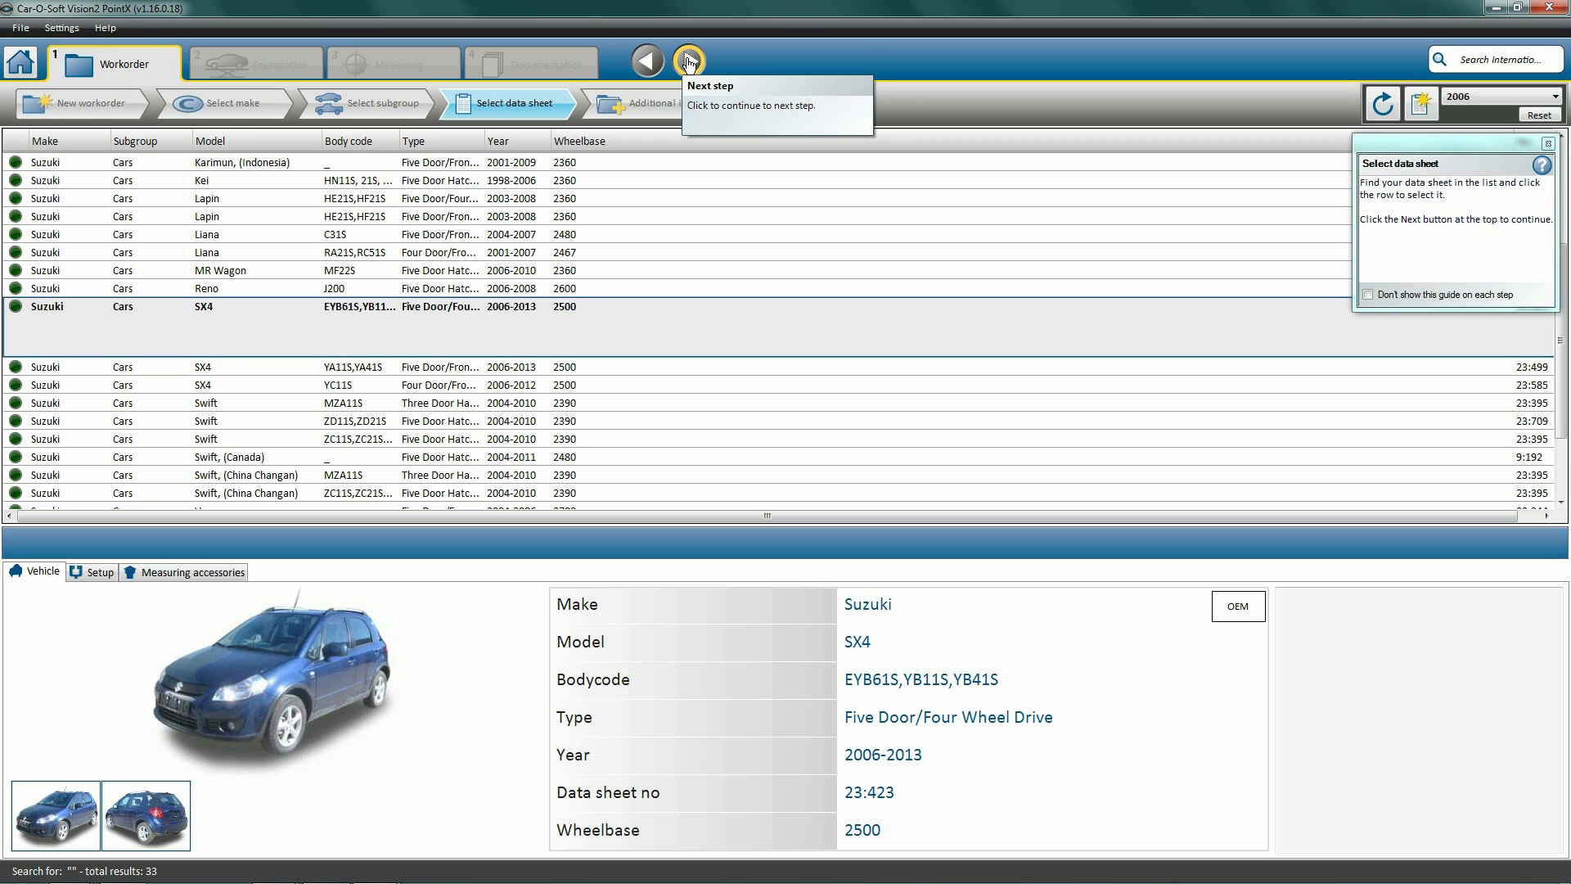
Enter VIN XXX, mileage 123456 and license number XXX in Additional info.
{"action": "left_click", "coordinate": [689, 61]}
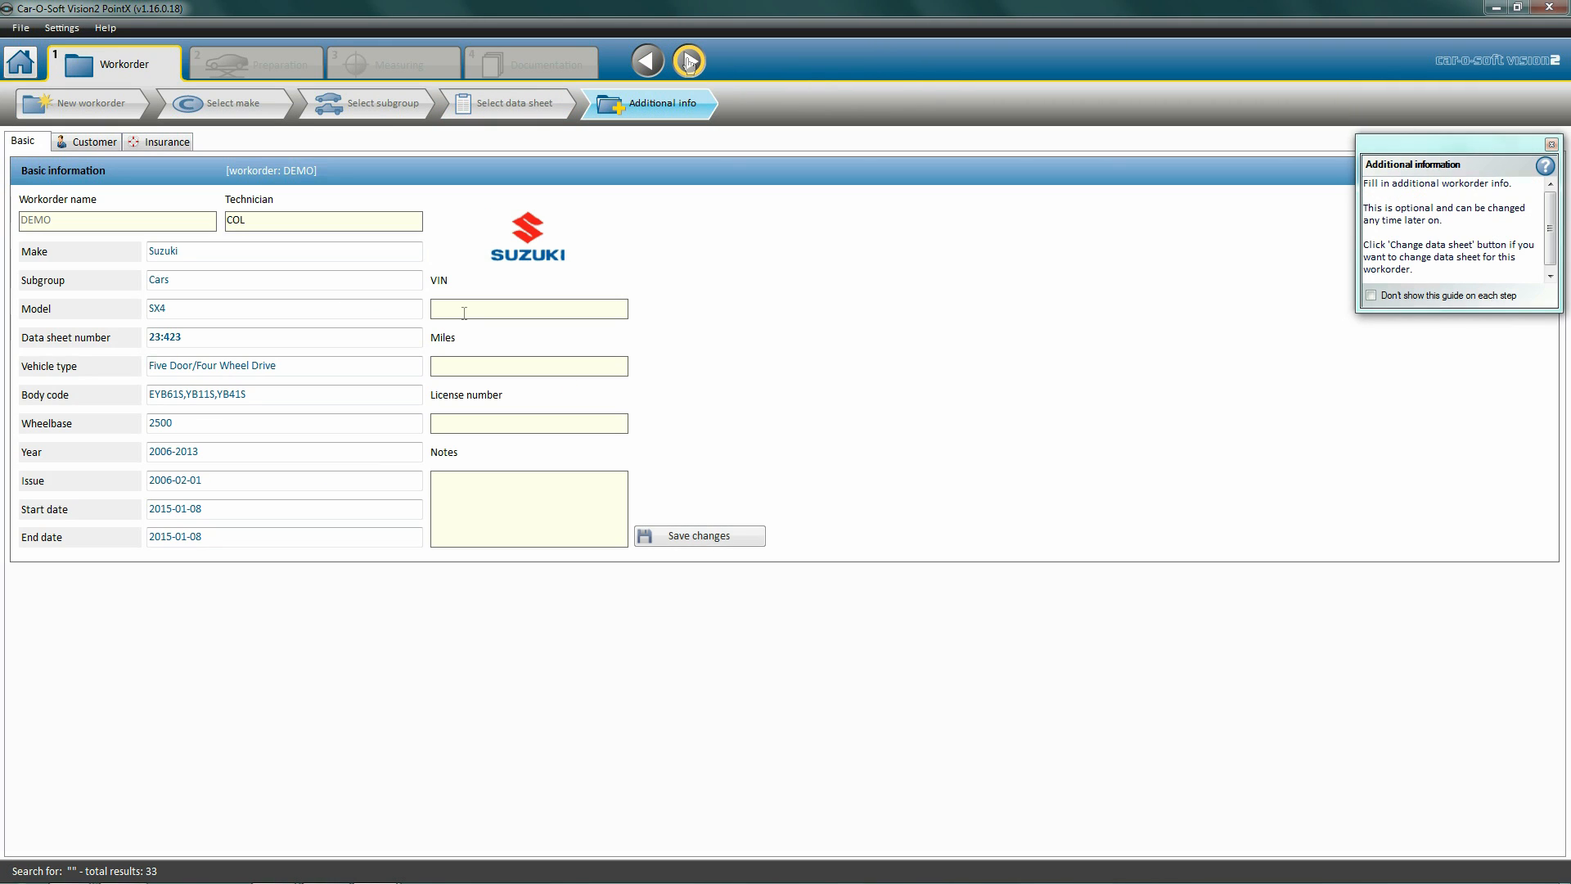
{"action": "type", "text": "X"}
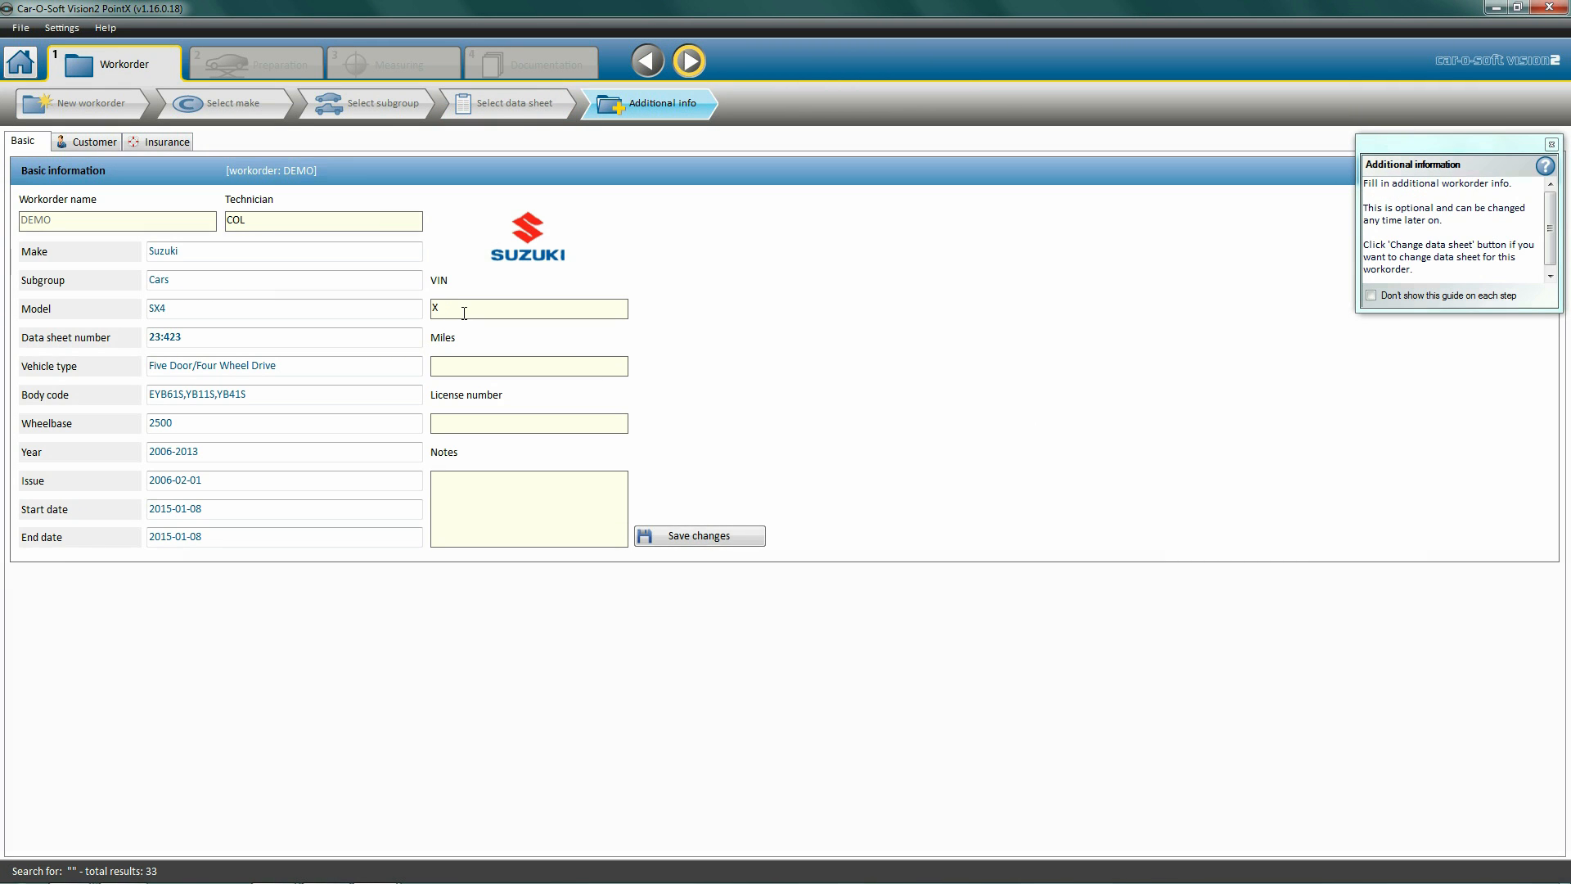
{"action": "type", "text": "X"}
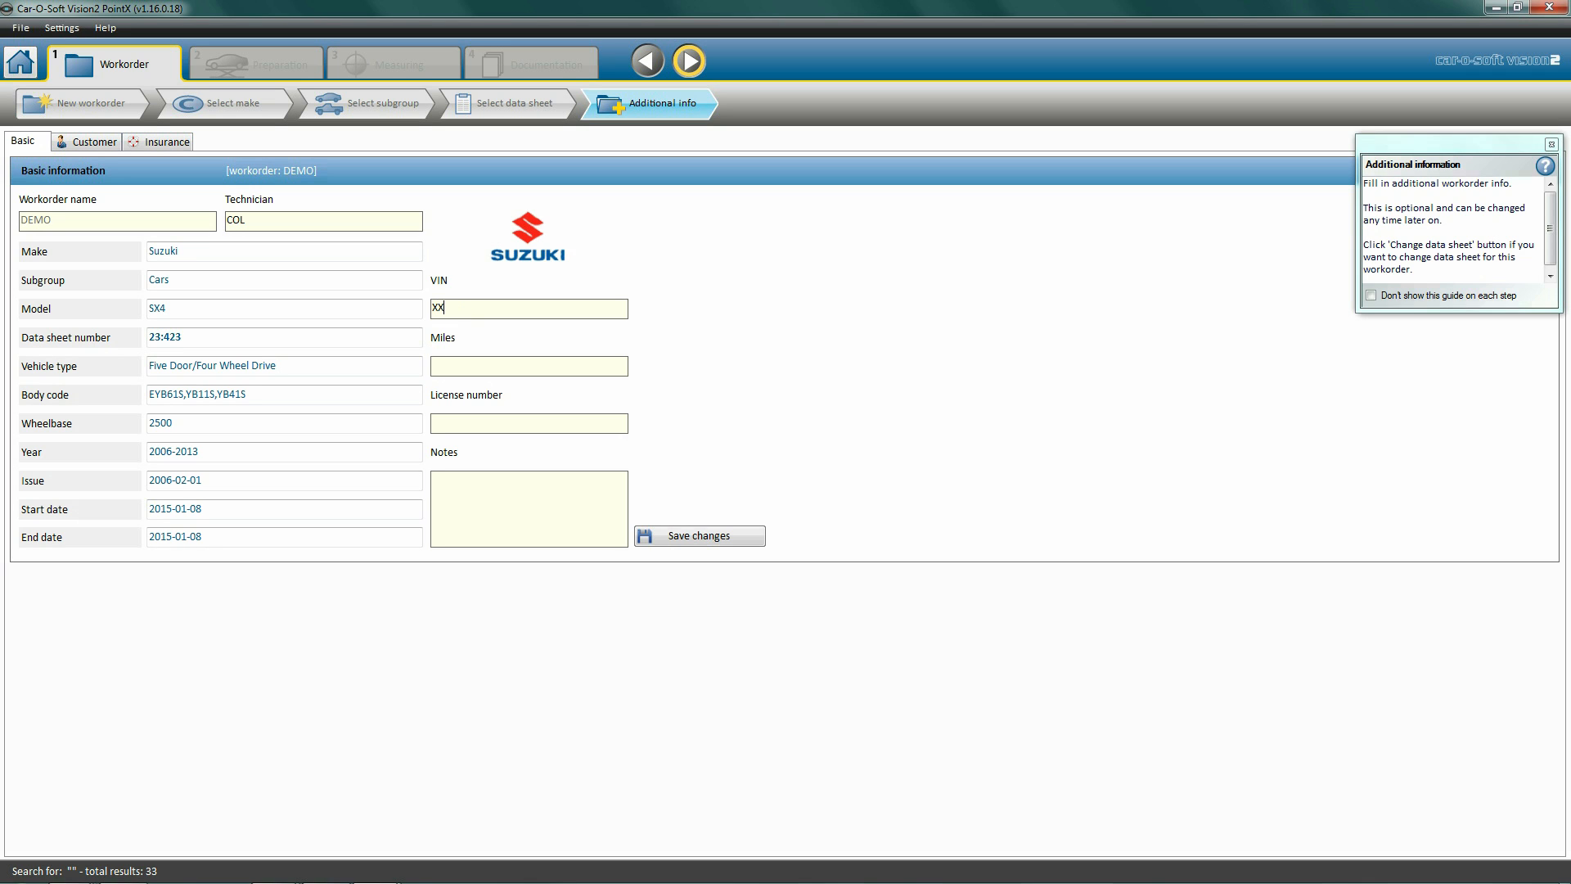
{"action": "type", "text": "X"}
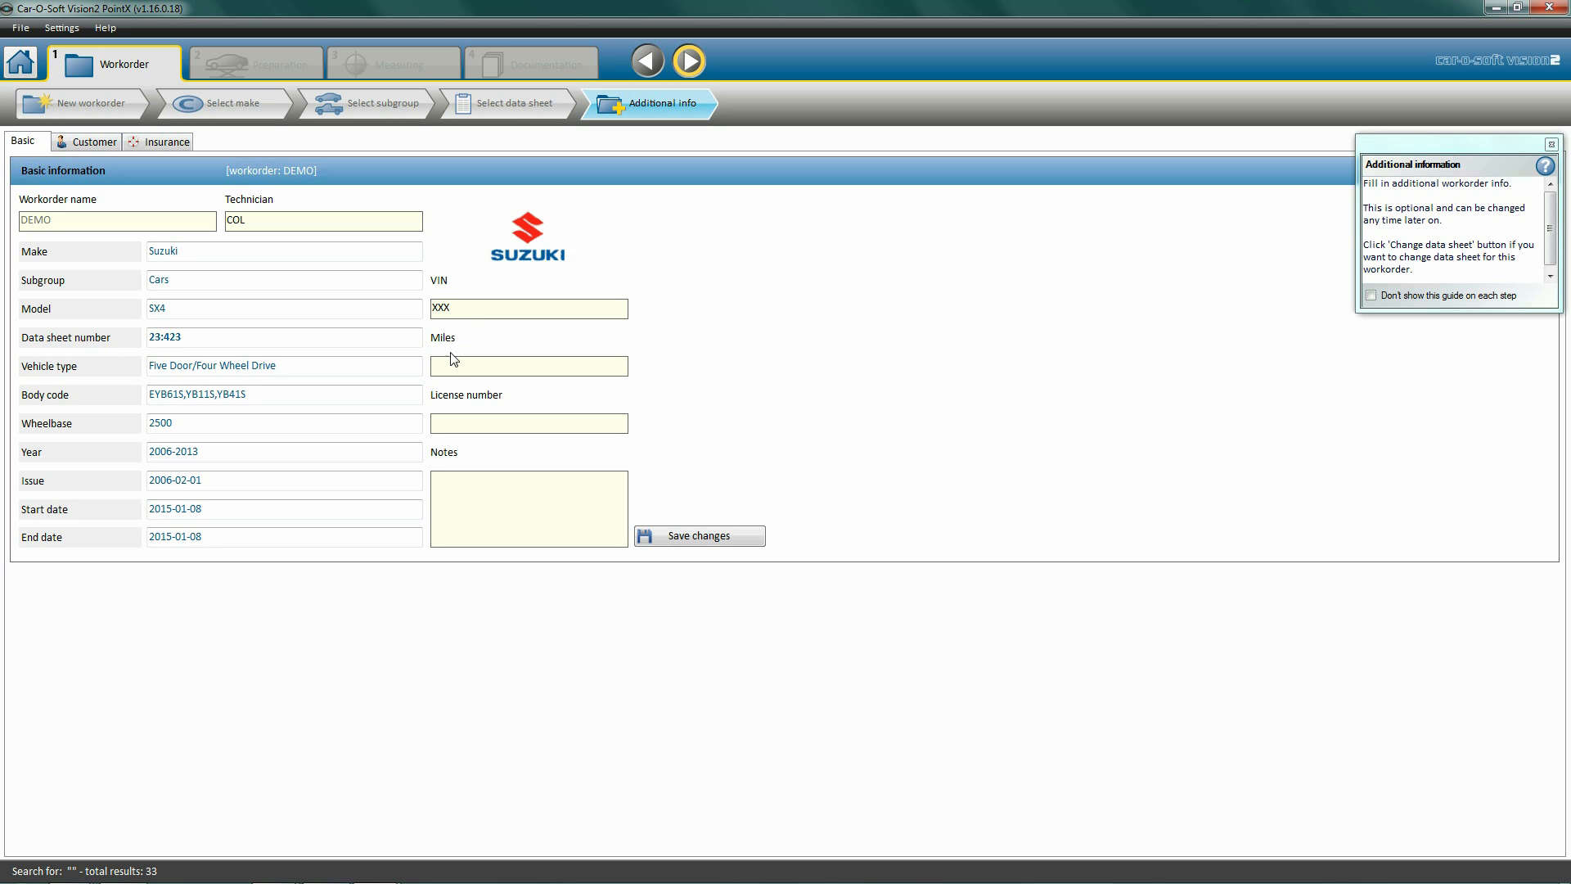
{"action": "type", "text": "123456"}
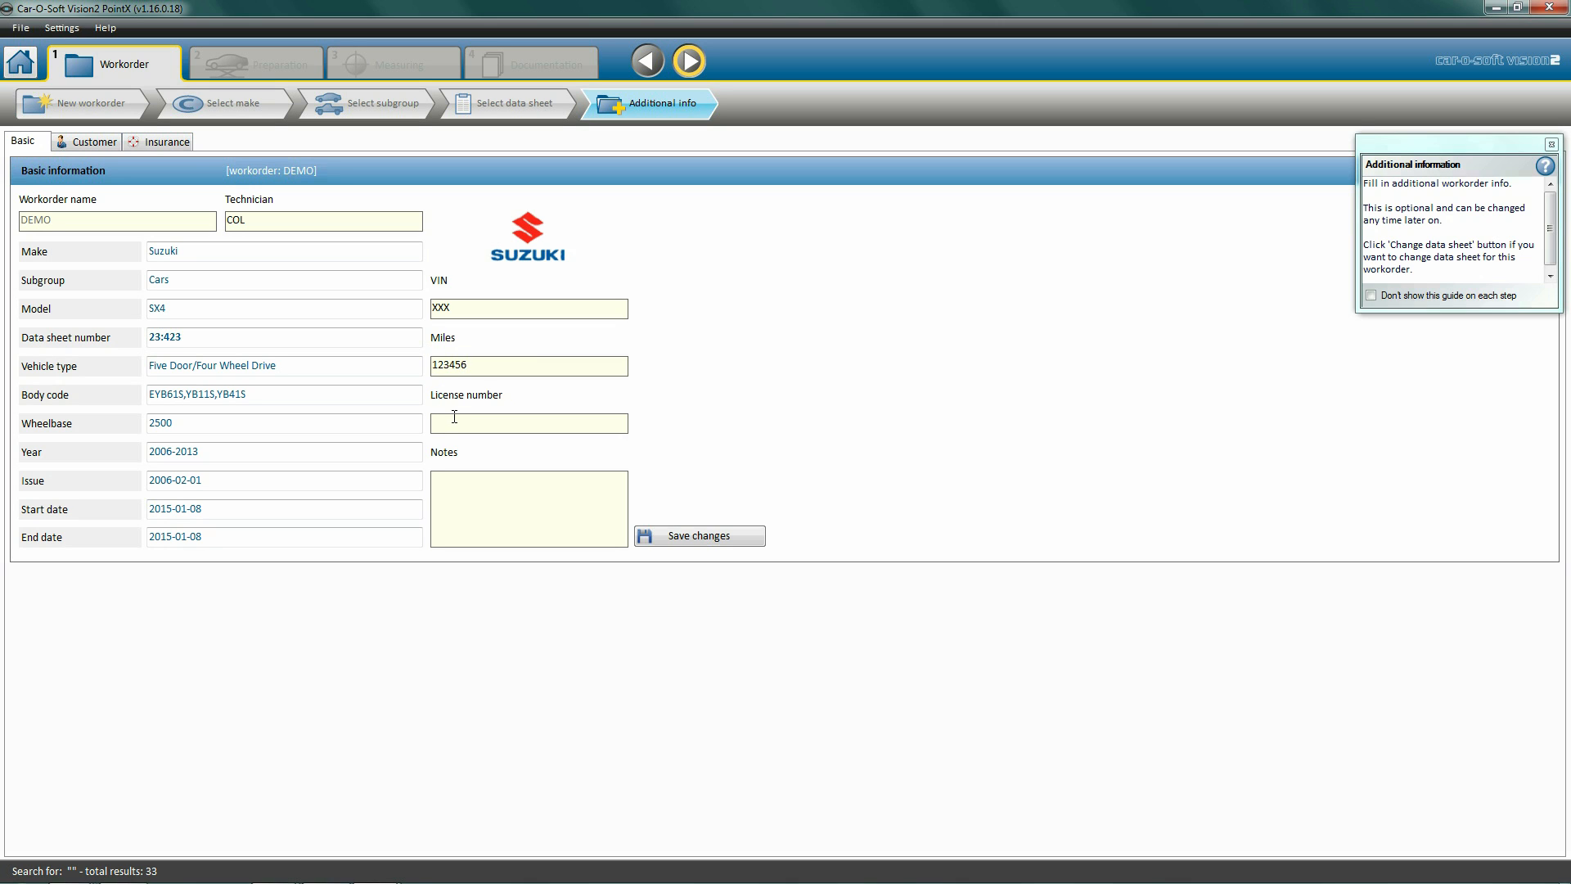
{"action": "type", "text": "XXX"}
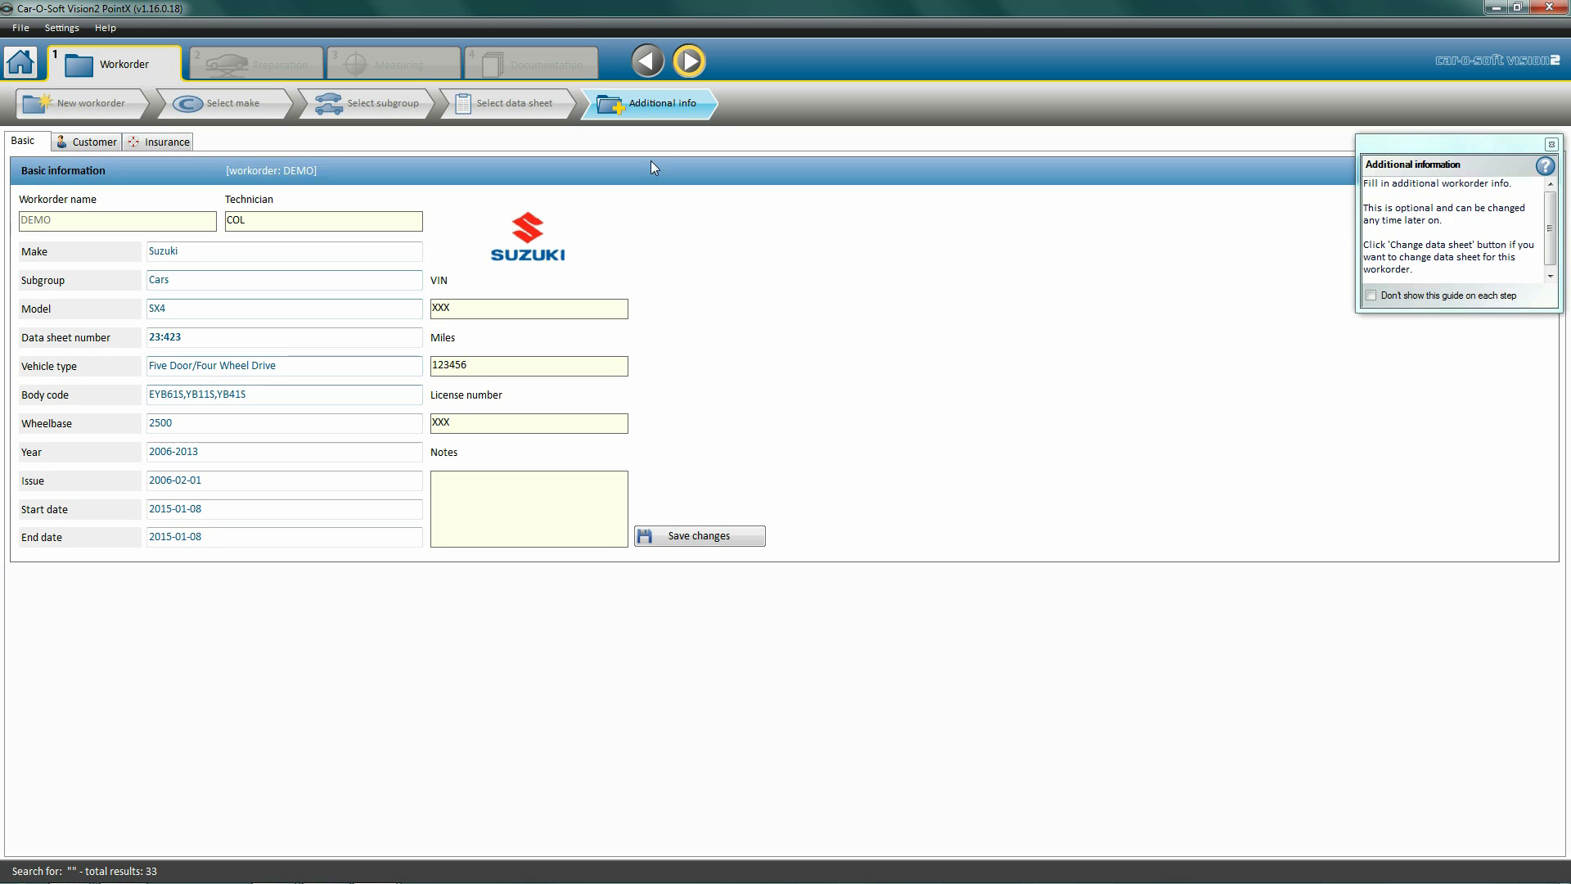
{"action": "mouse_move", "coordinate": [689, 61]}
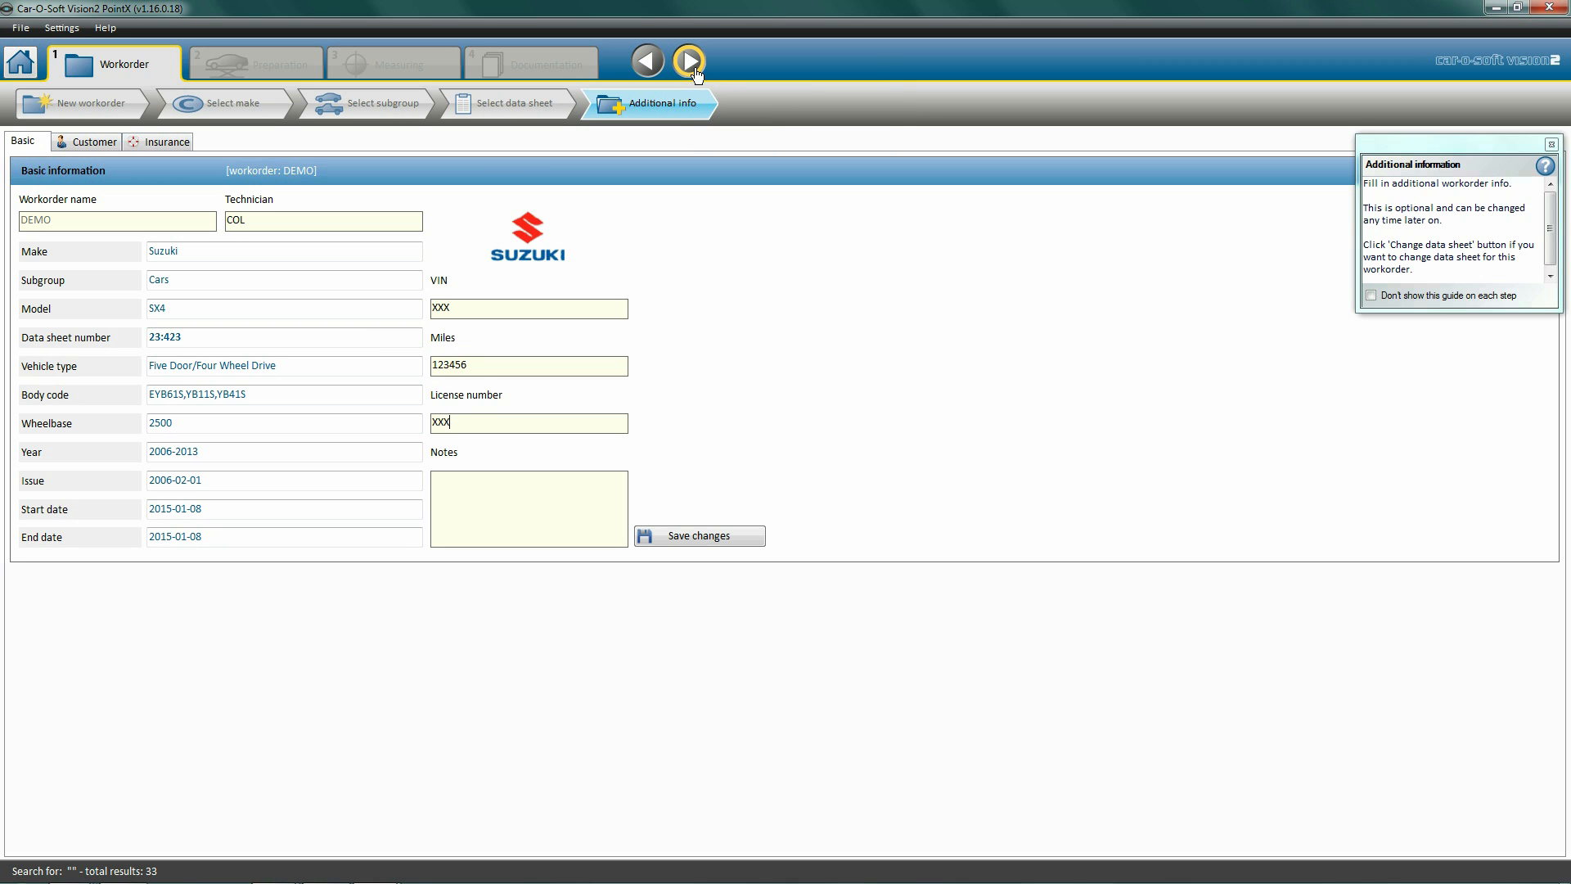
Enter Preparation keeping On support selected and reach the Engine setup choice.
{"action": "left_click", "coordinate": [689, 61]}
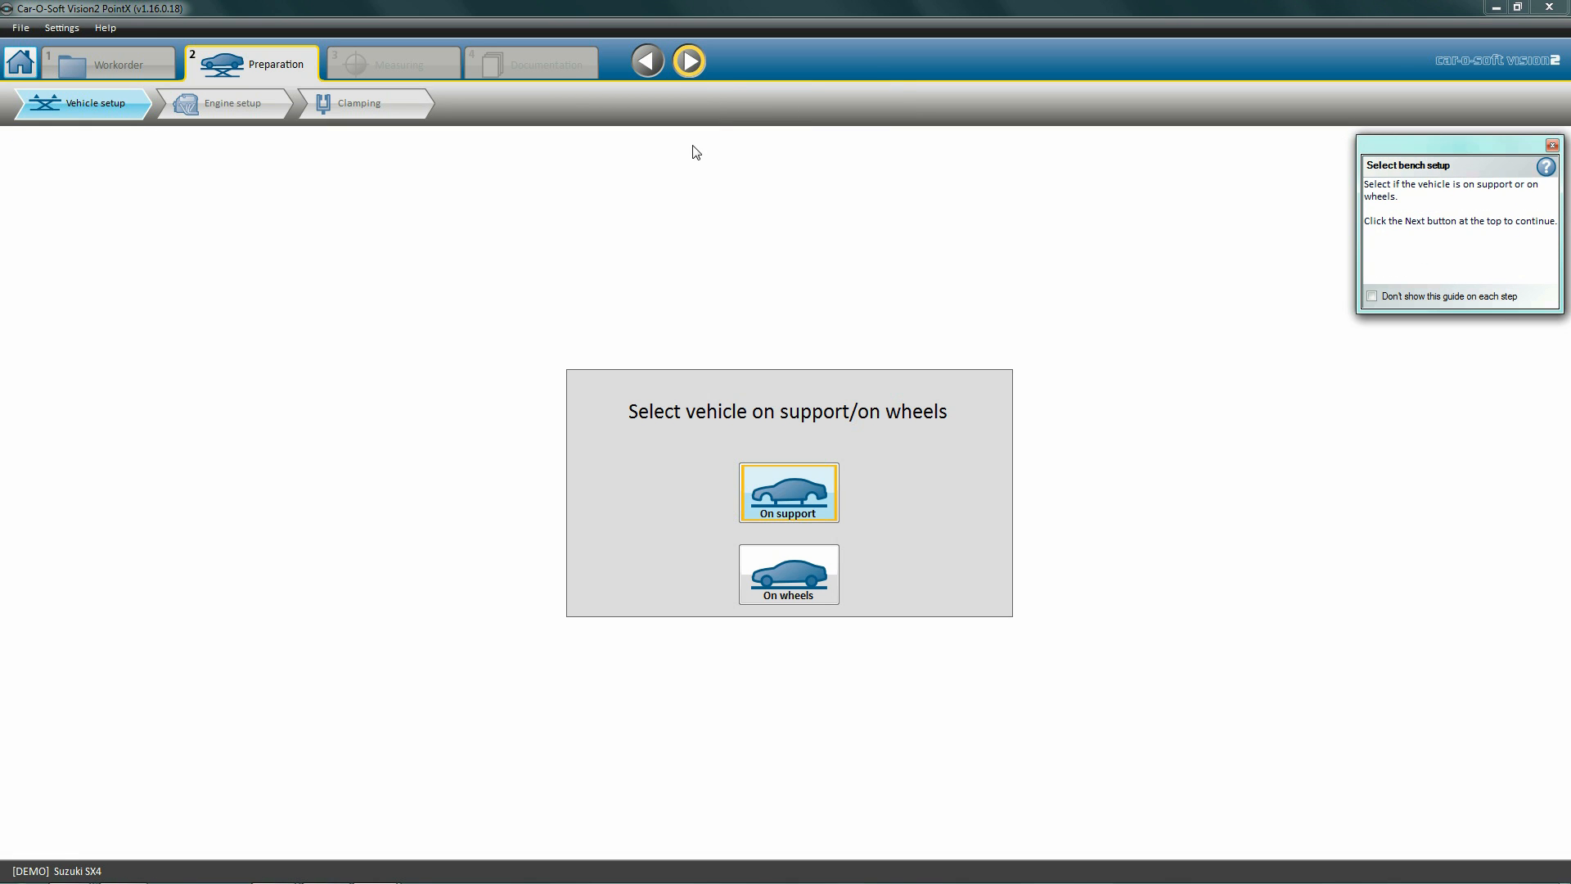
{"action": "mouse_move", "coordinate": [698, 262]}
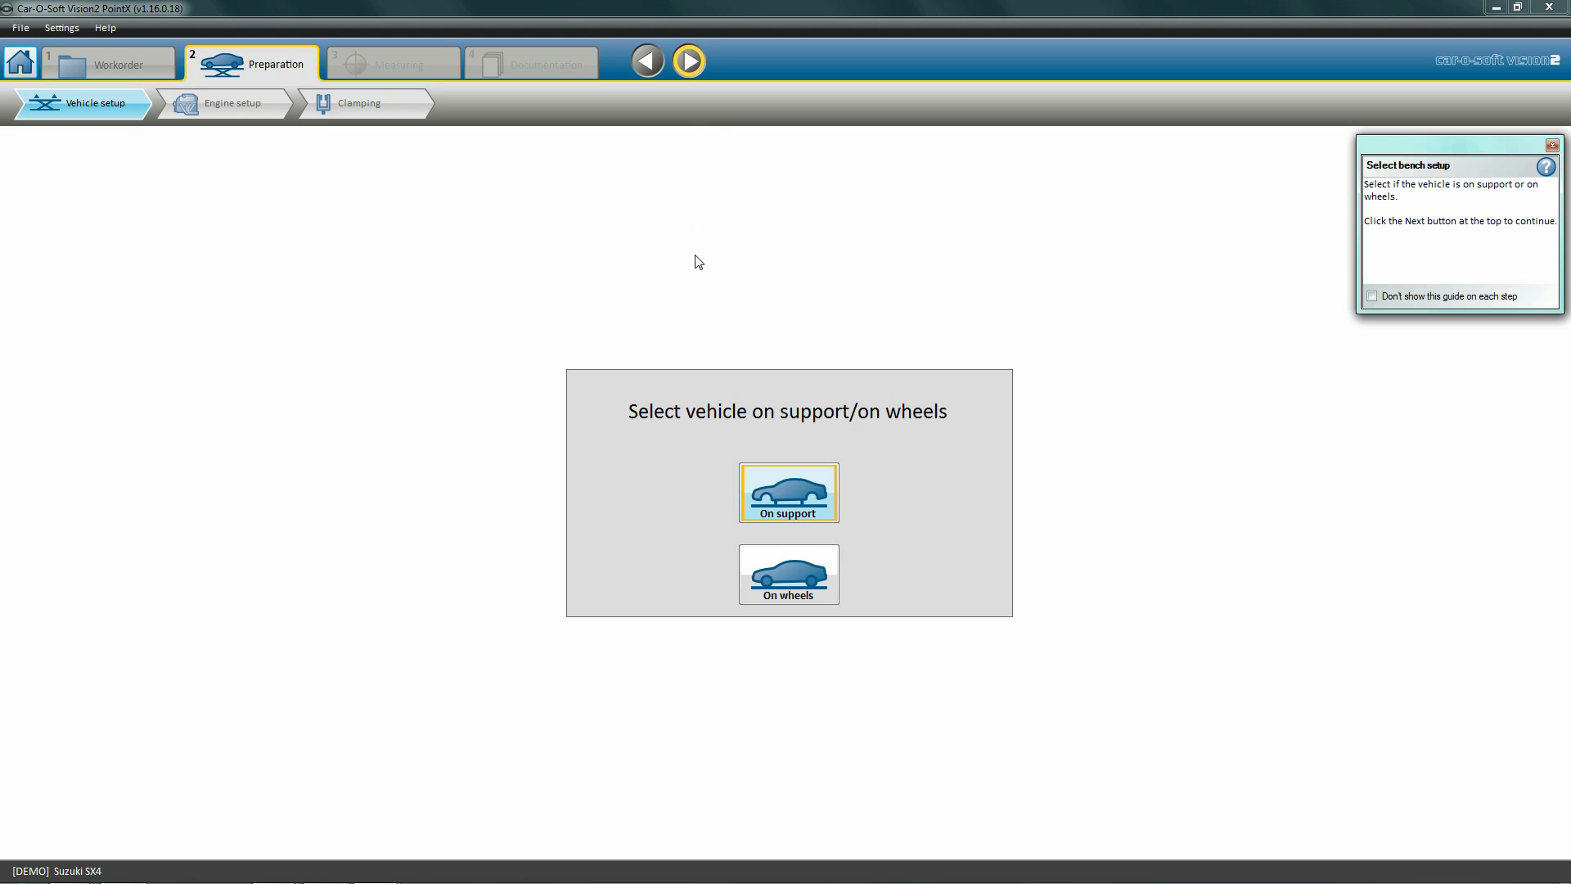
{"action": "mouse_move", "coordinate": [703, 263]}
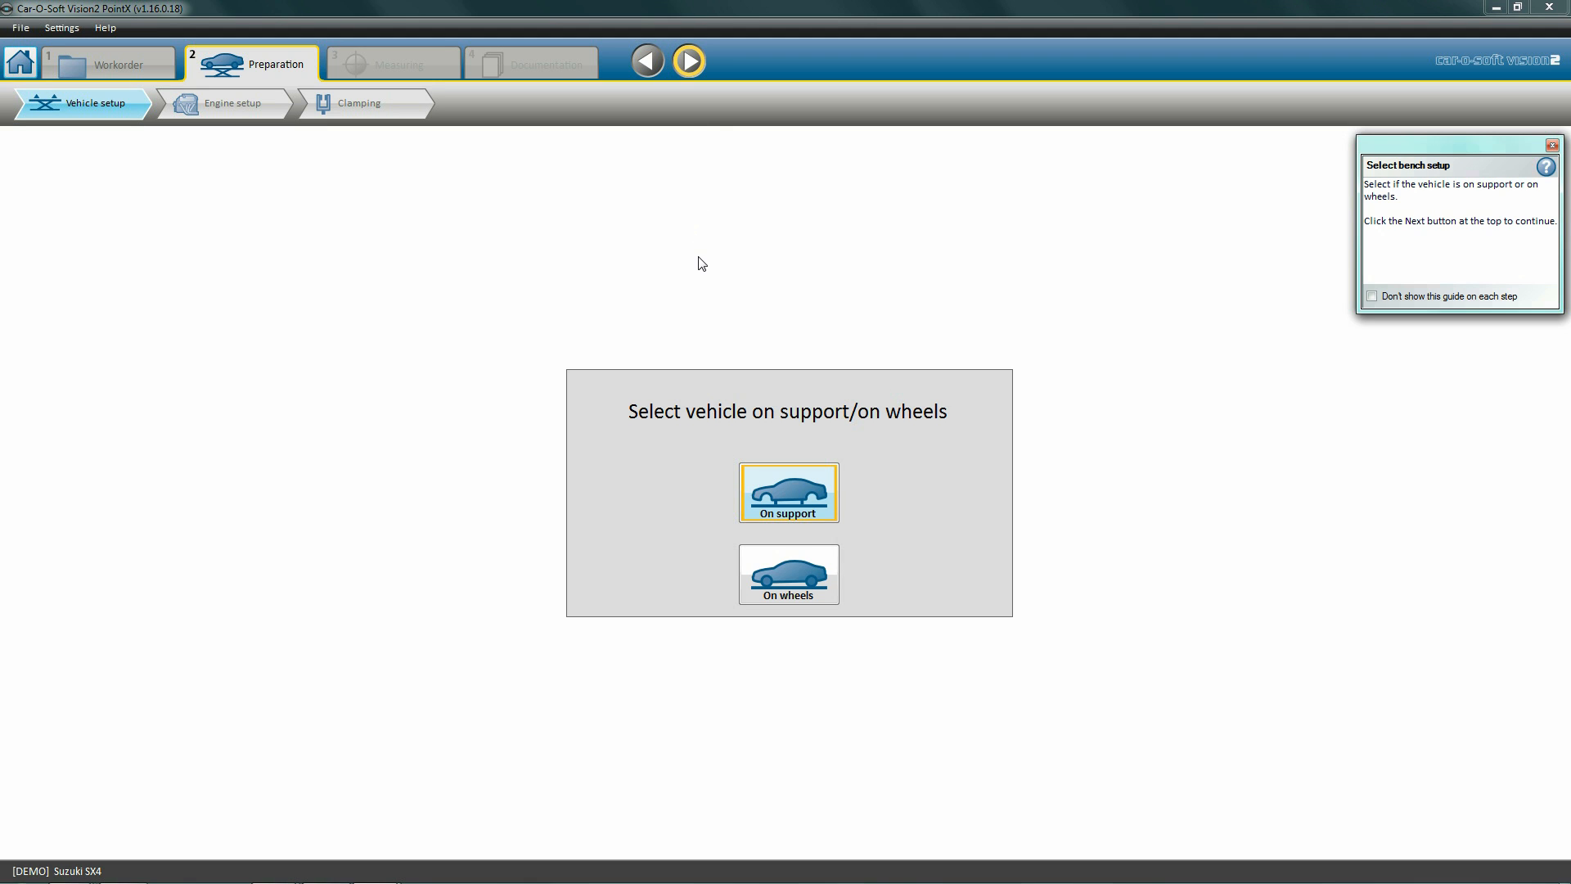
{"action": "mouse_move", "coordinate": [748, 543]}
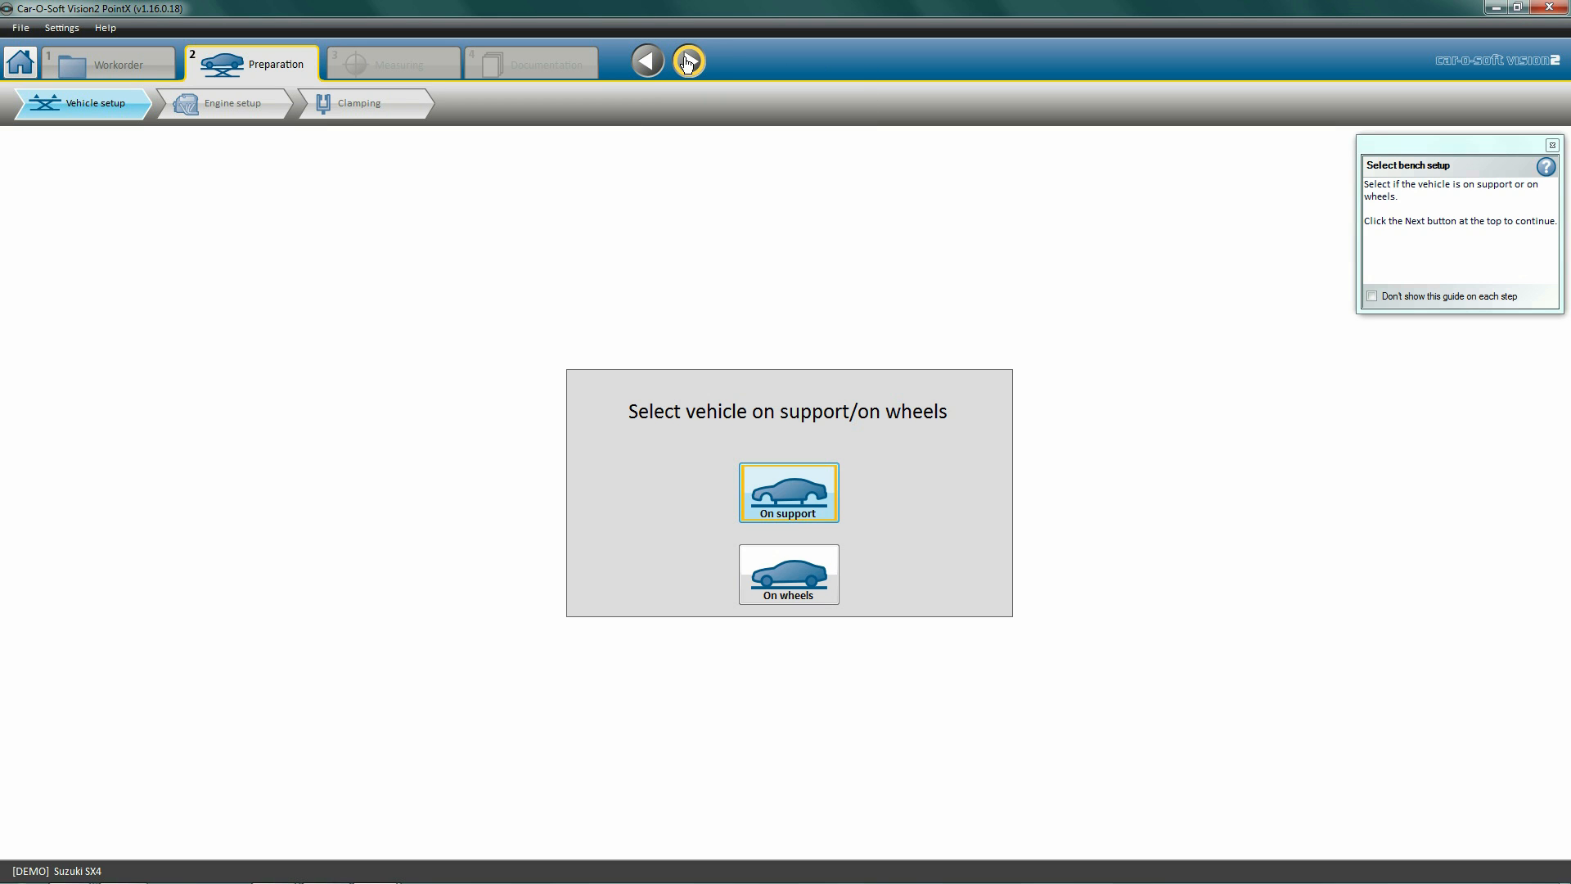
{"action": "left_click", "coordinate": [689, 61]}
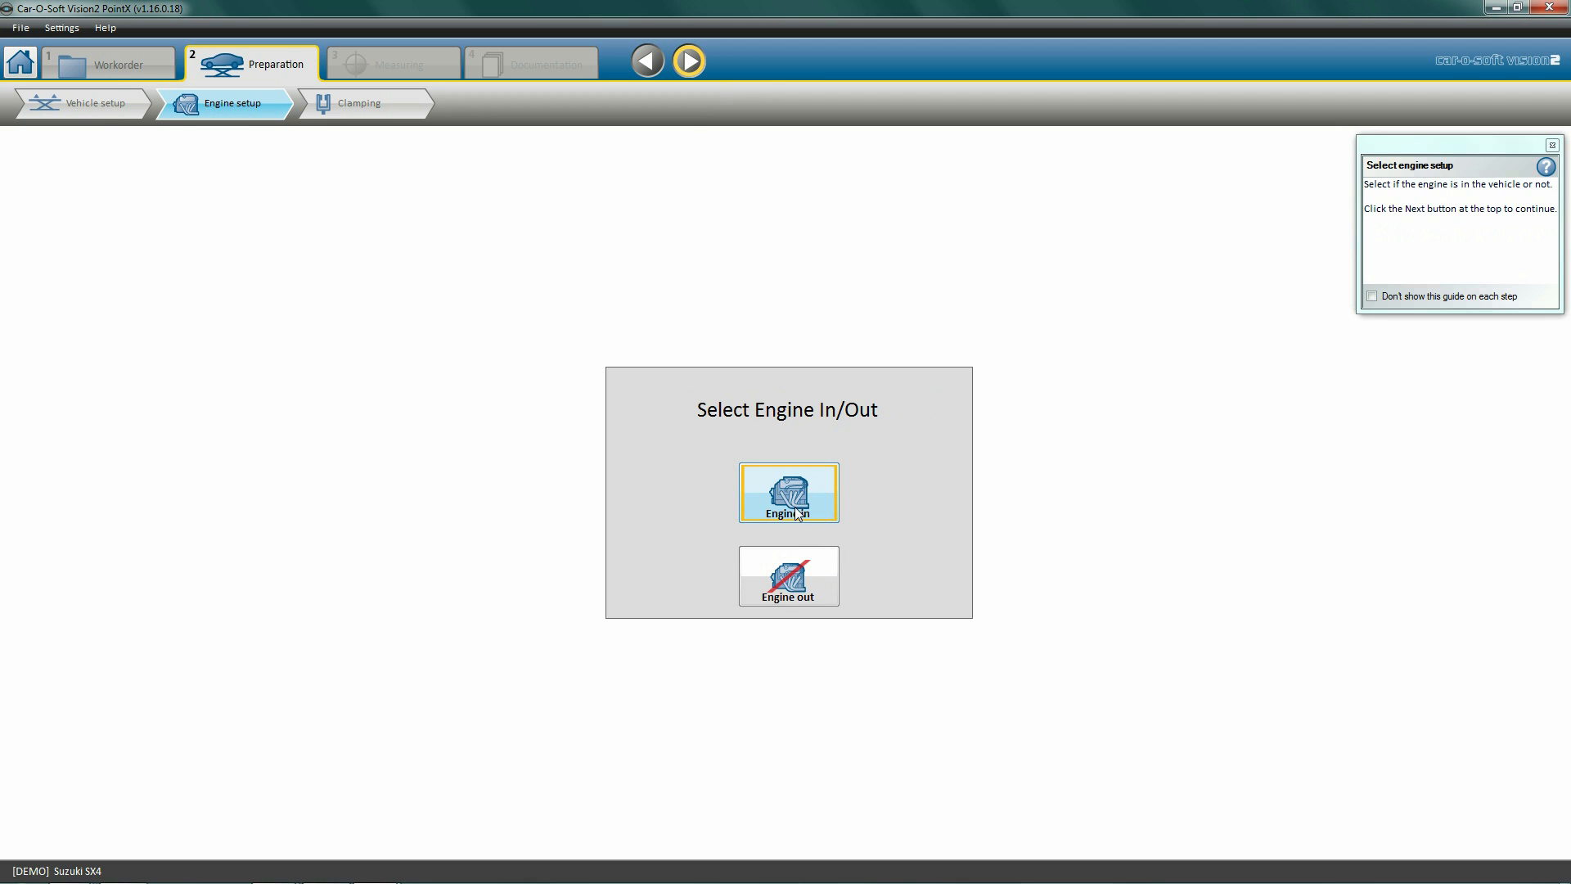
{"action": "mouse_move", "coordinate": [688, 61]}
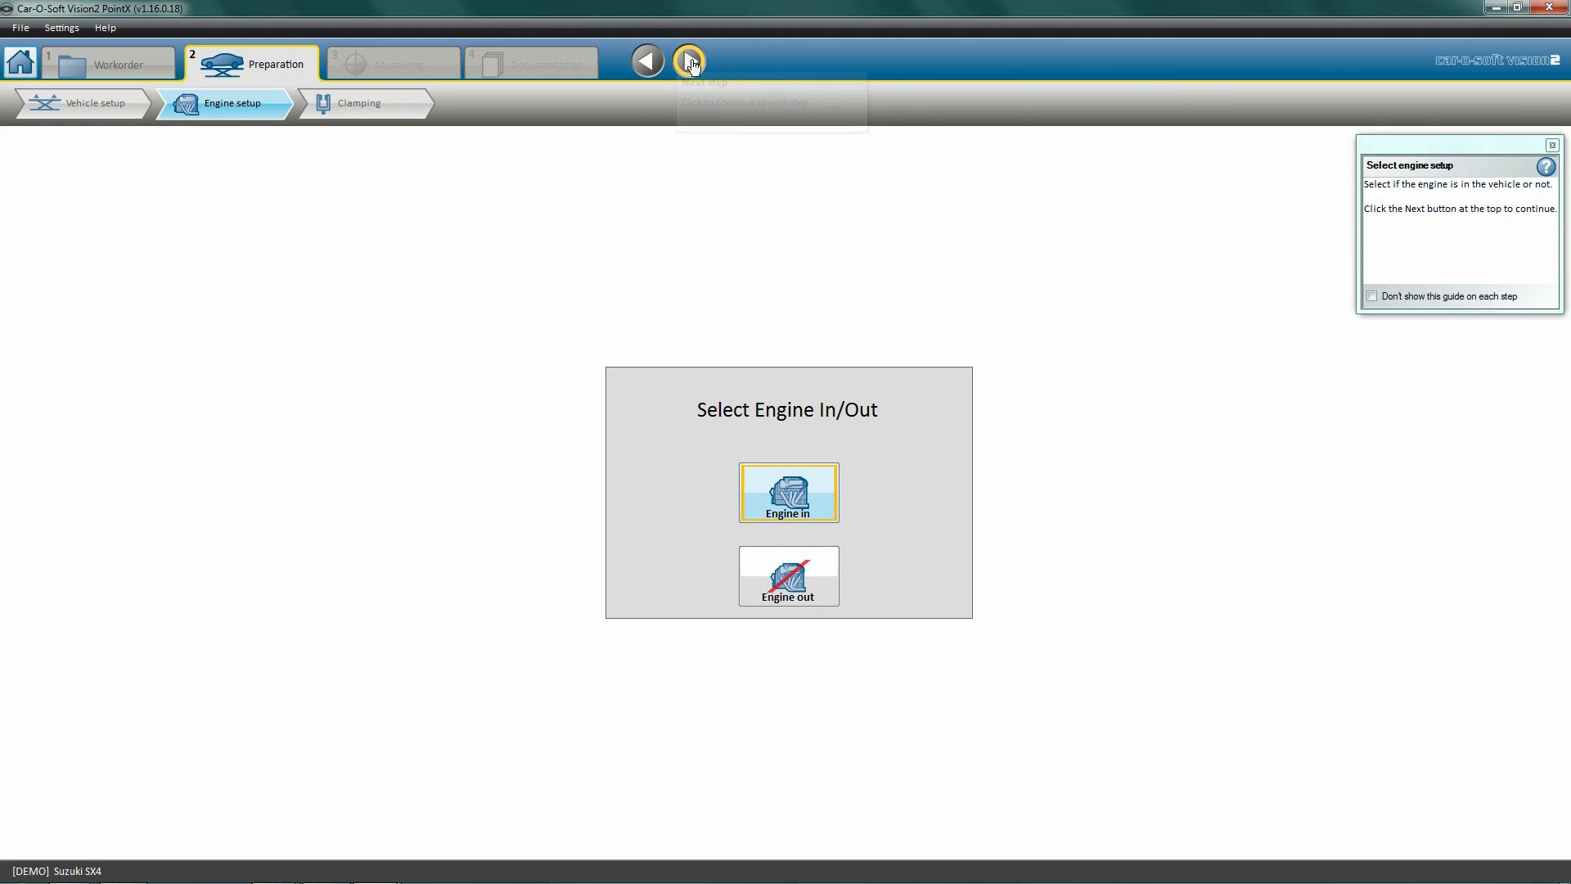
Accept Engine in and continue to the Clamping step listing clamp B106.
{"action": "left_click", "coordinate": [689, 60]}
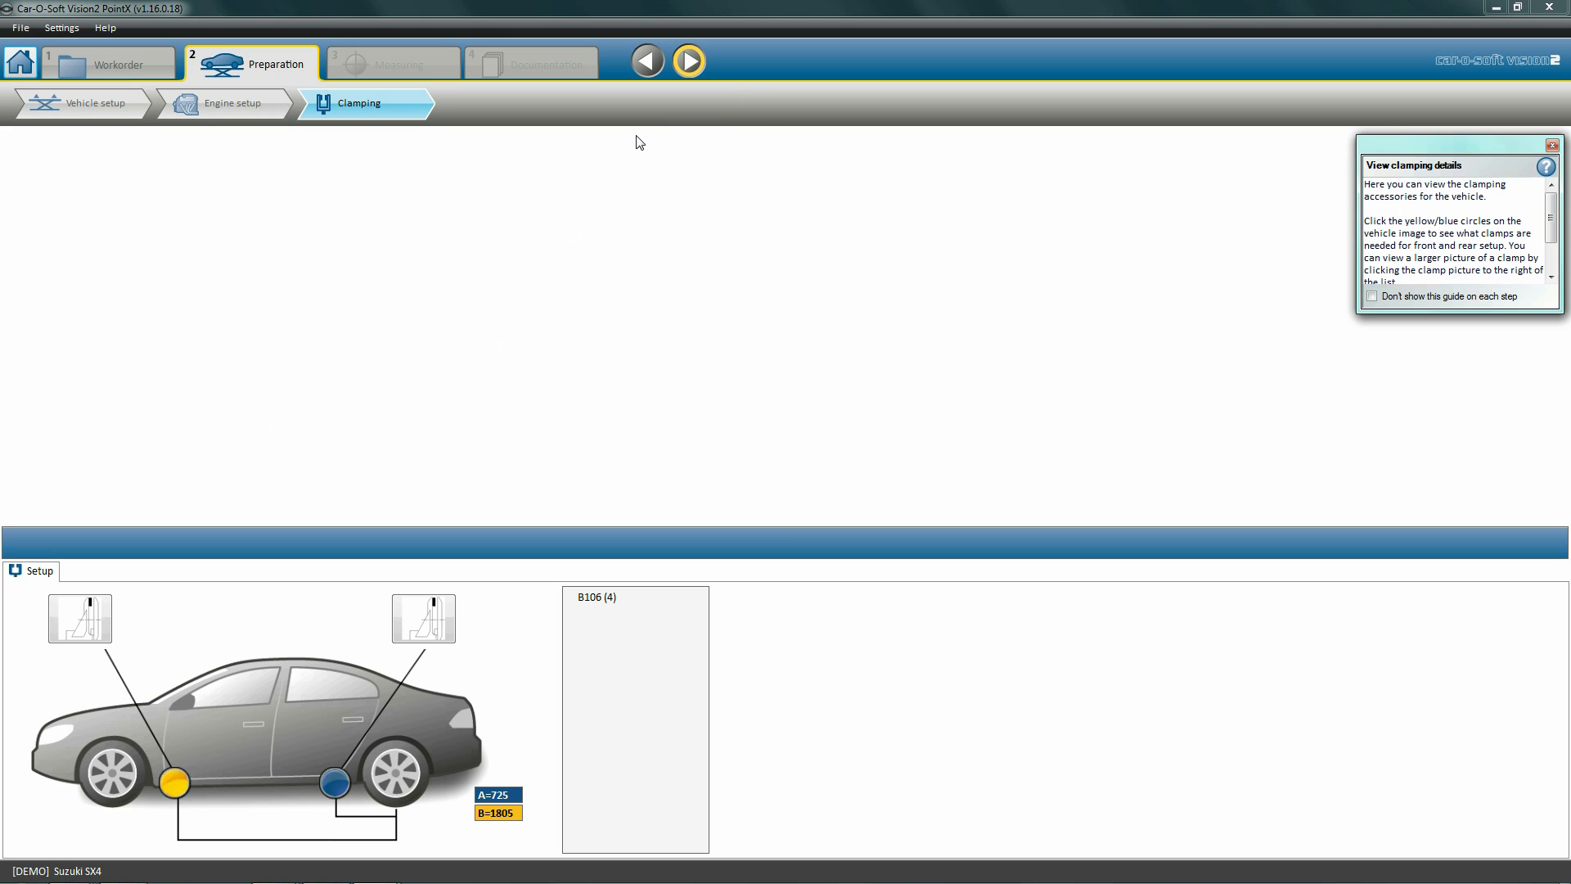
{"action": "mouse_move", "coordinate": [689, 60]}
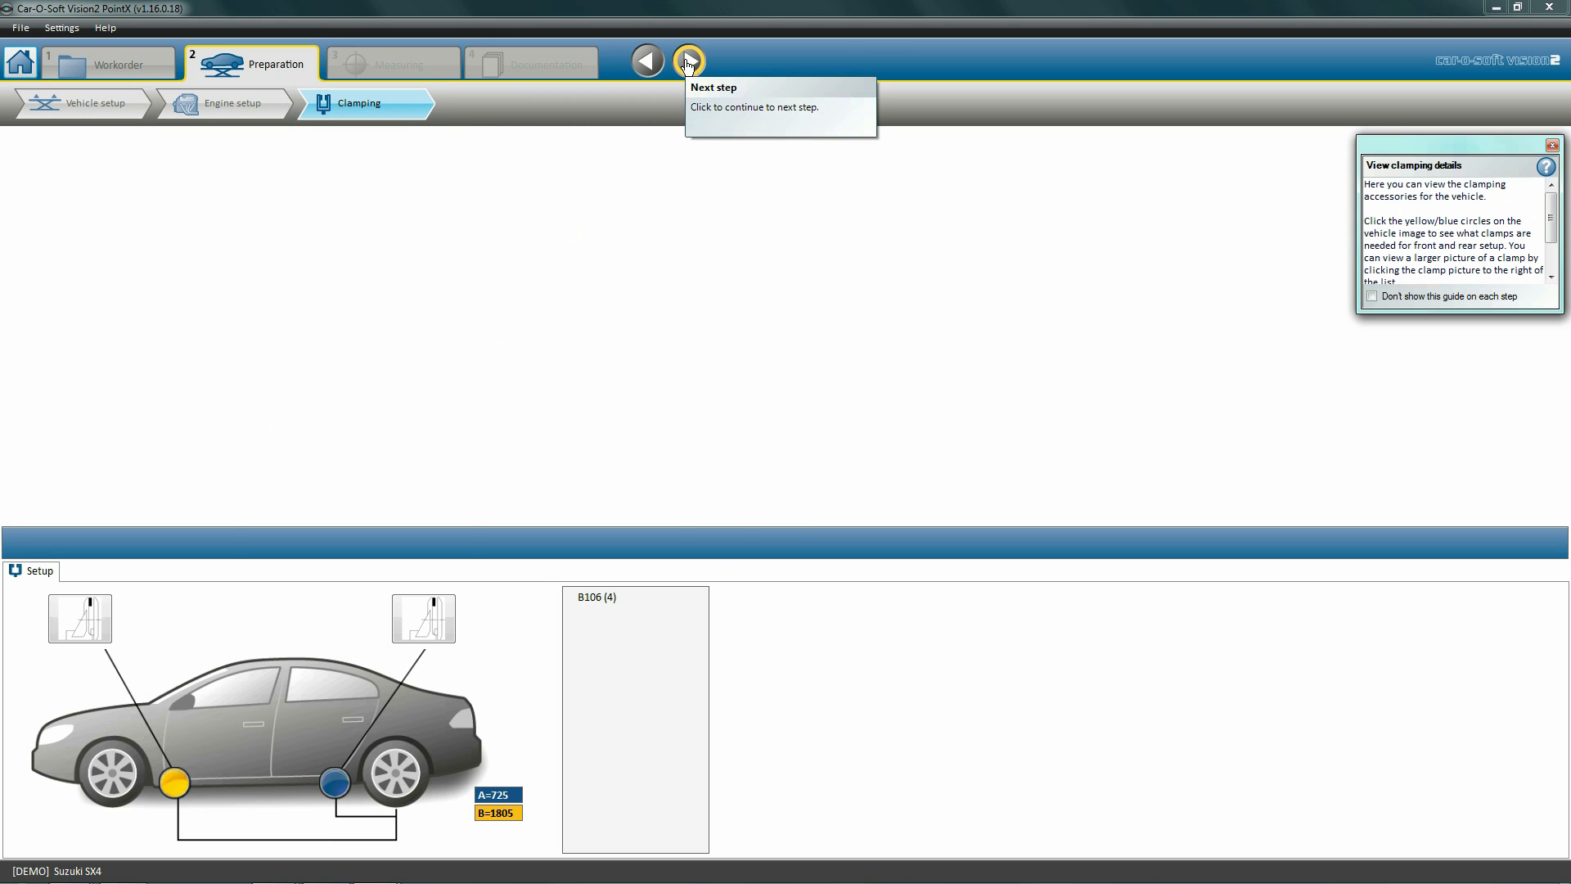
Finish clamping and enter the Measuring stage showing the SX4 underbody point map.
{"action": "left_click", "coordinate": [689, 61]}
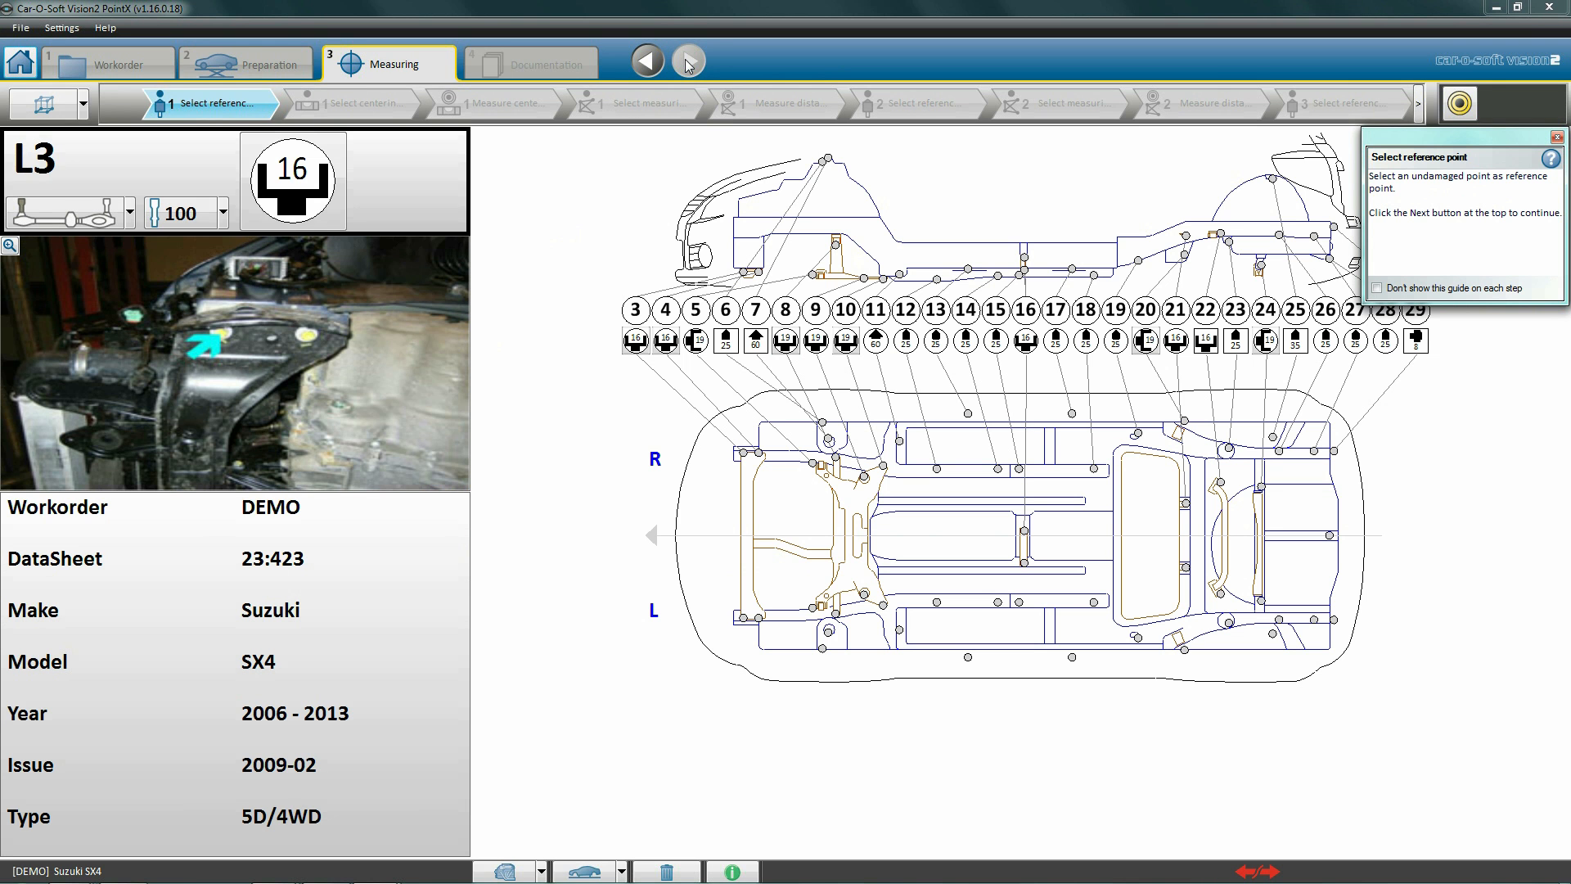
{"action": "mouse_move", "coordinate": [586, 267]}
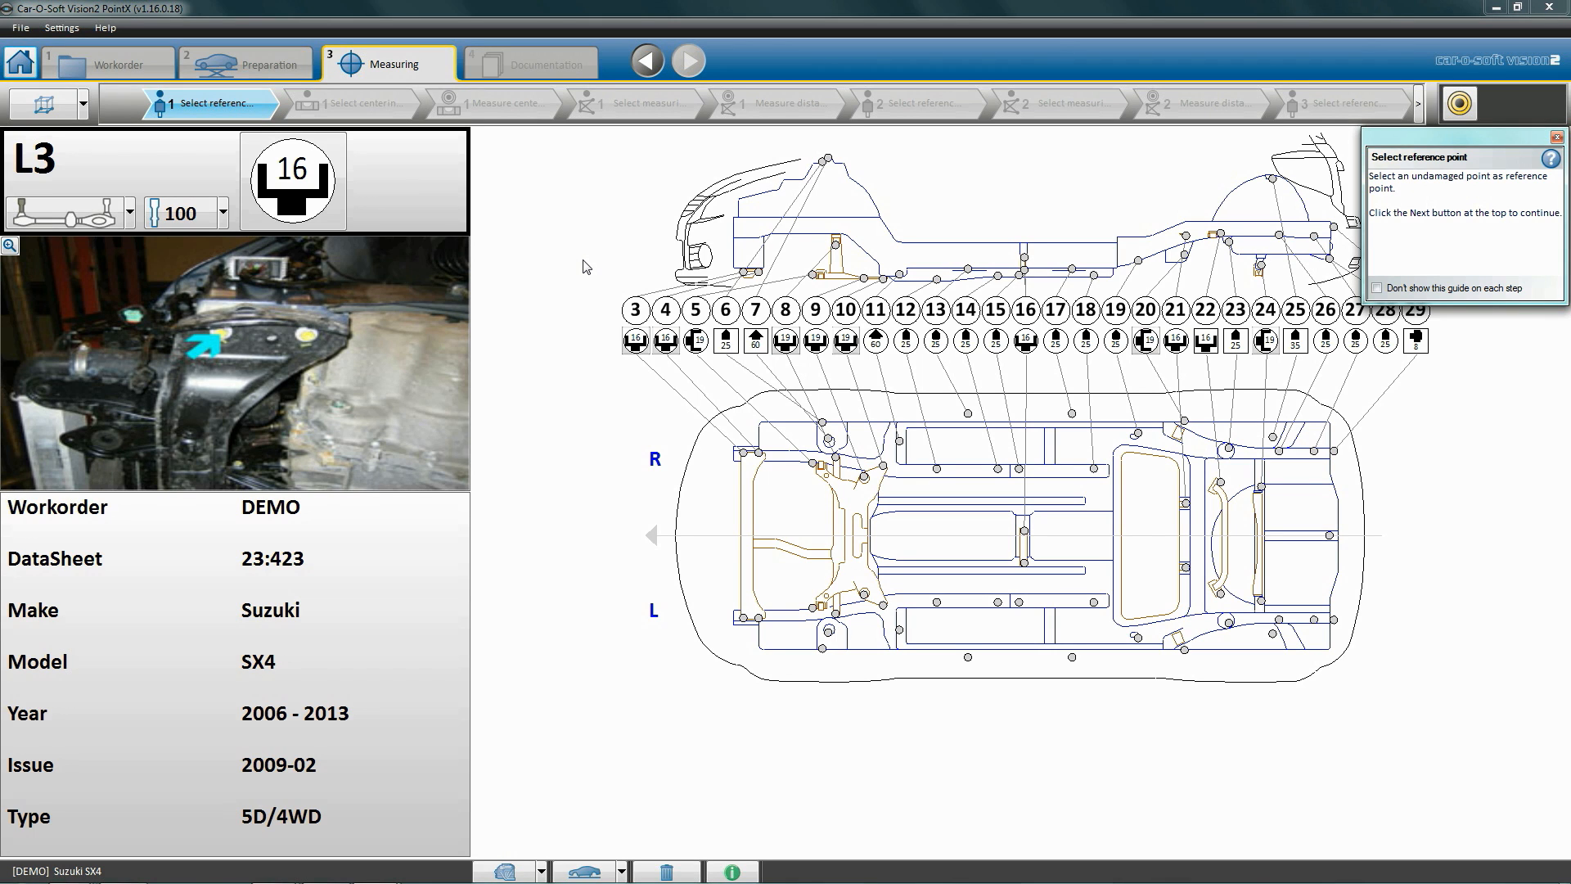
{"action": "mouse_move", "coordinate": [912, 591]}
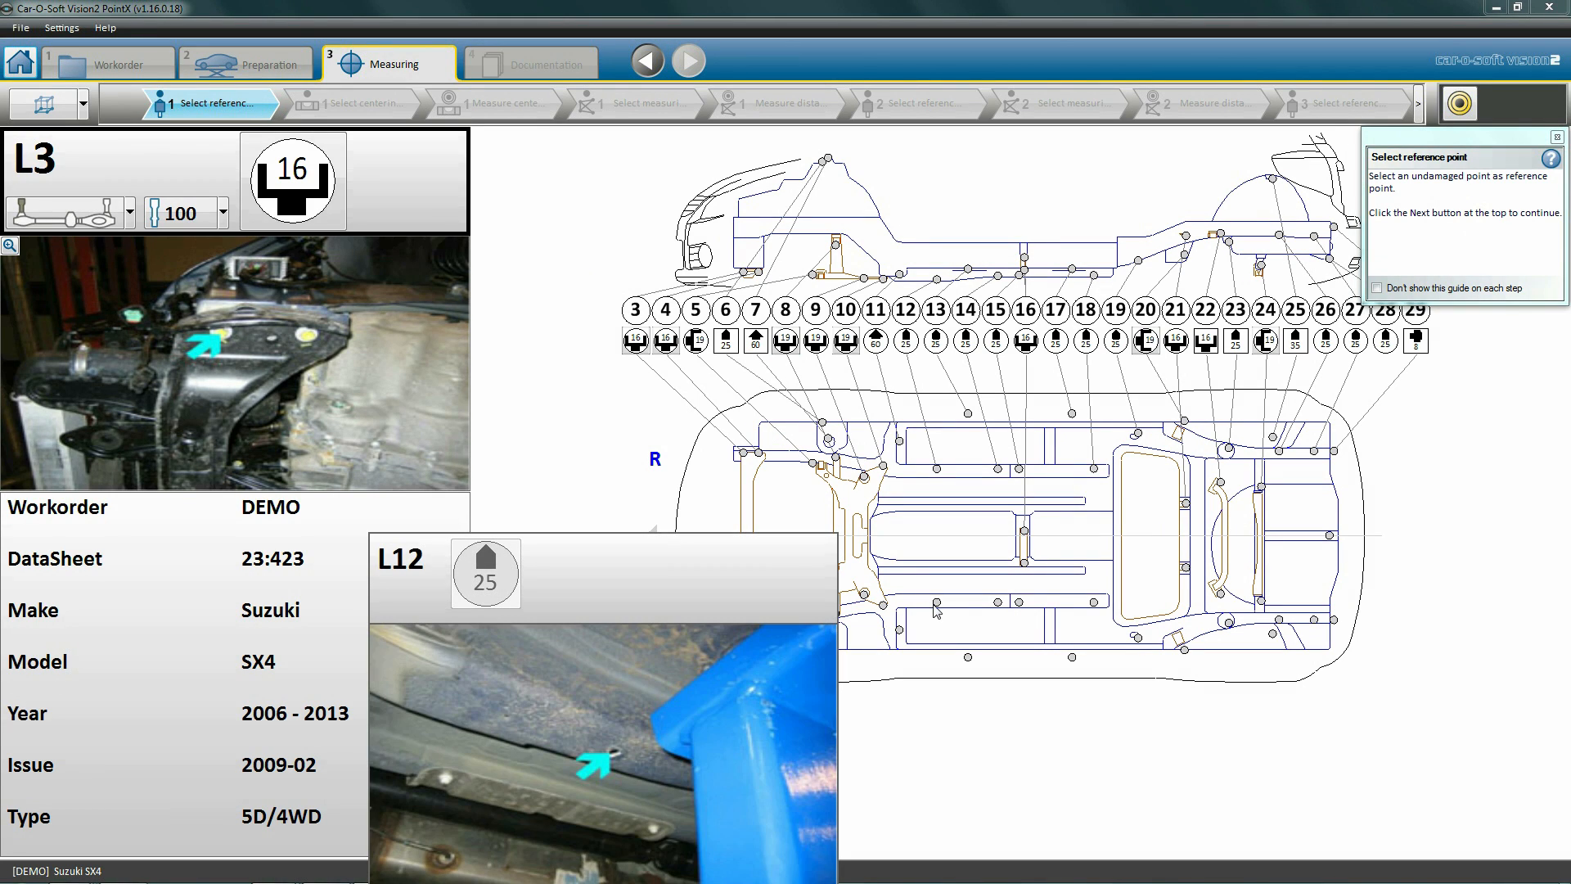
Set L12 as the reference point and L18 as the centering point.
{"action": "left_click", "coordinate": [936, 468]}
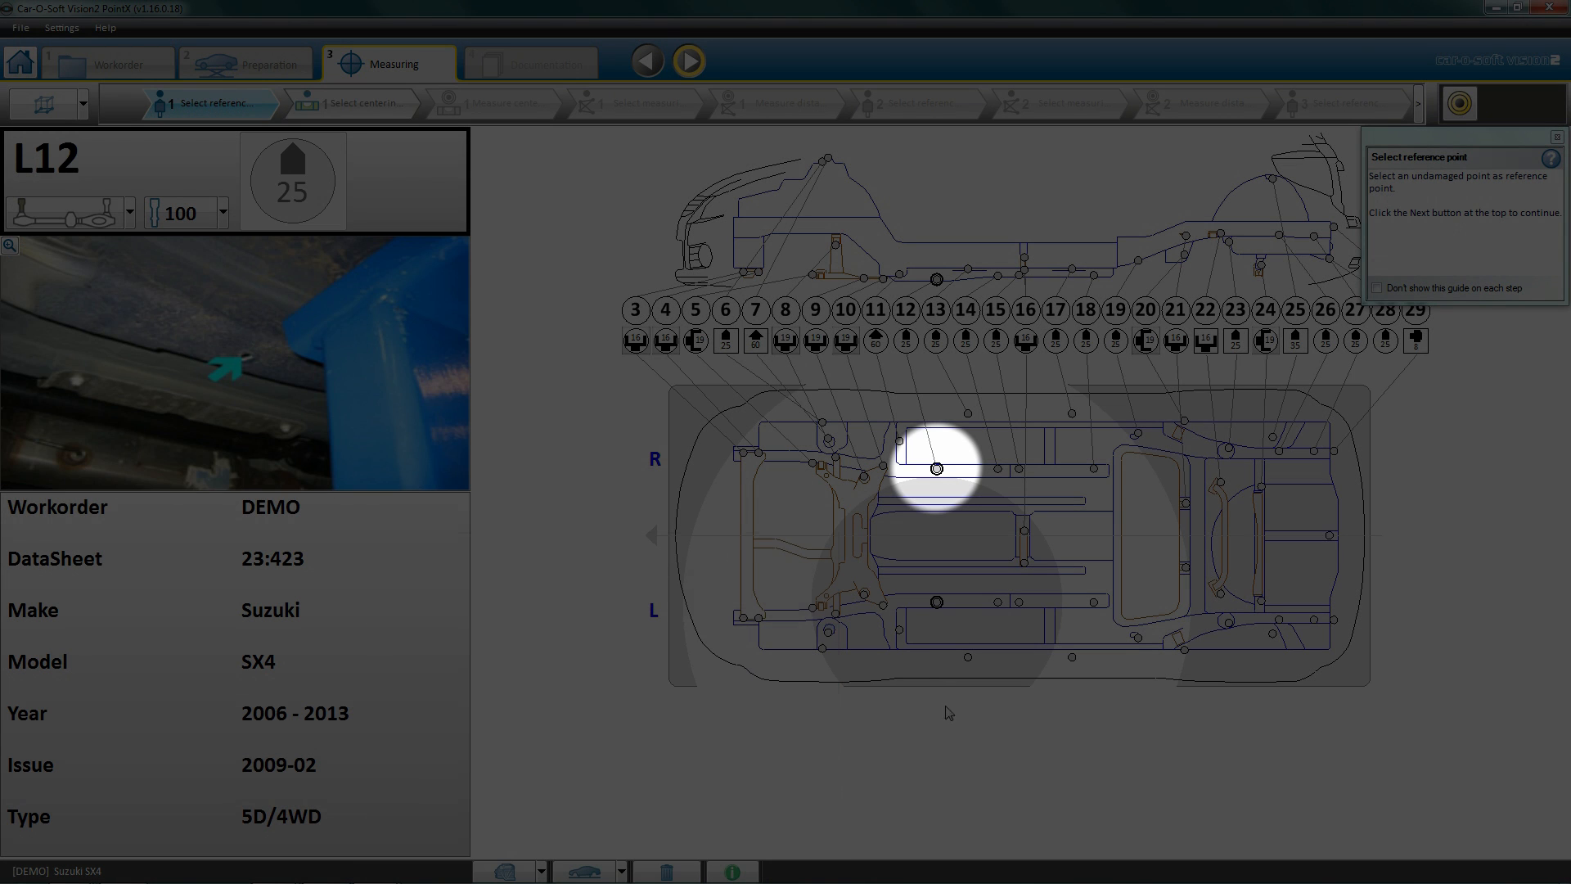
{"action": "mouse_move", "coordinate": [491, 452]}
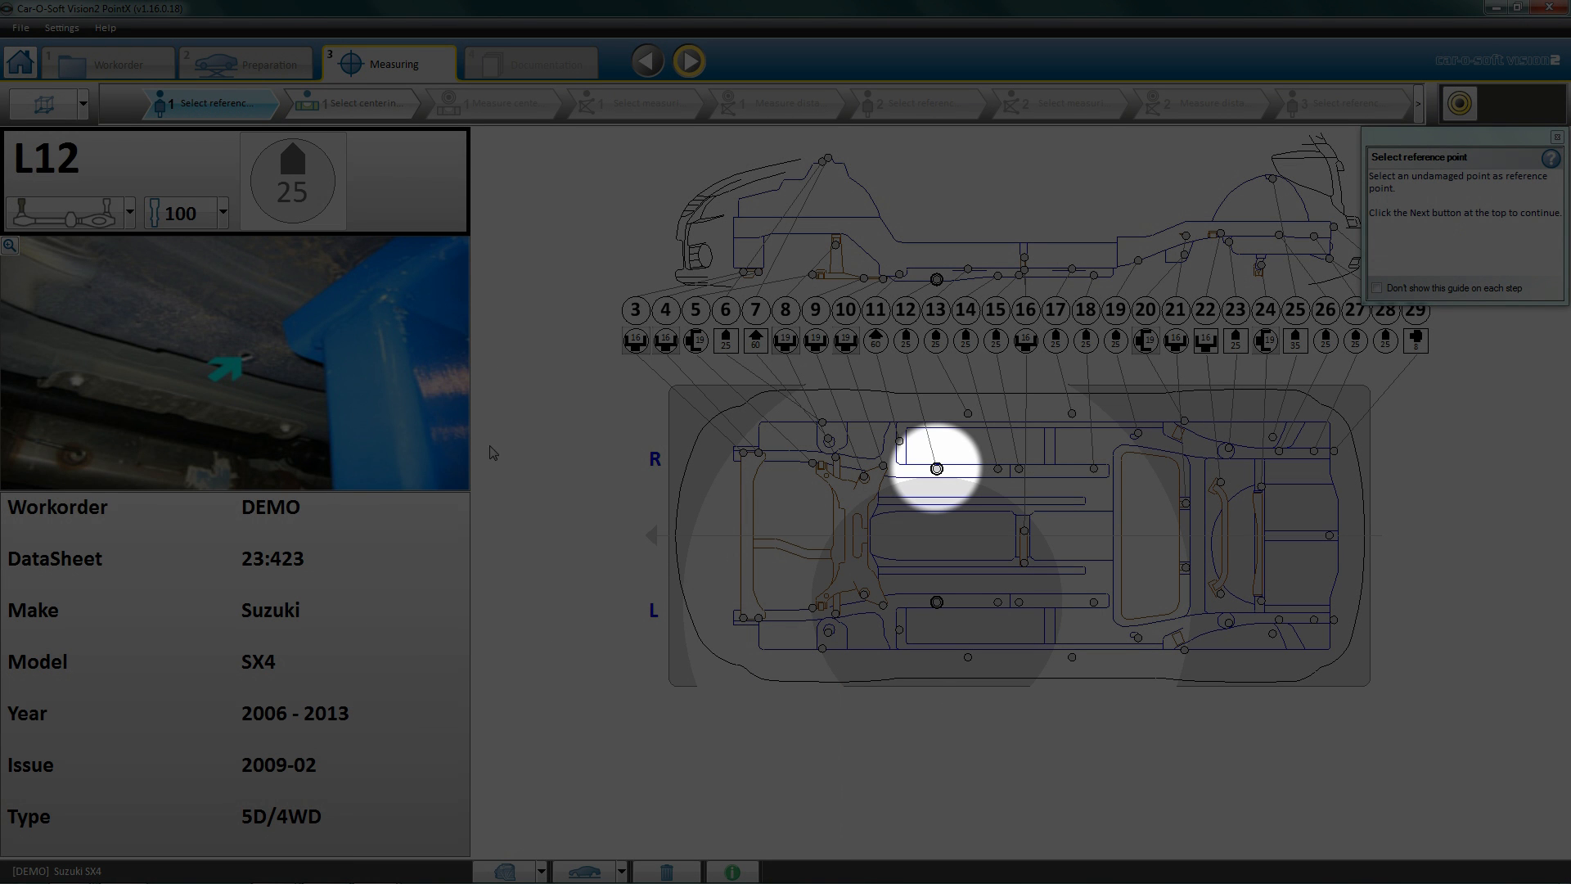
{"action": "mouse_move", "coordinate": [690, 60]}
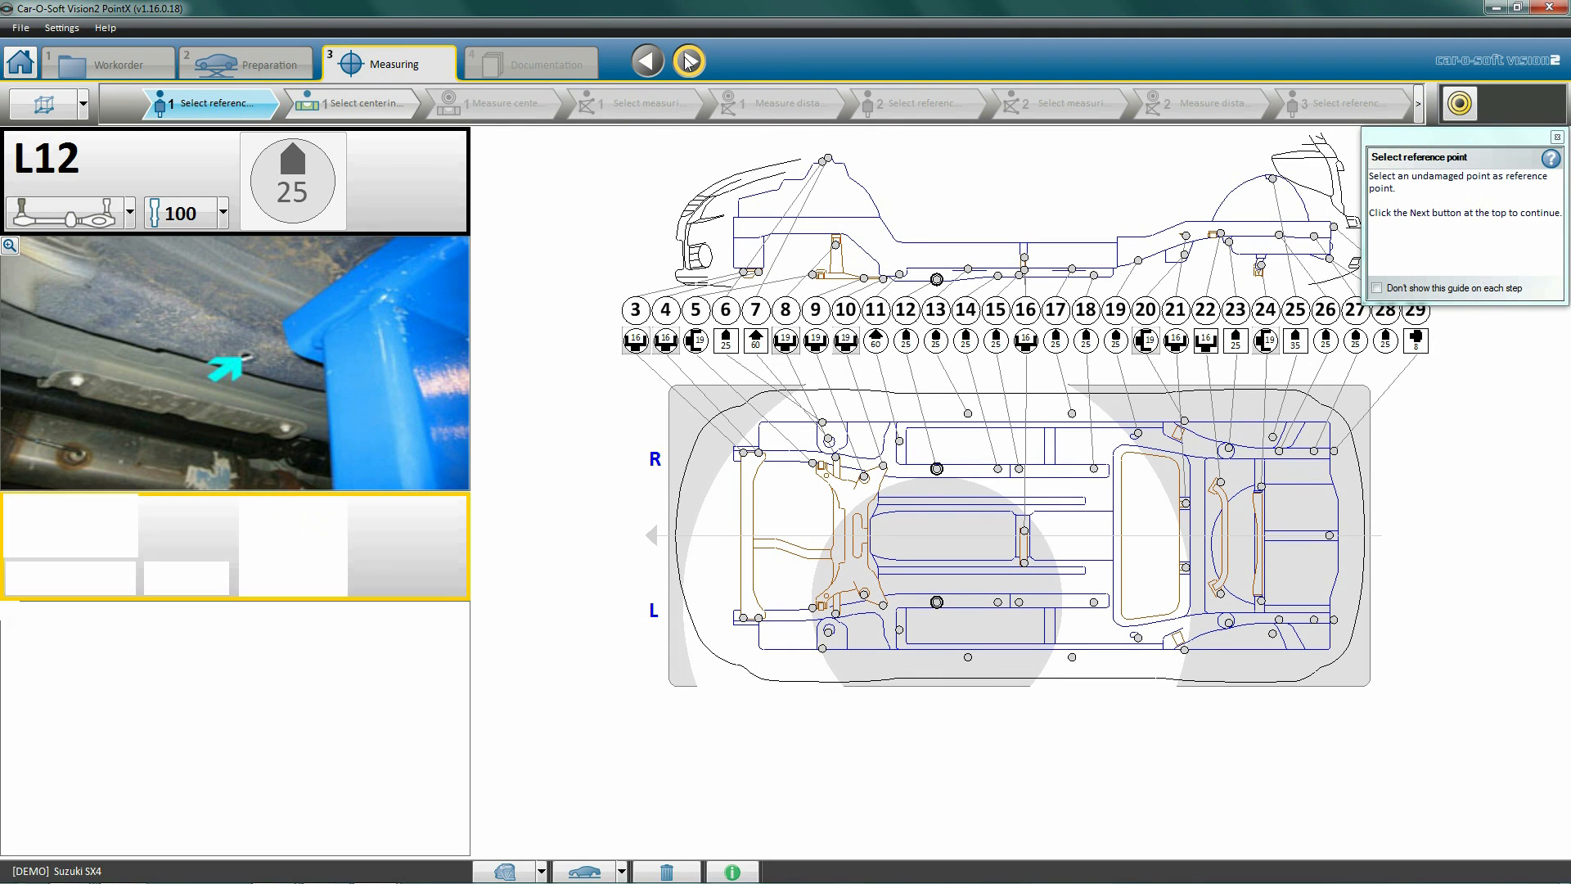
{"action": "left_click", "coordinate": [690, 61]}
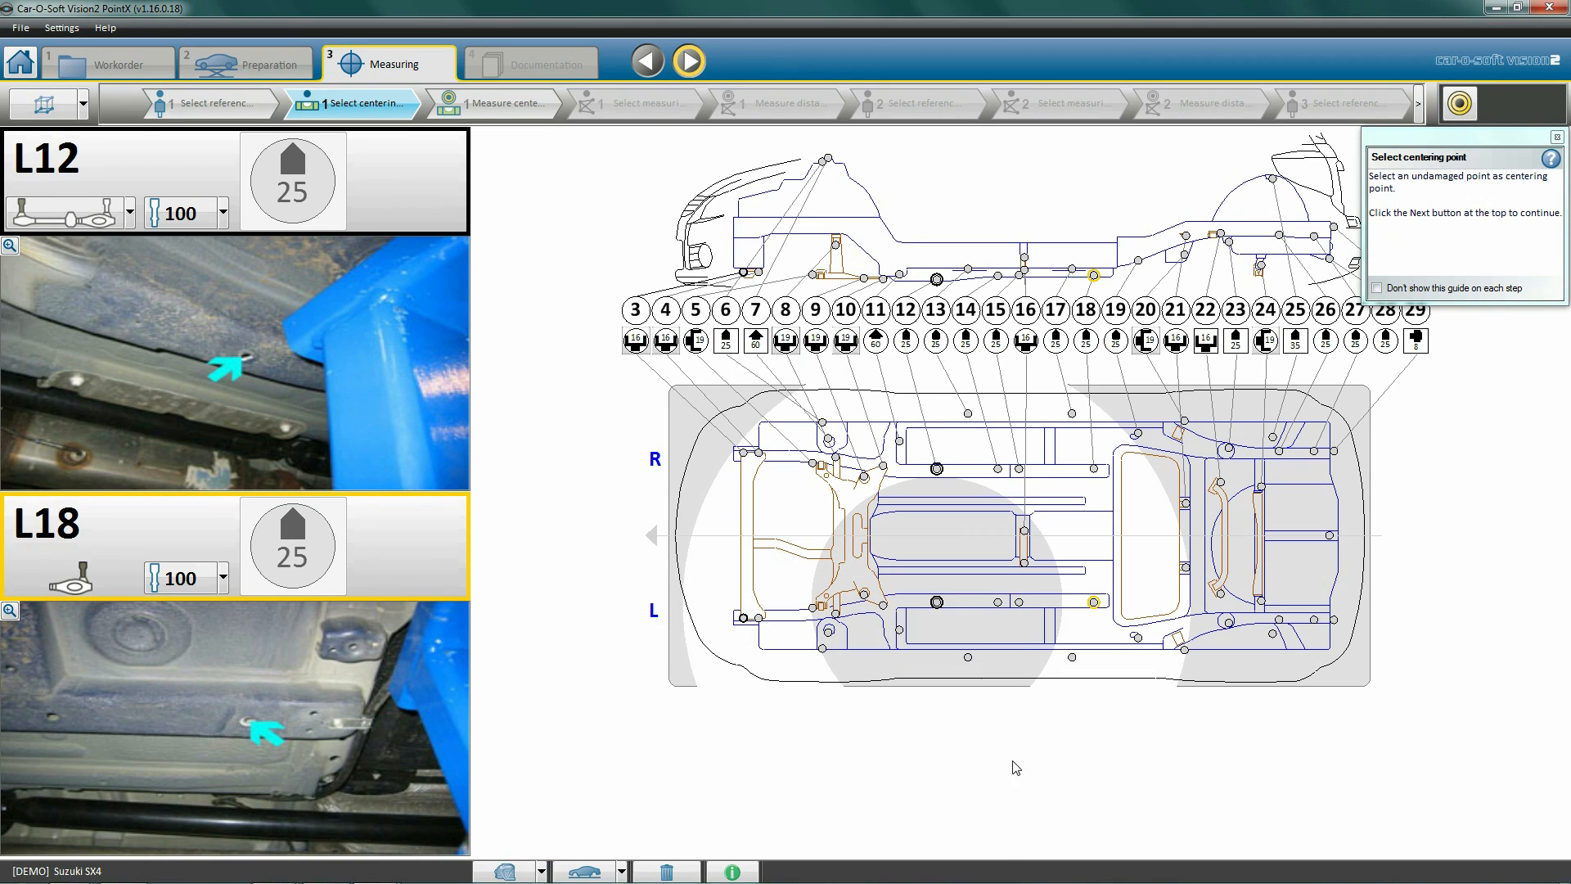
{"action": "mouse_move", "coordinate": [689, 61]}
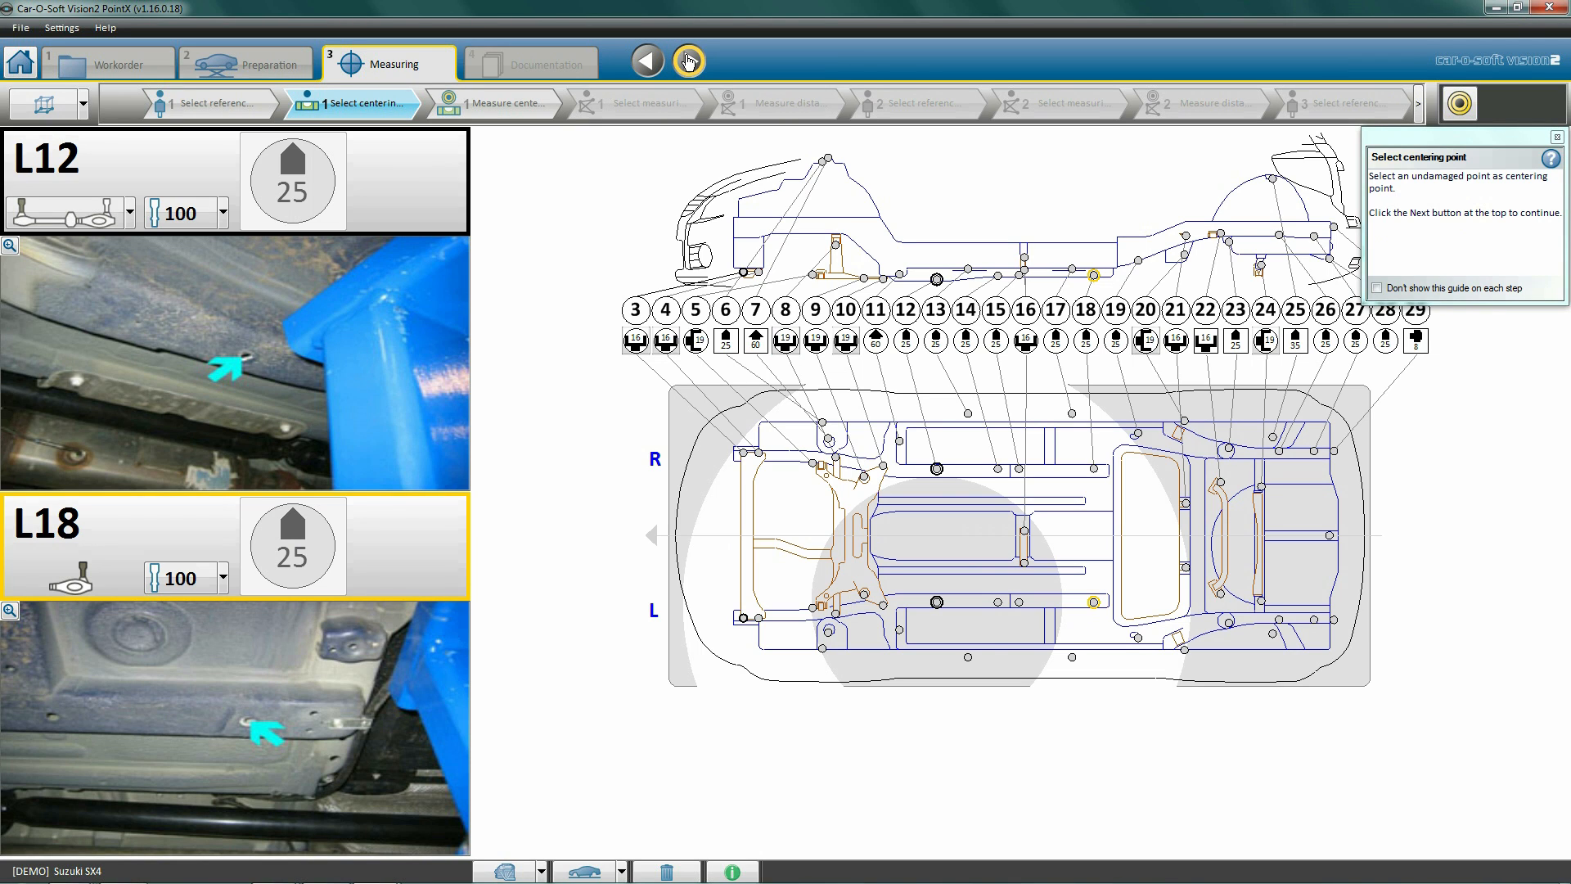
Proceed to centering distance measurement with data sheet values 925 and 768 listed.
{"action": "left_click", "coordinate": [687, 60]}
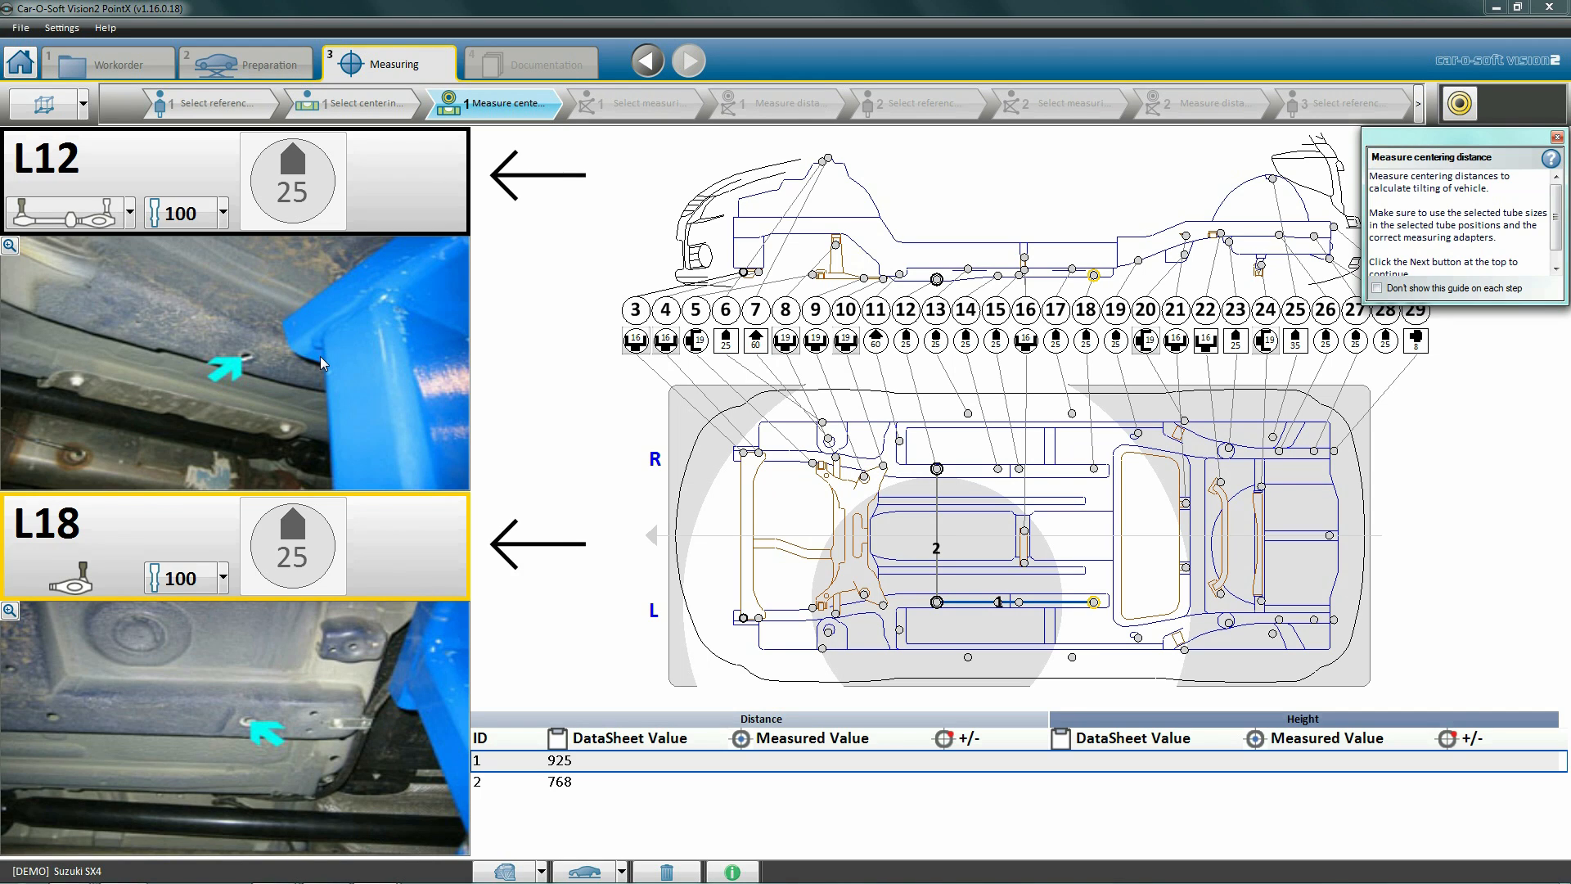
{"action": "mouse_move", "coordinate": [554, 400]}
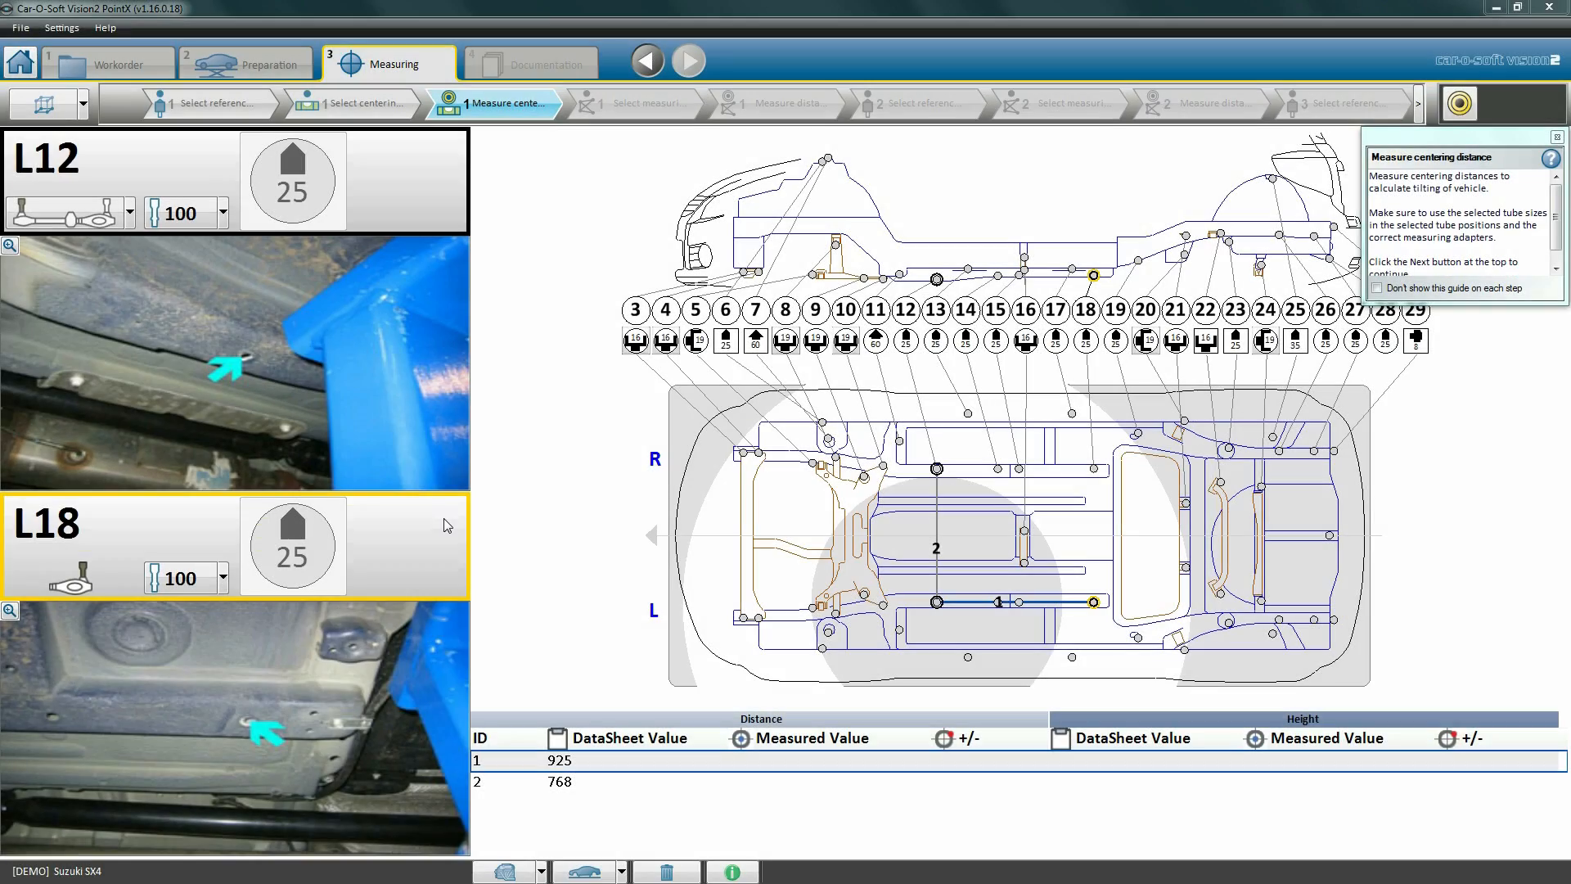
{"action": "mouse_move", "coordinate": [185, 229]}
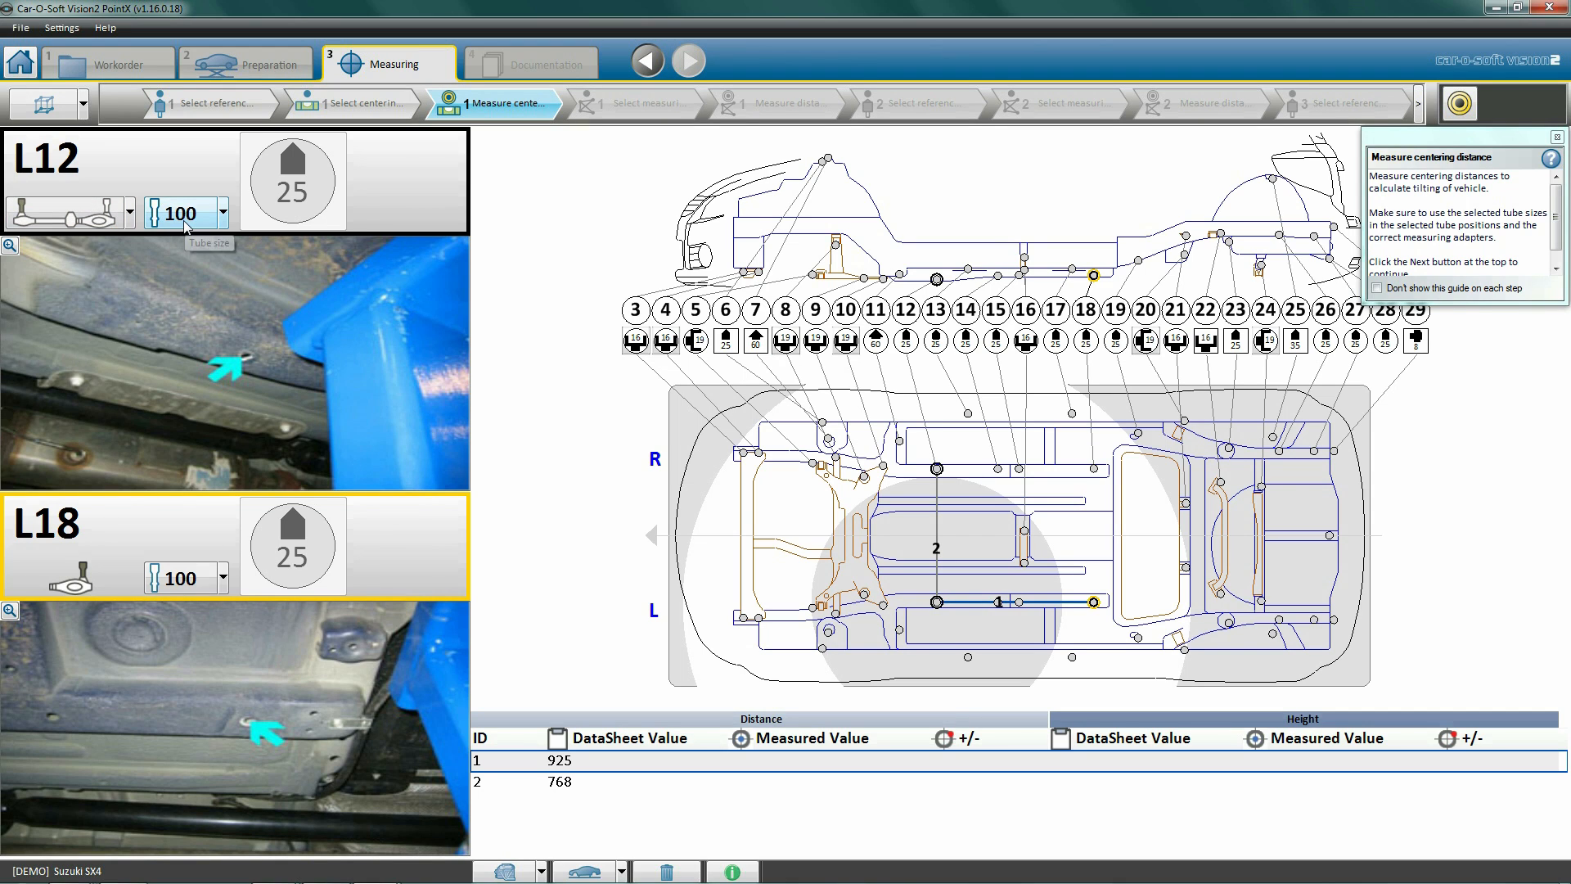
Set L12's tube size to 60, then change it back to 100 to match L18.
{"action": "left_click", "coordinate": [223, 213]}
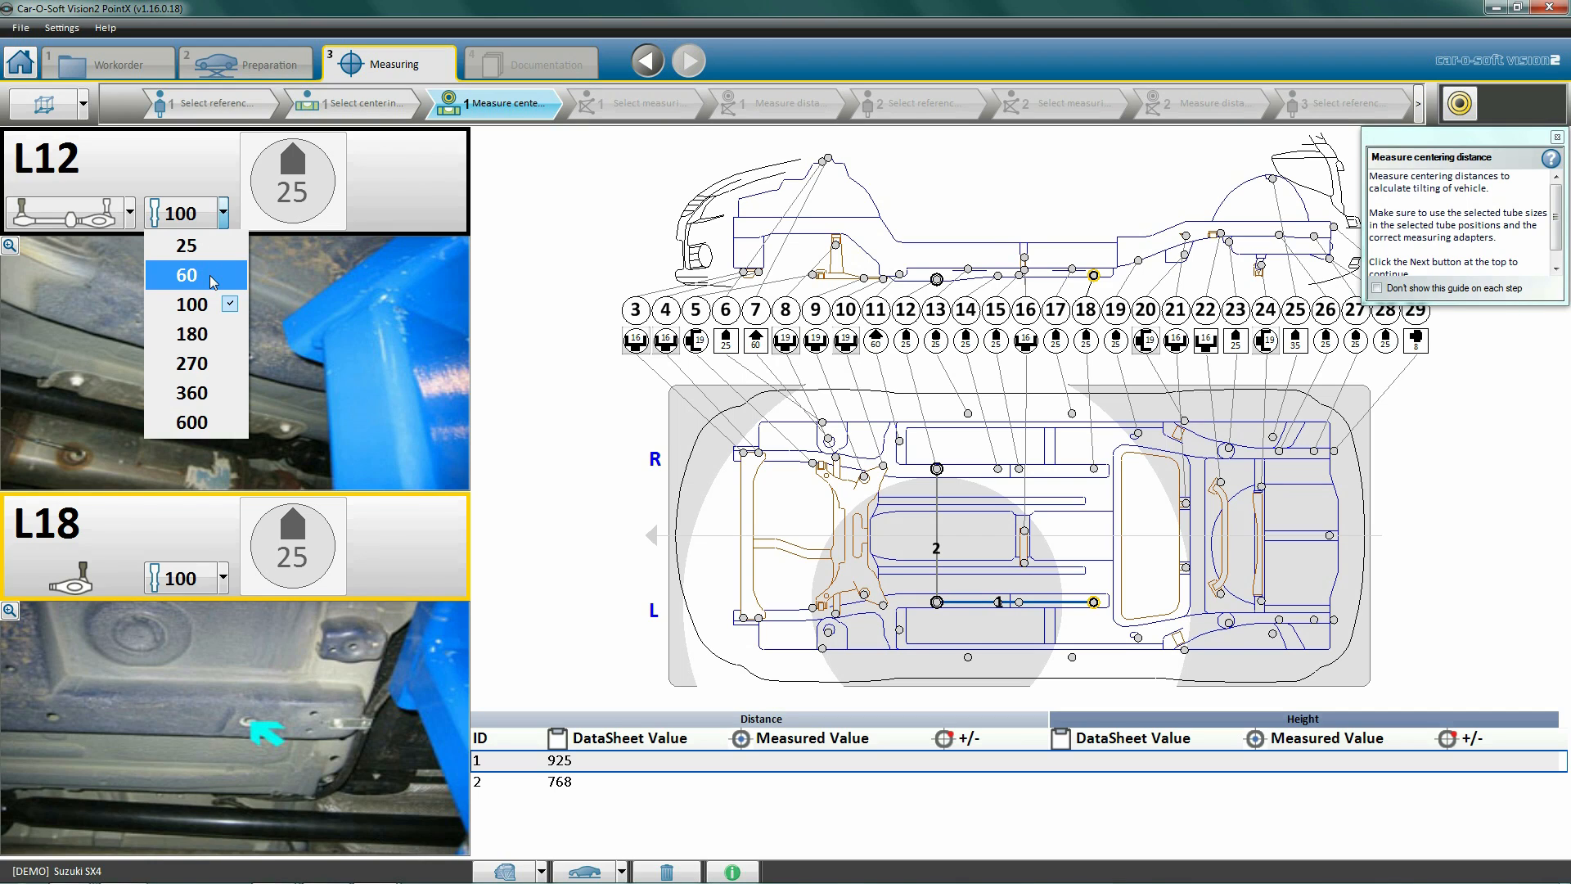
{"action": "left_click", "coordinate": [187, 275]}
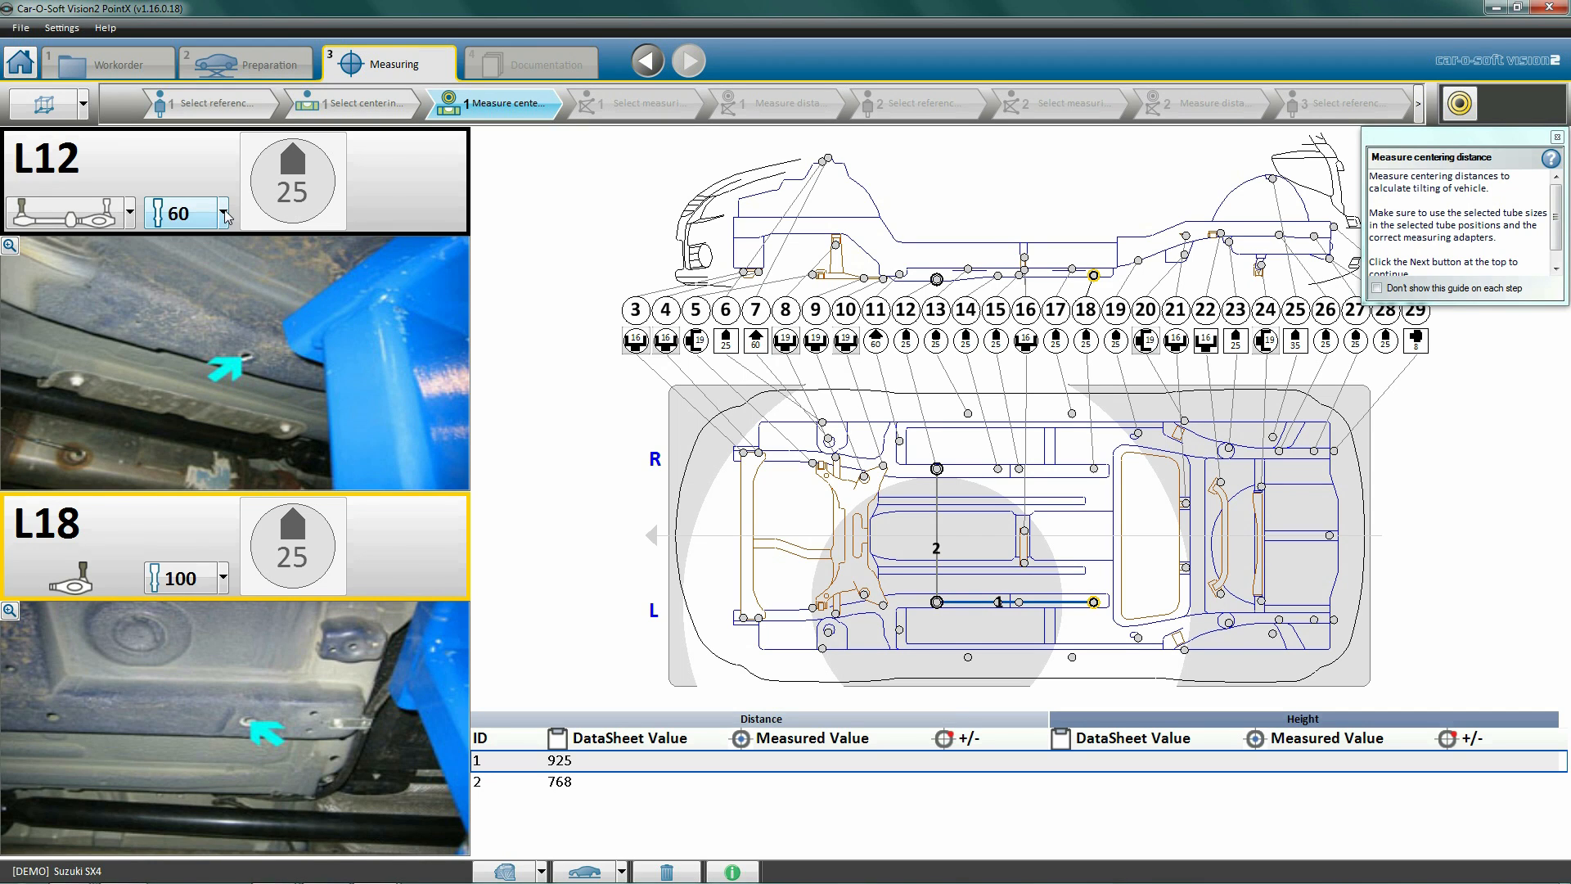
{"action": "left_click", "coordinate": [224, 213]}
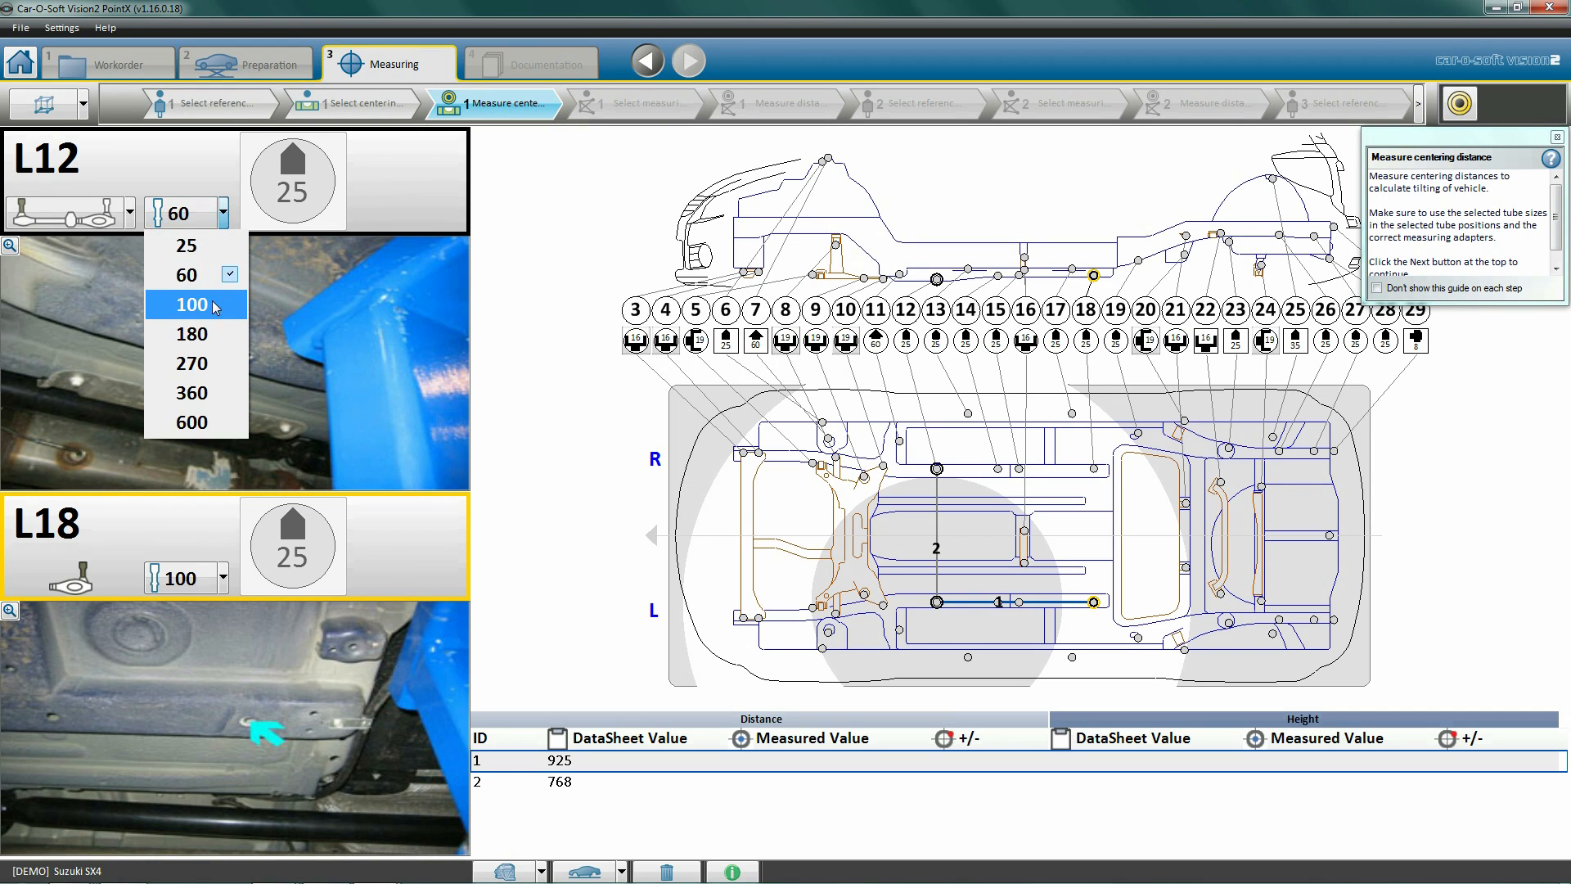
{"action": "left_click", "coordinate": [190, 304]}
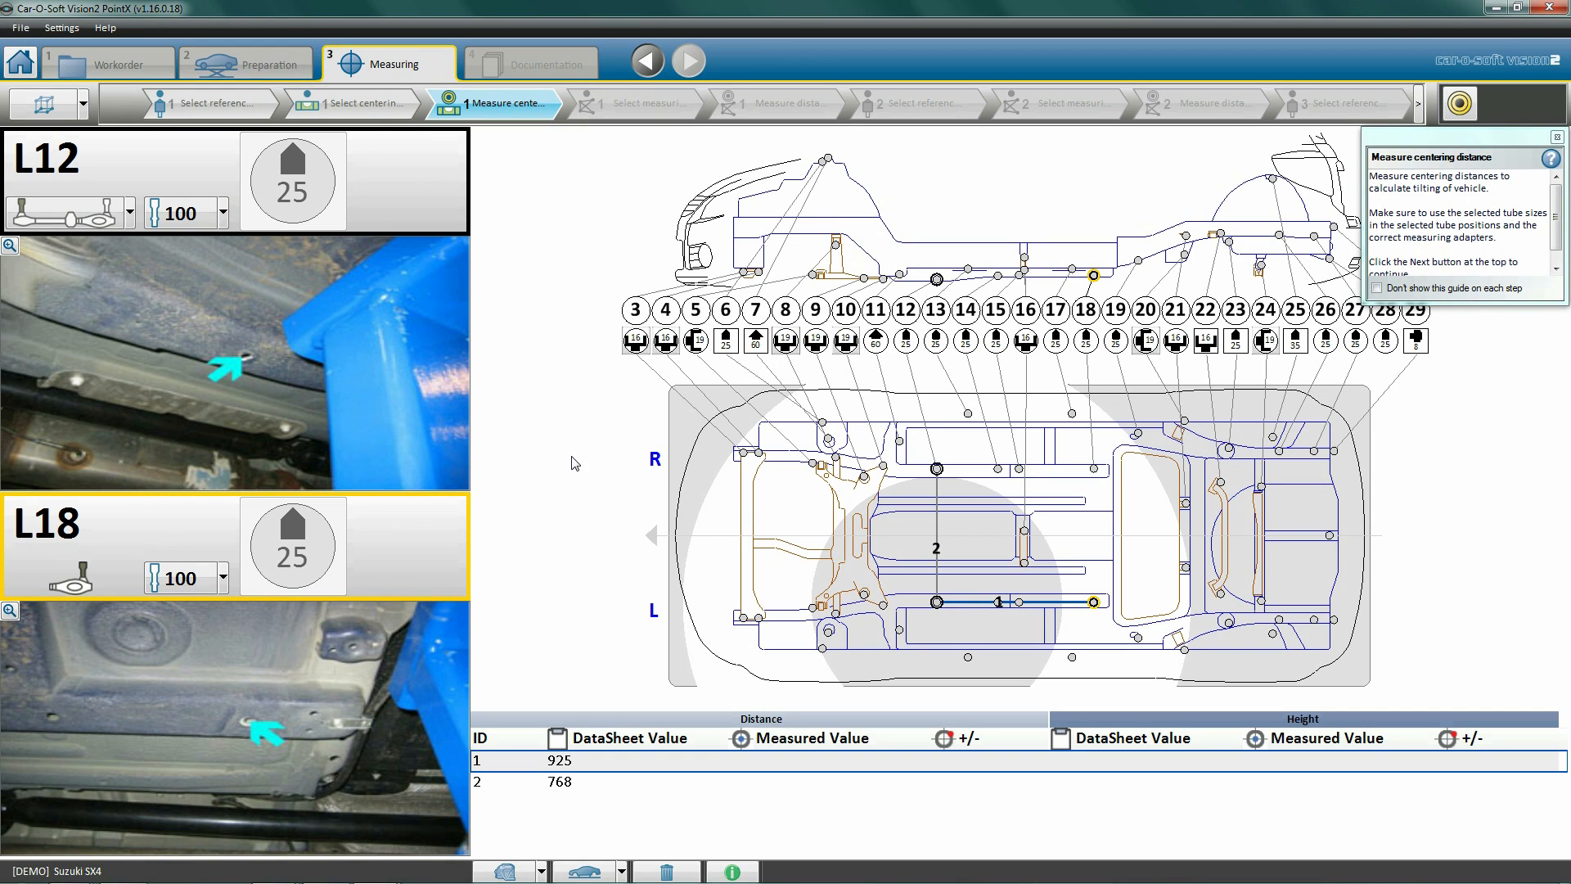
{"action": "mouse_move", "coordinate": [506, 440]}
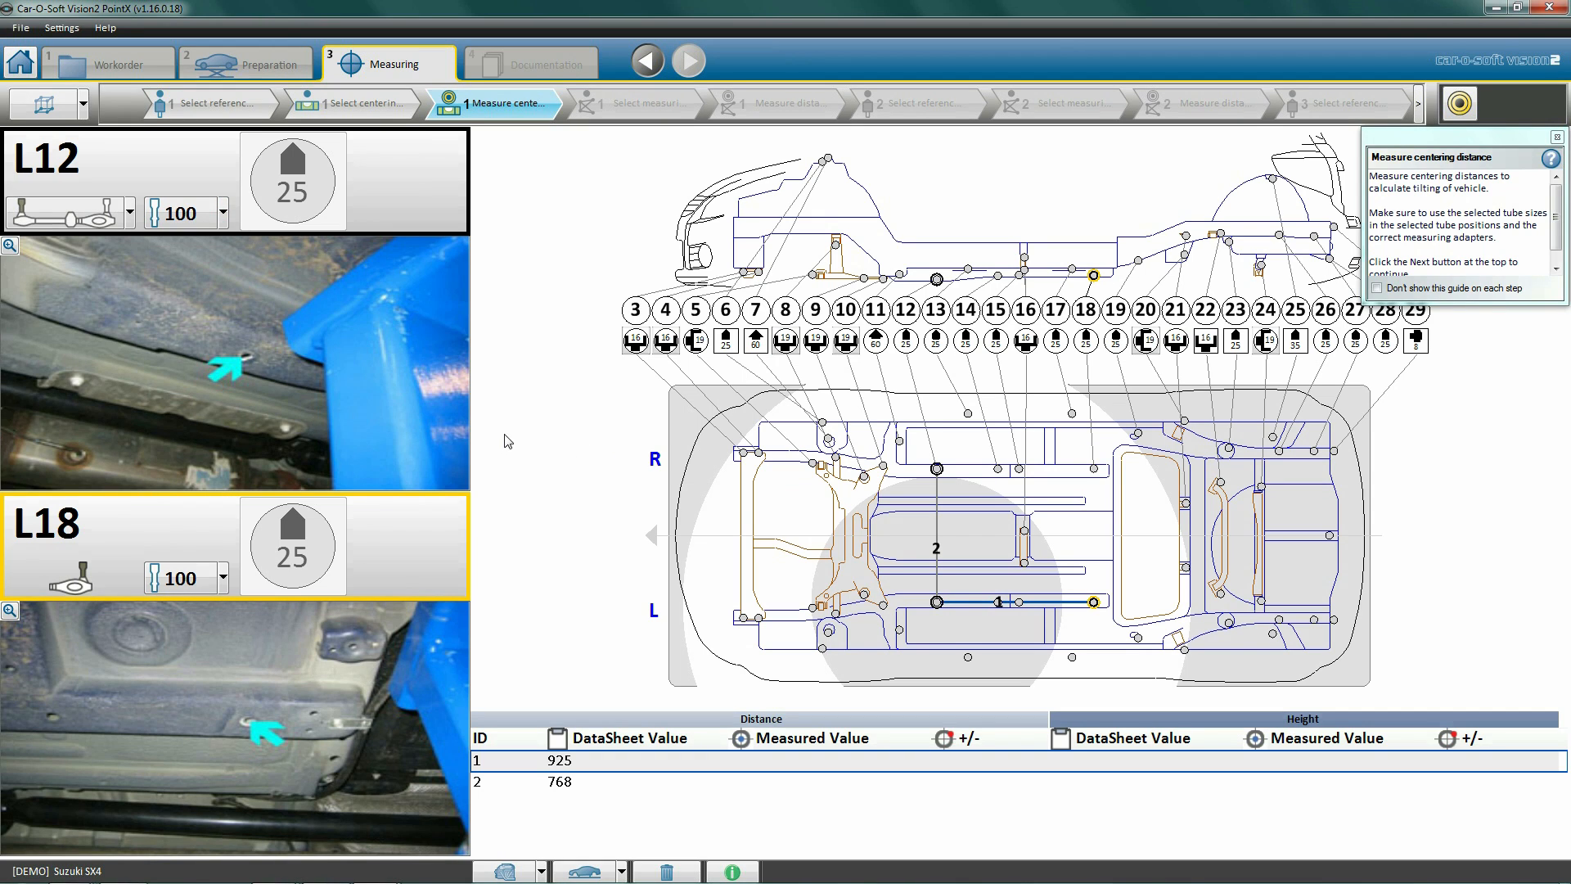
{"action": "mouse_move", "coordinate": [501, 439]}
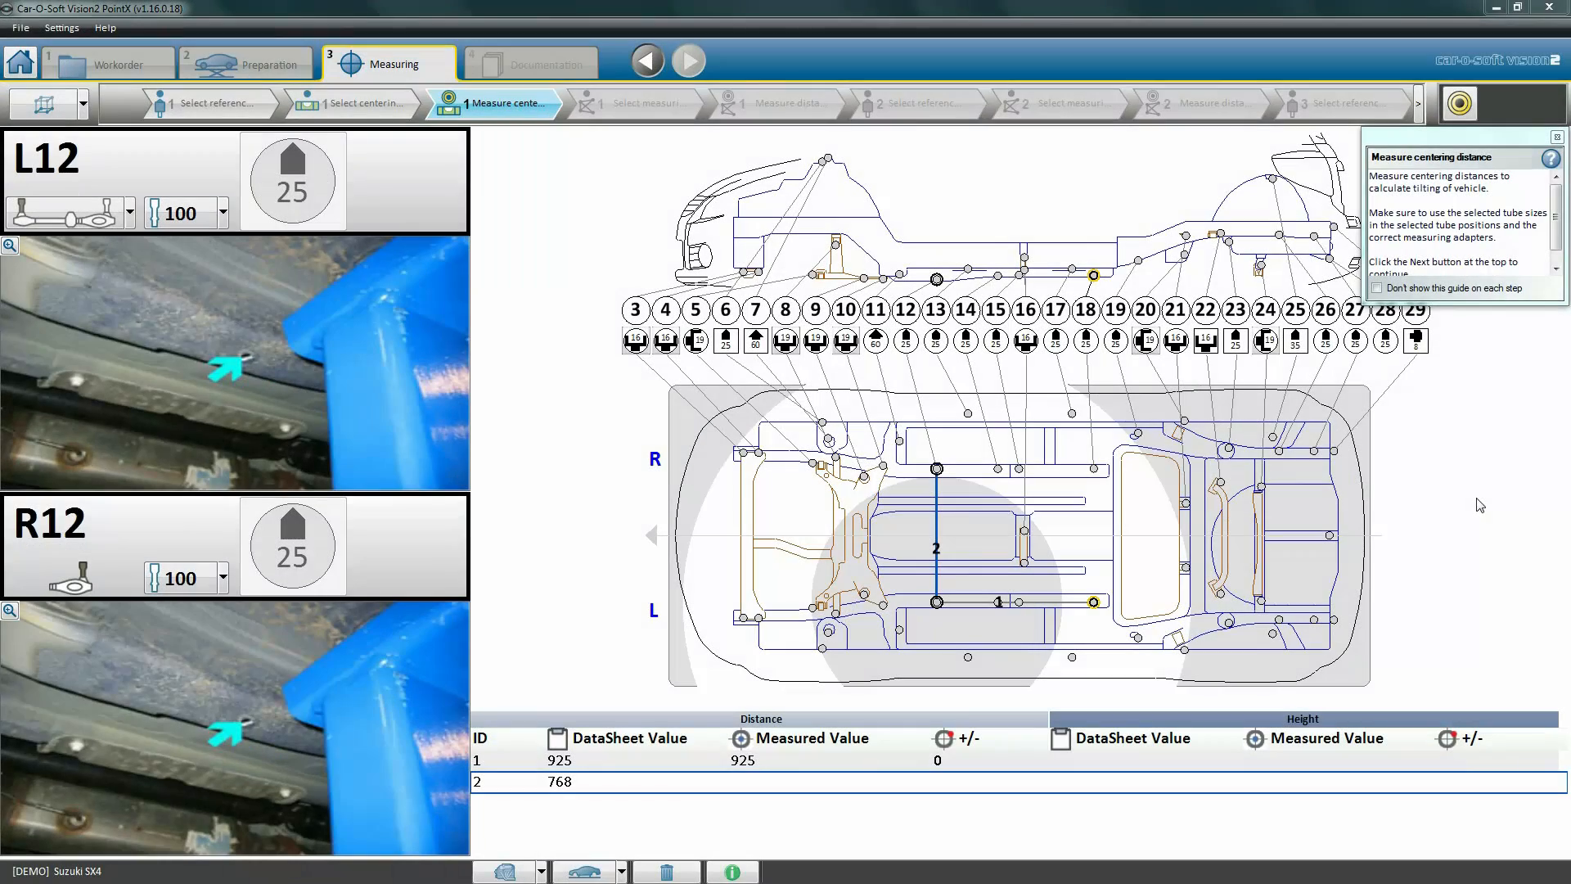
Record centering distance readings of 925 and 769 against datasheet 925 and 768.
{"action": "left_click", "coordinate": [689, 60]}
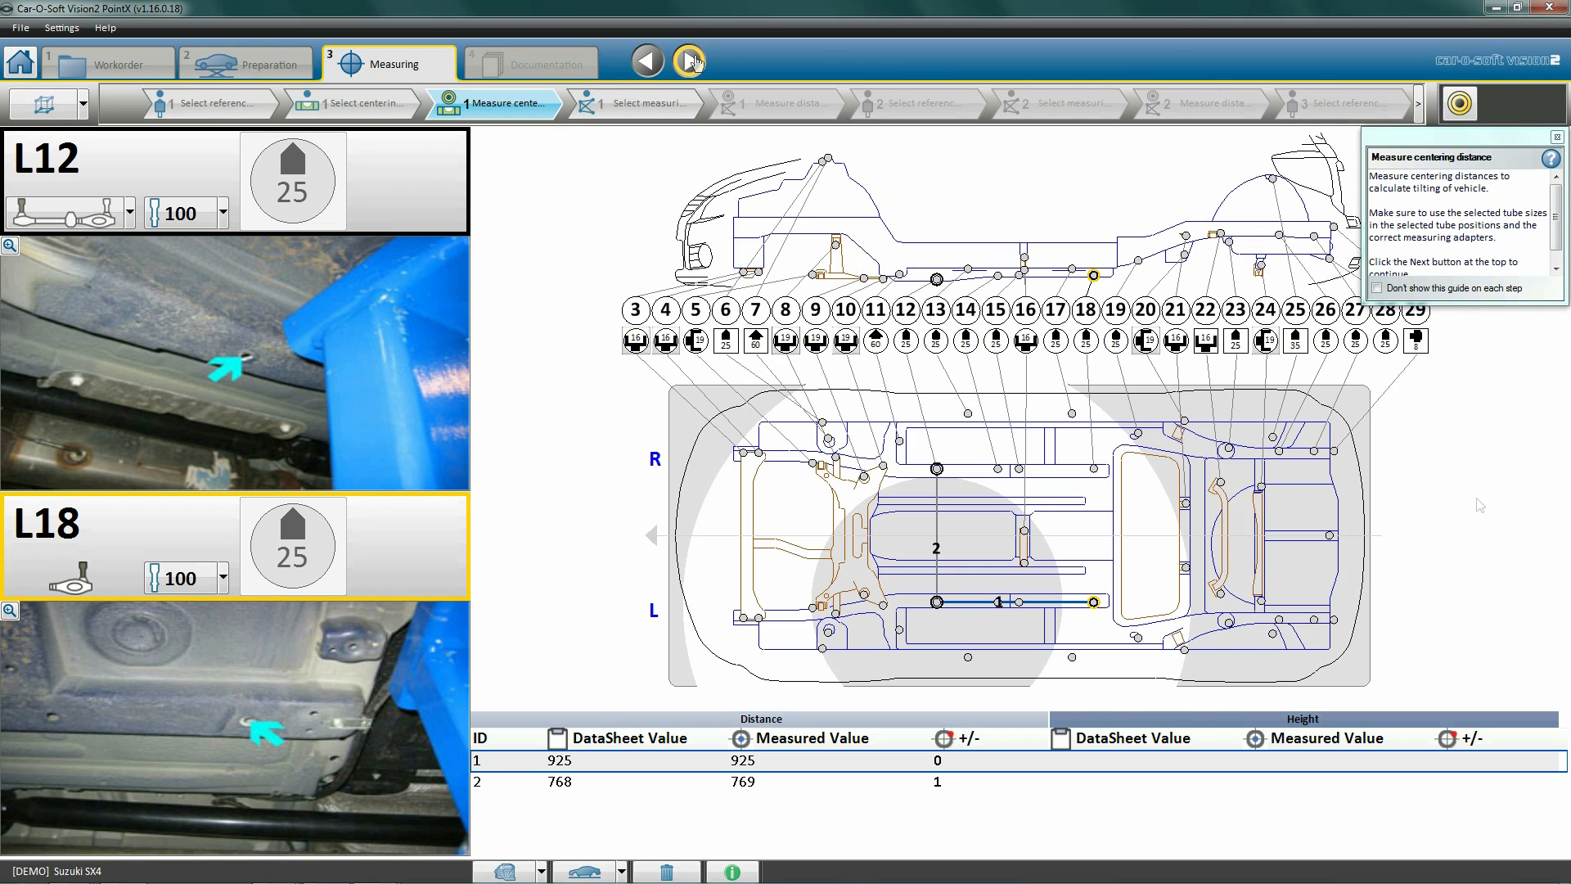
Advance to measuring-point selection and pick front point L3 (tube size 180).
{"action": "left_click", "coordinate": [690, 61]}
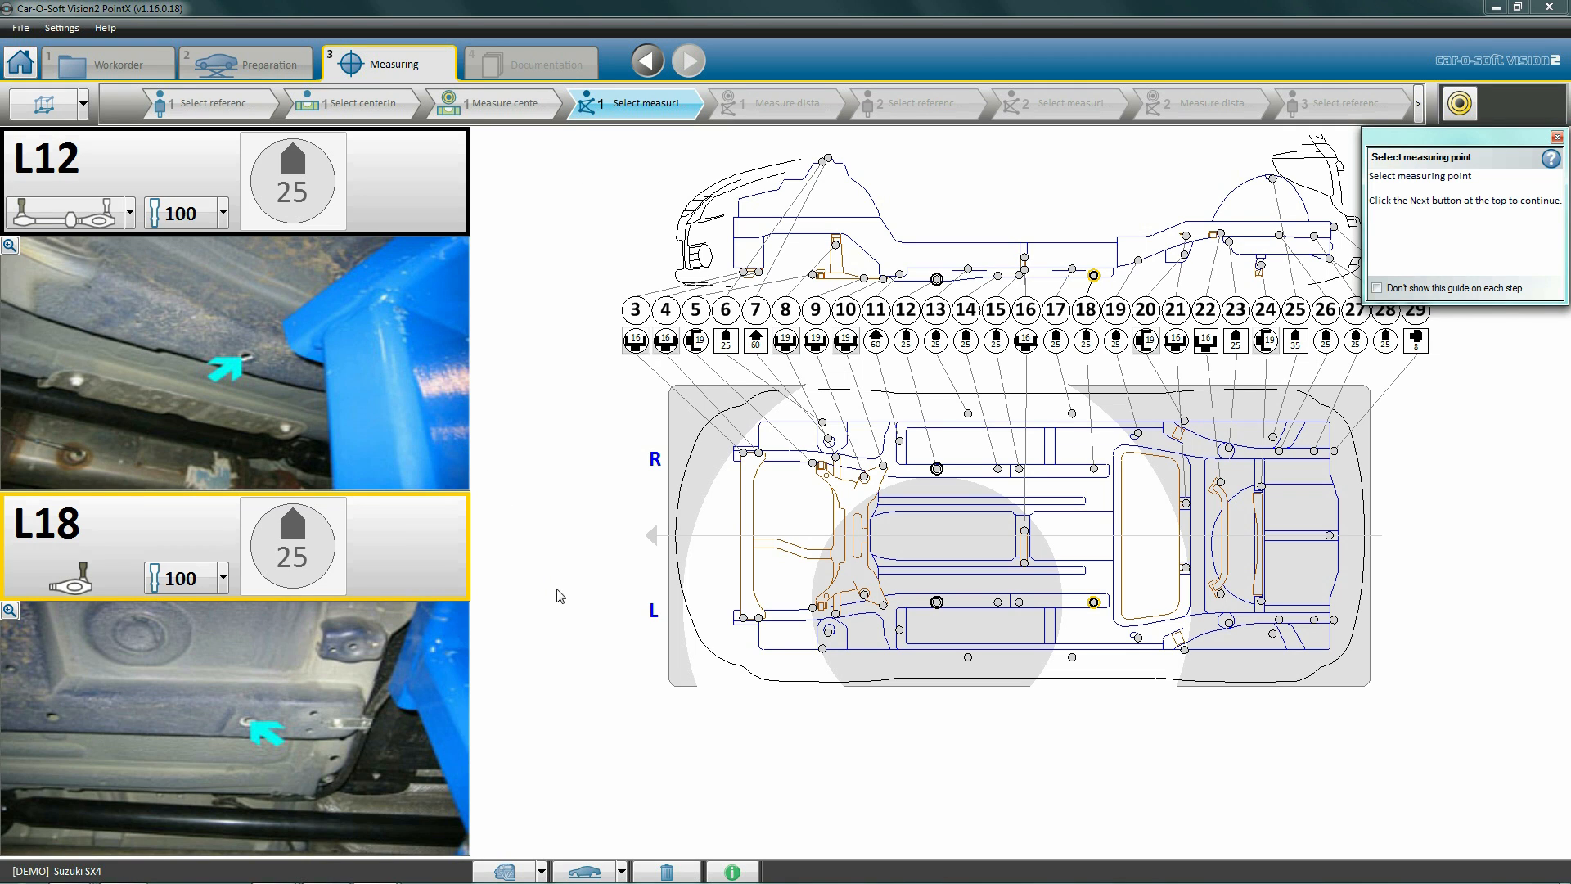
{"action": "mouse_move", "coordinate": [702, 669]}
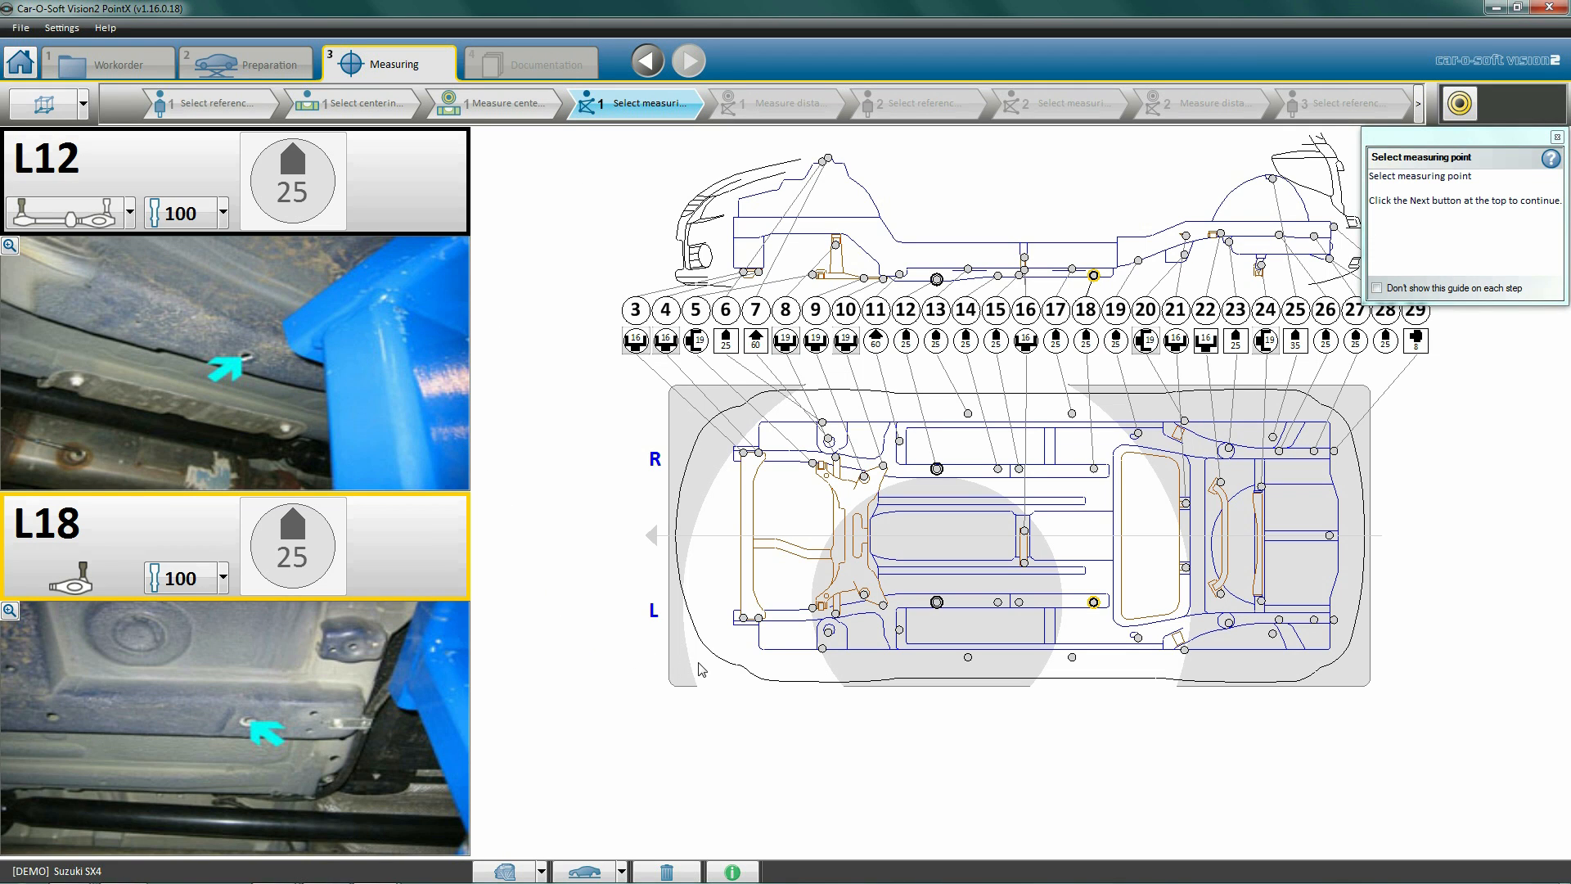
{"action": "mouse_move", "coordinate": [934, 638]}
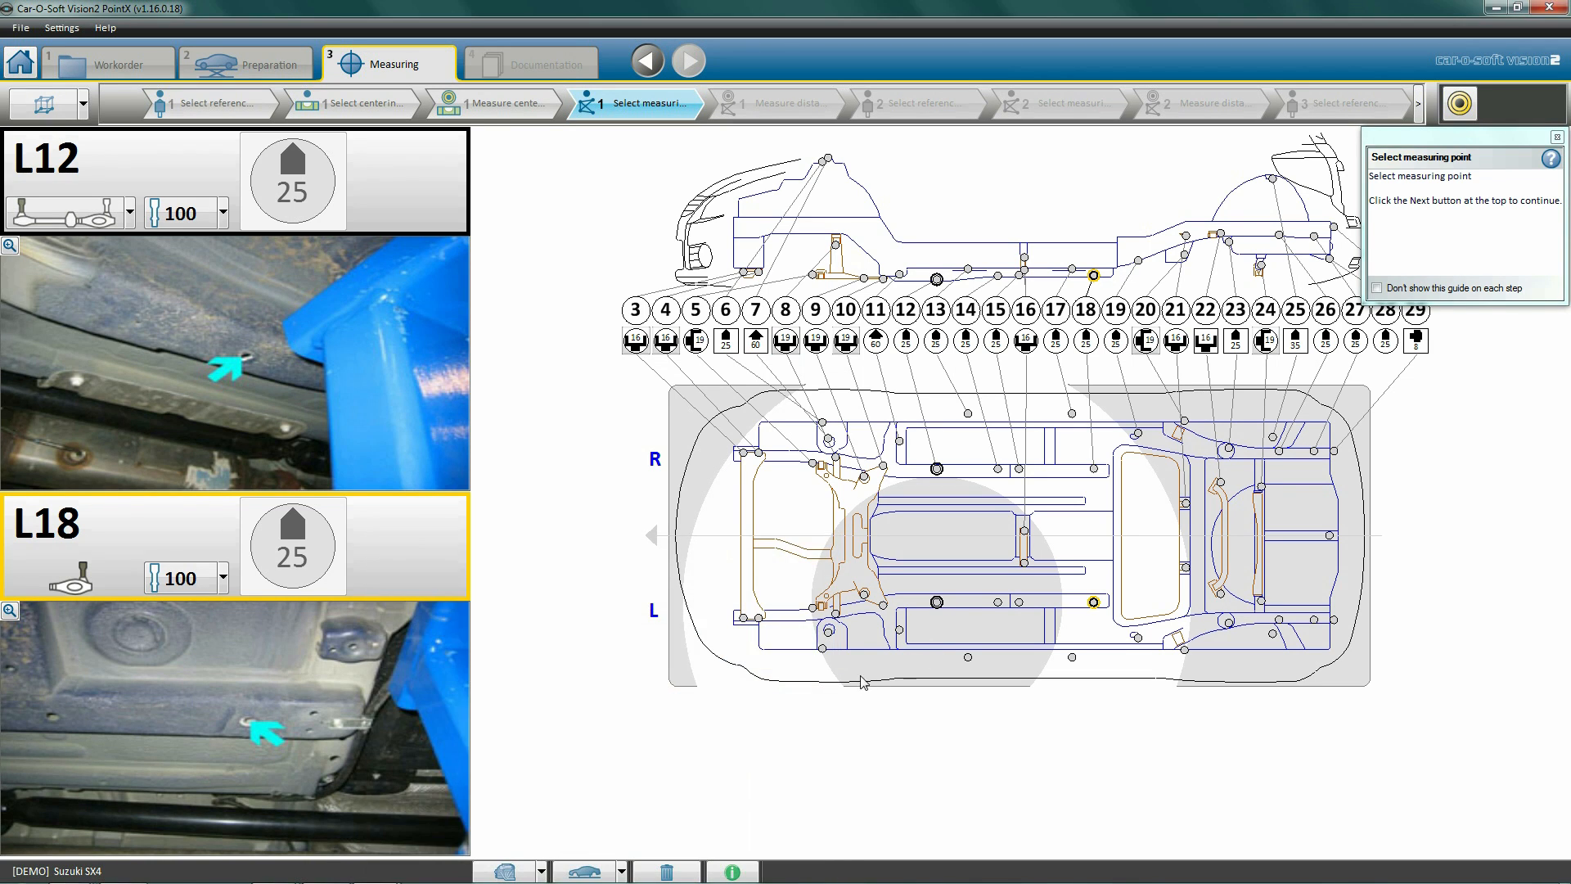
{"action": "mouse_move", "coordinate": [756, 650]}
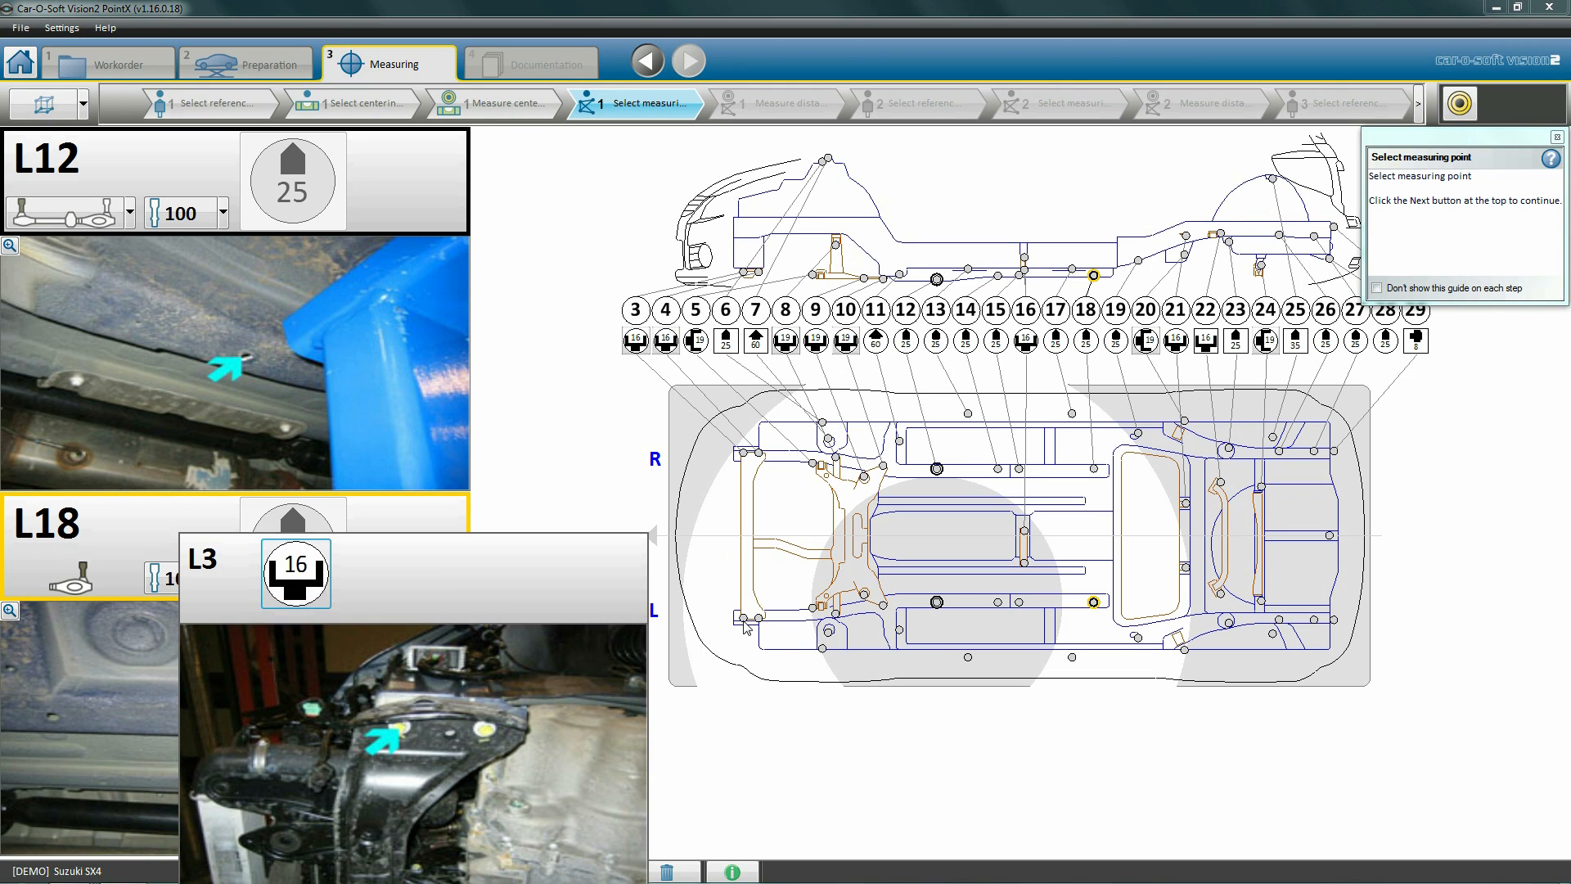
{"action": "left_click", "coordinate": [741, 622]}
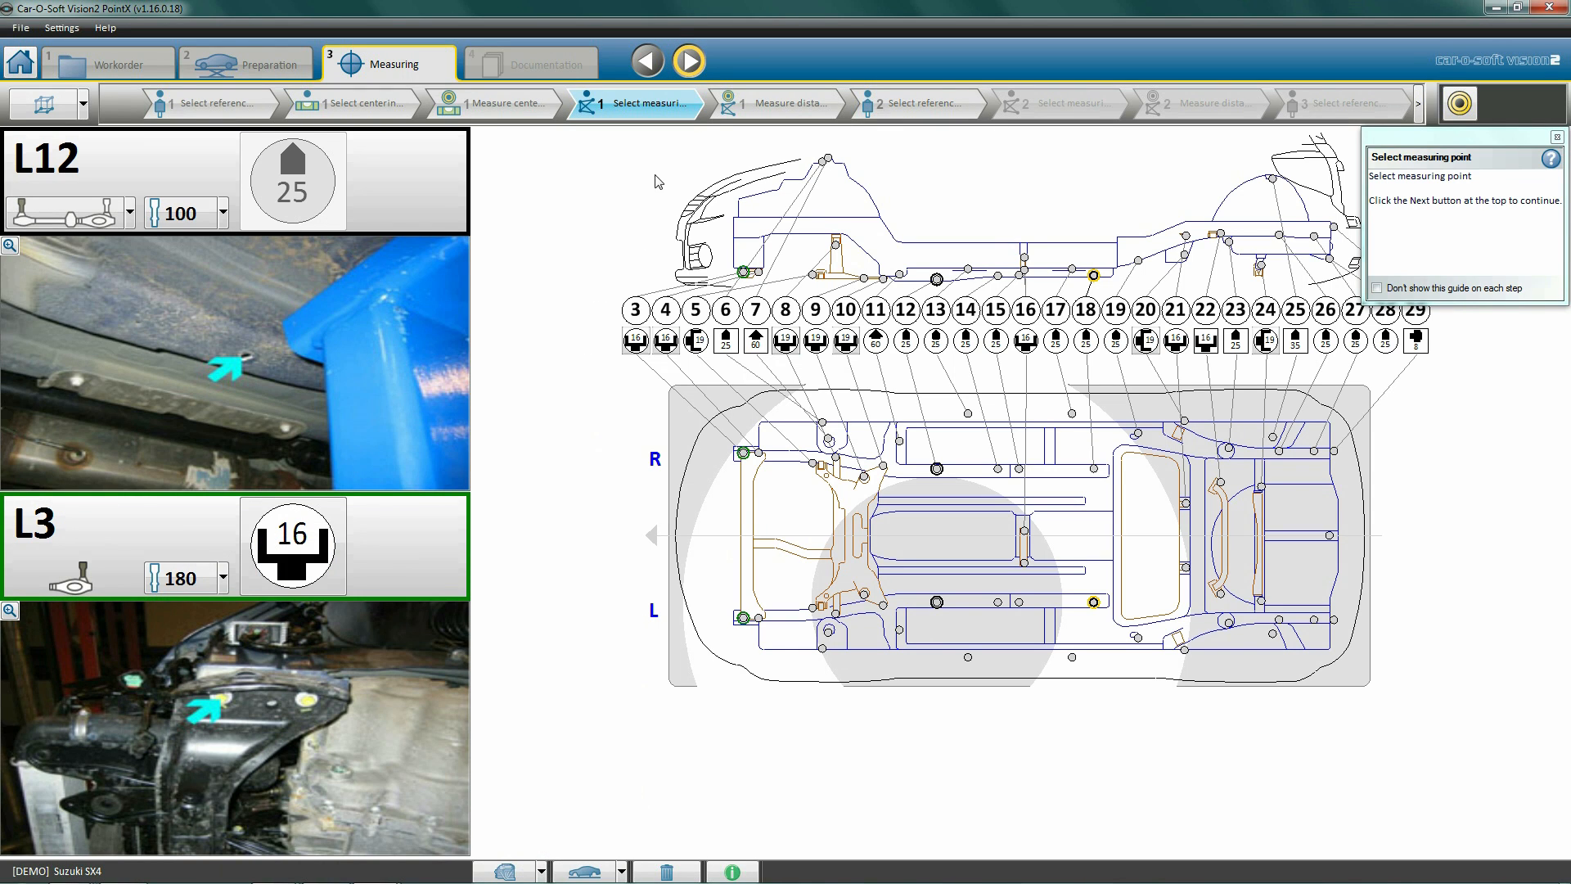
{"action": "mouse_move", "coordinate": [690, 60]}
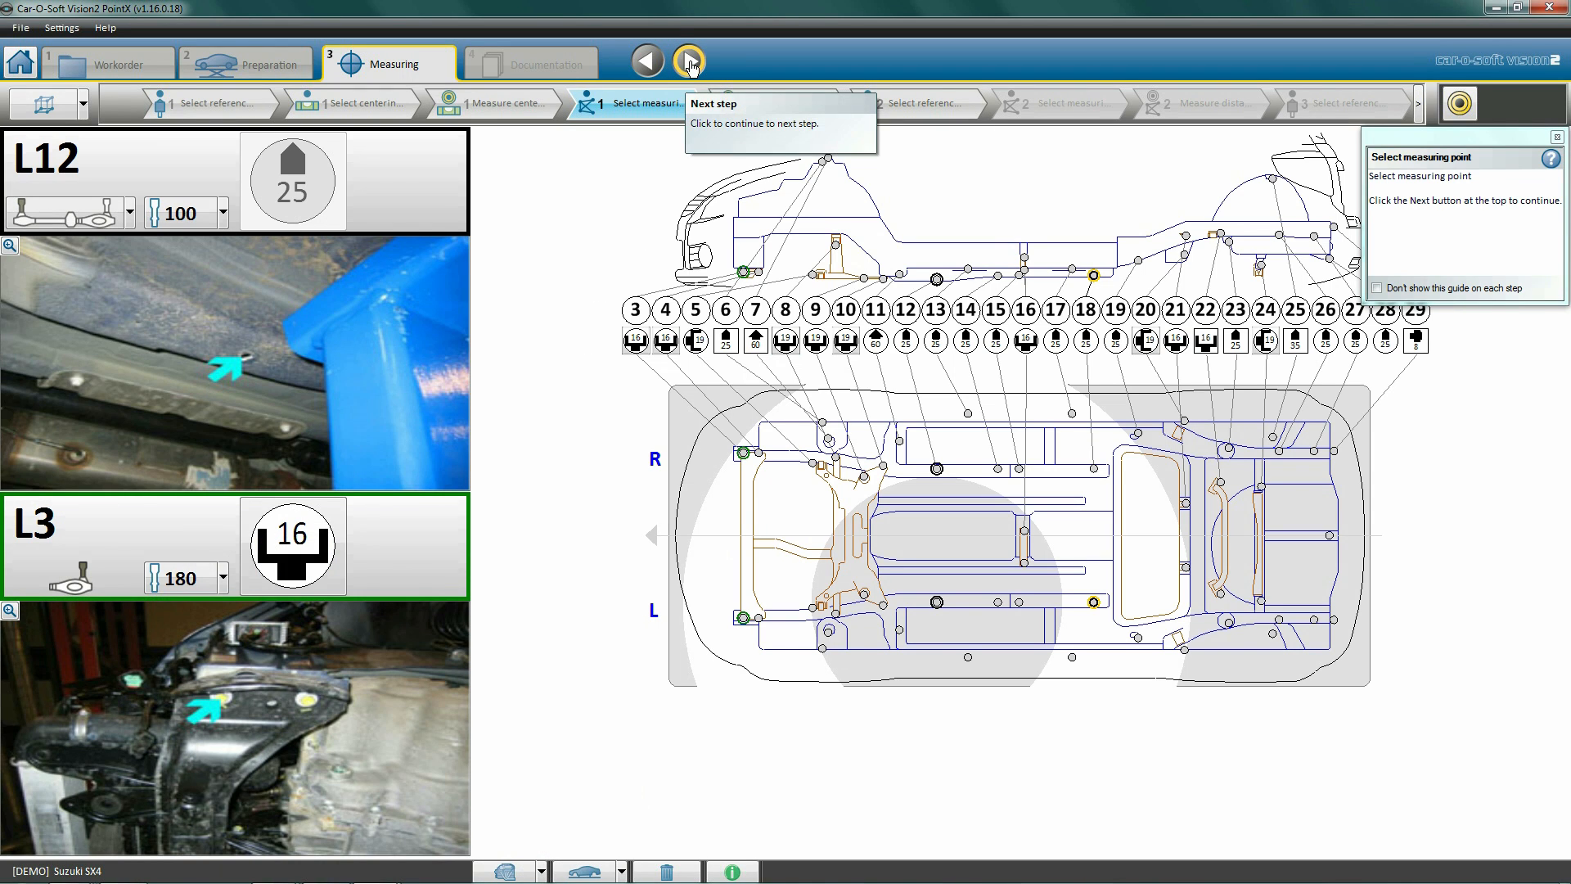
Start measuring the five distances and two heights from point L3.
{"action": "left_click", "coordinate": [689, 60]}
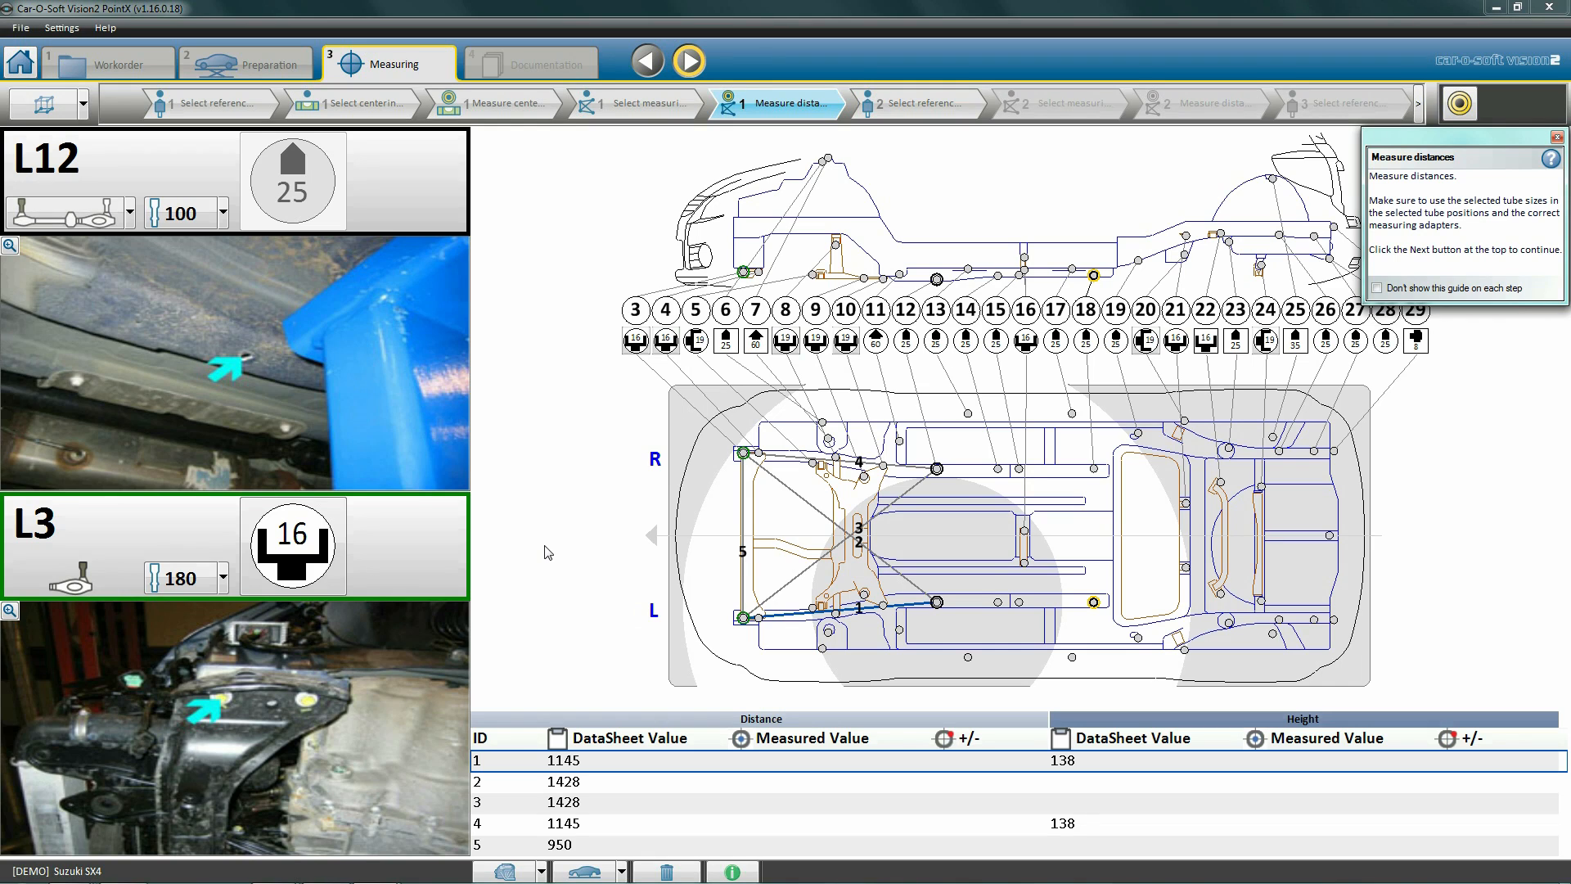
{"action": "mouse_move", "coordinate": [542, 552]}
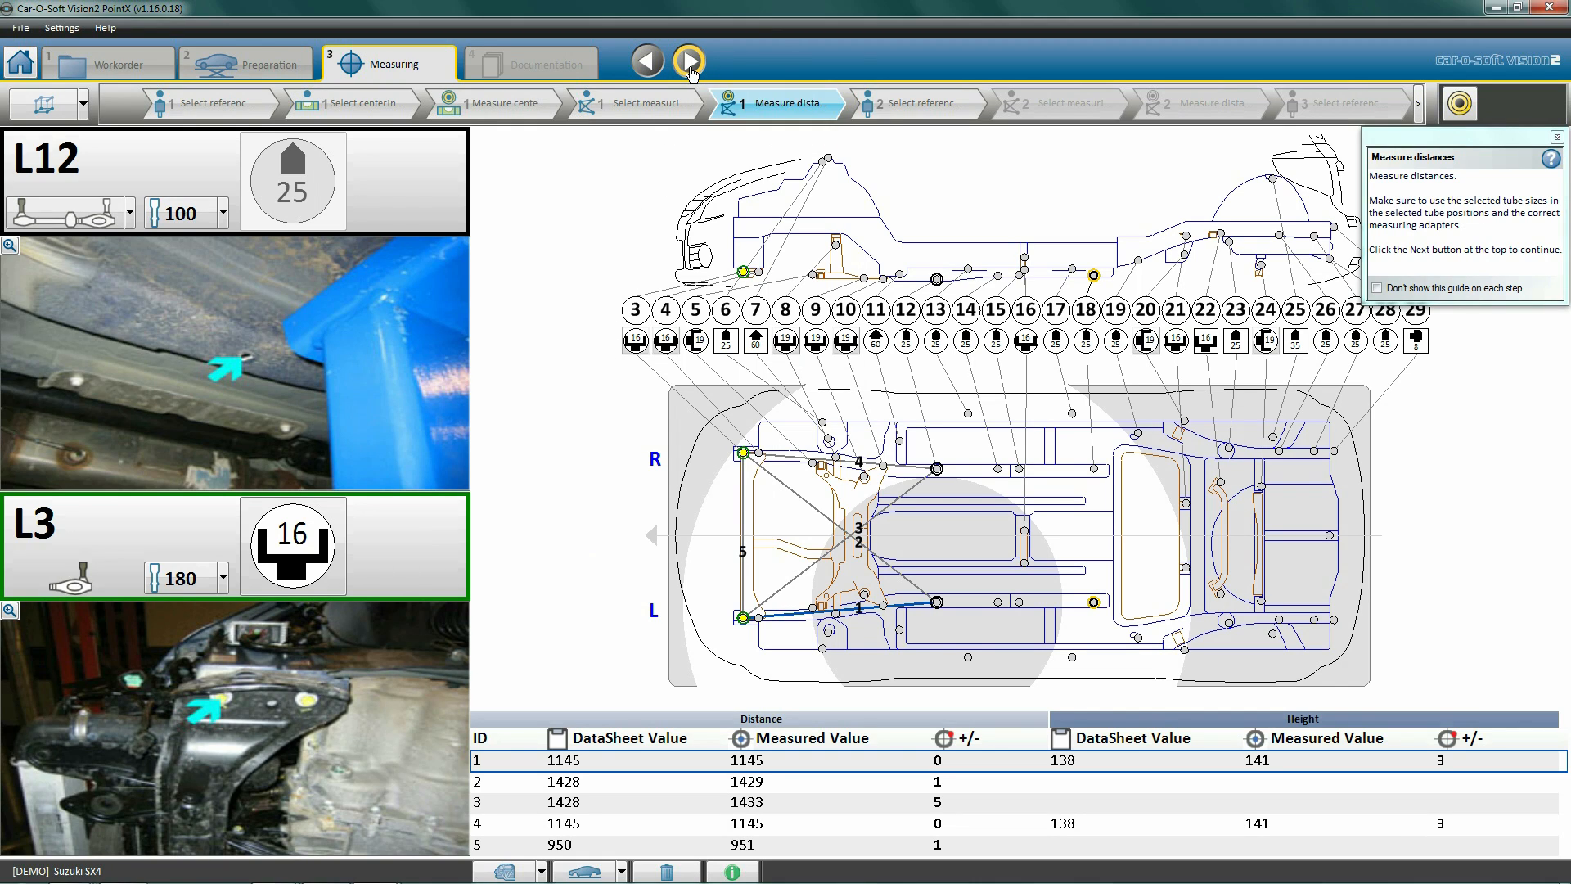
Begin the second measurement with L12 as reference point and L5 as measuring point.
{"action": "left_click", "coordinate": [689, 60]}
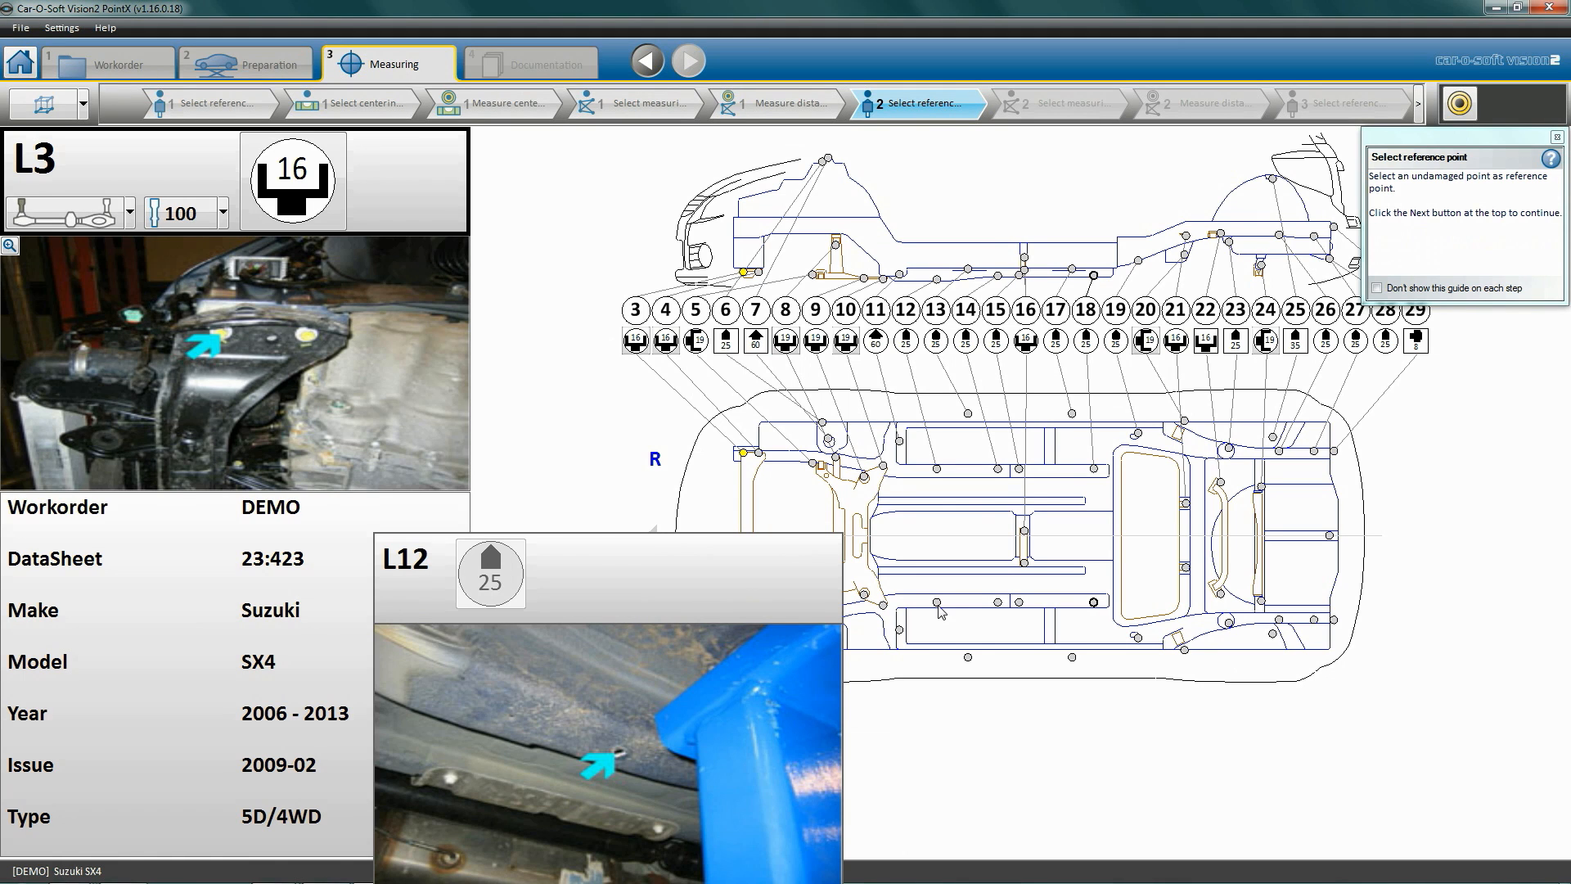
{"action": "left_click", "coordinate": [689, 60]}
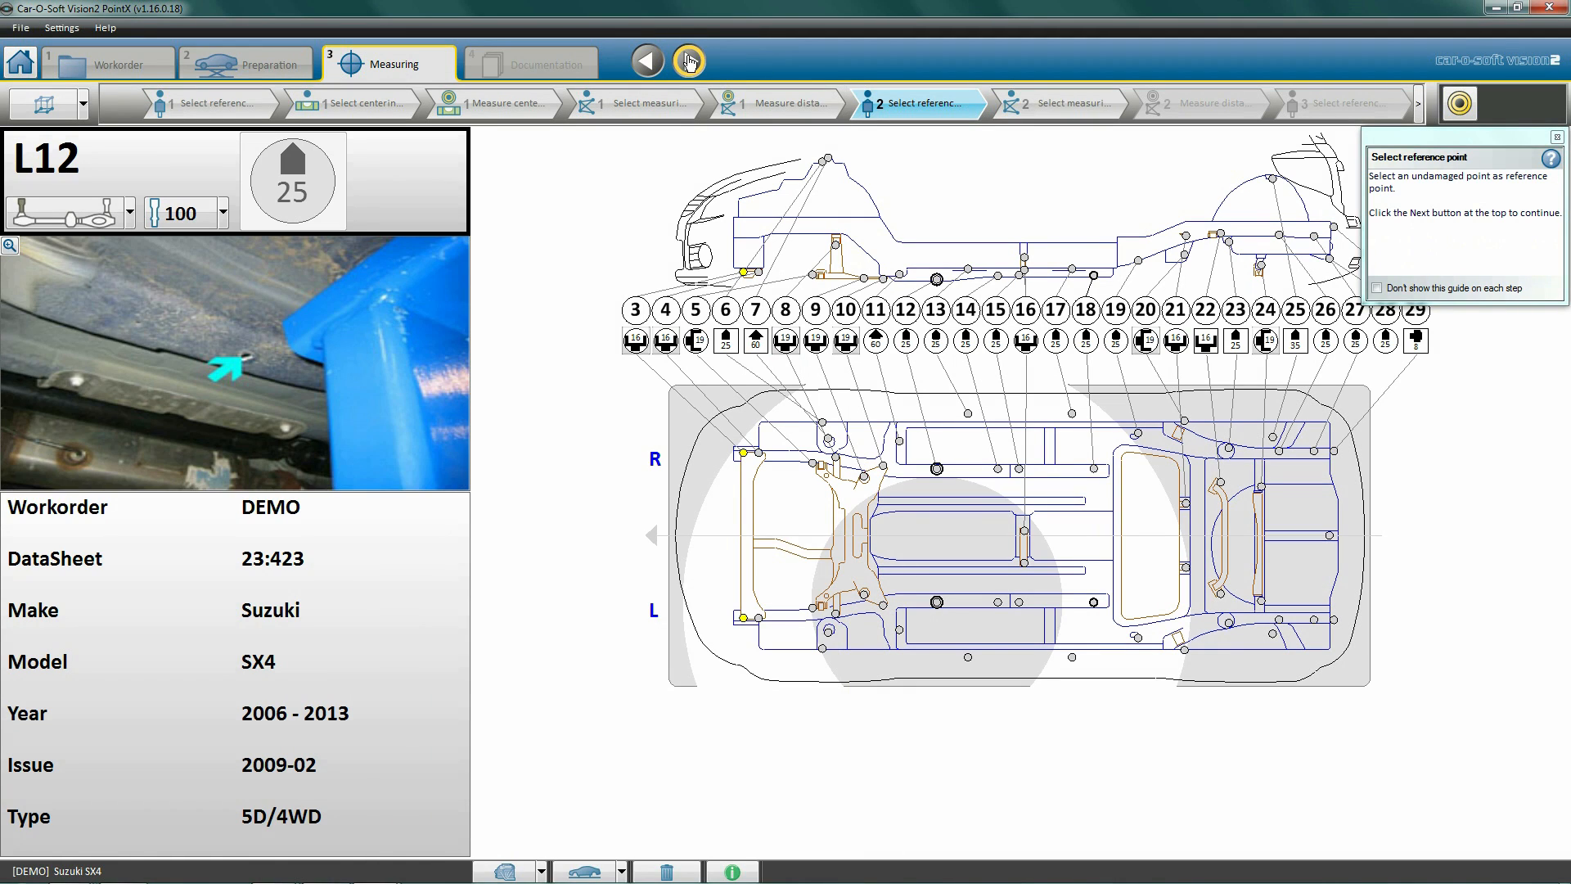
{"action": "left_click", "coordinate": [689, 60]}
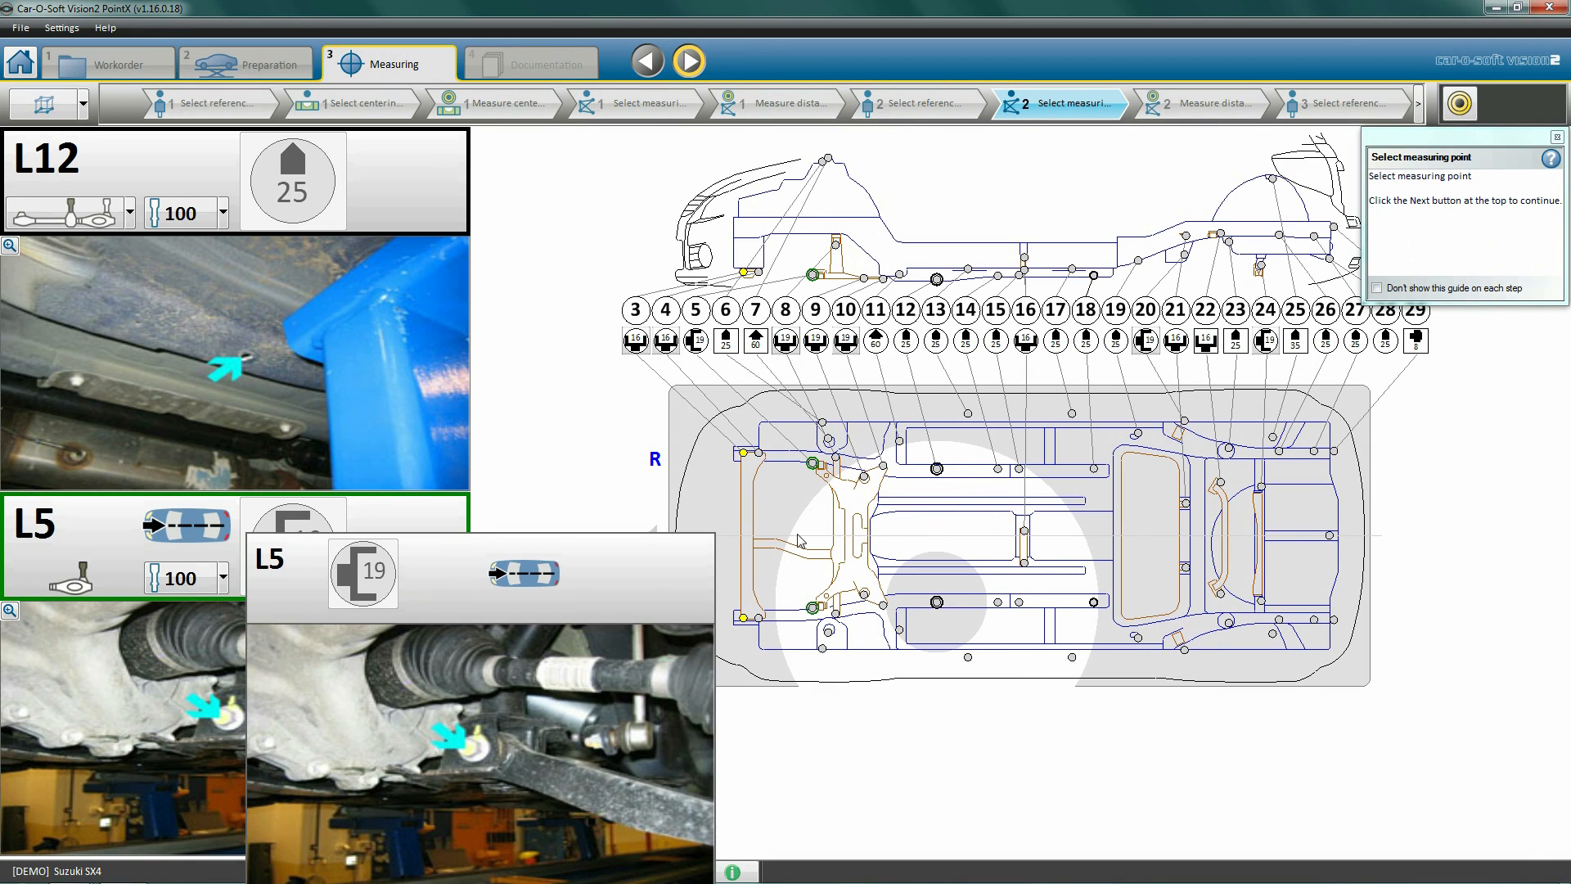
{"action": "left_click", "coordinate": [687, 60]}
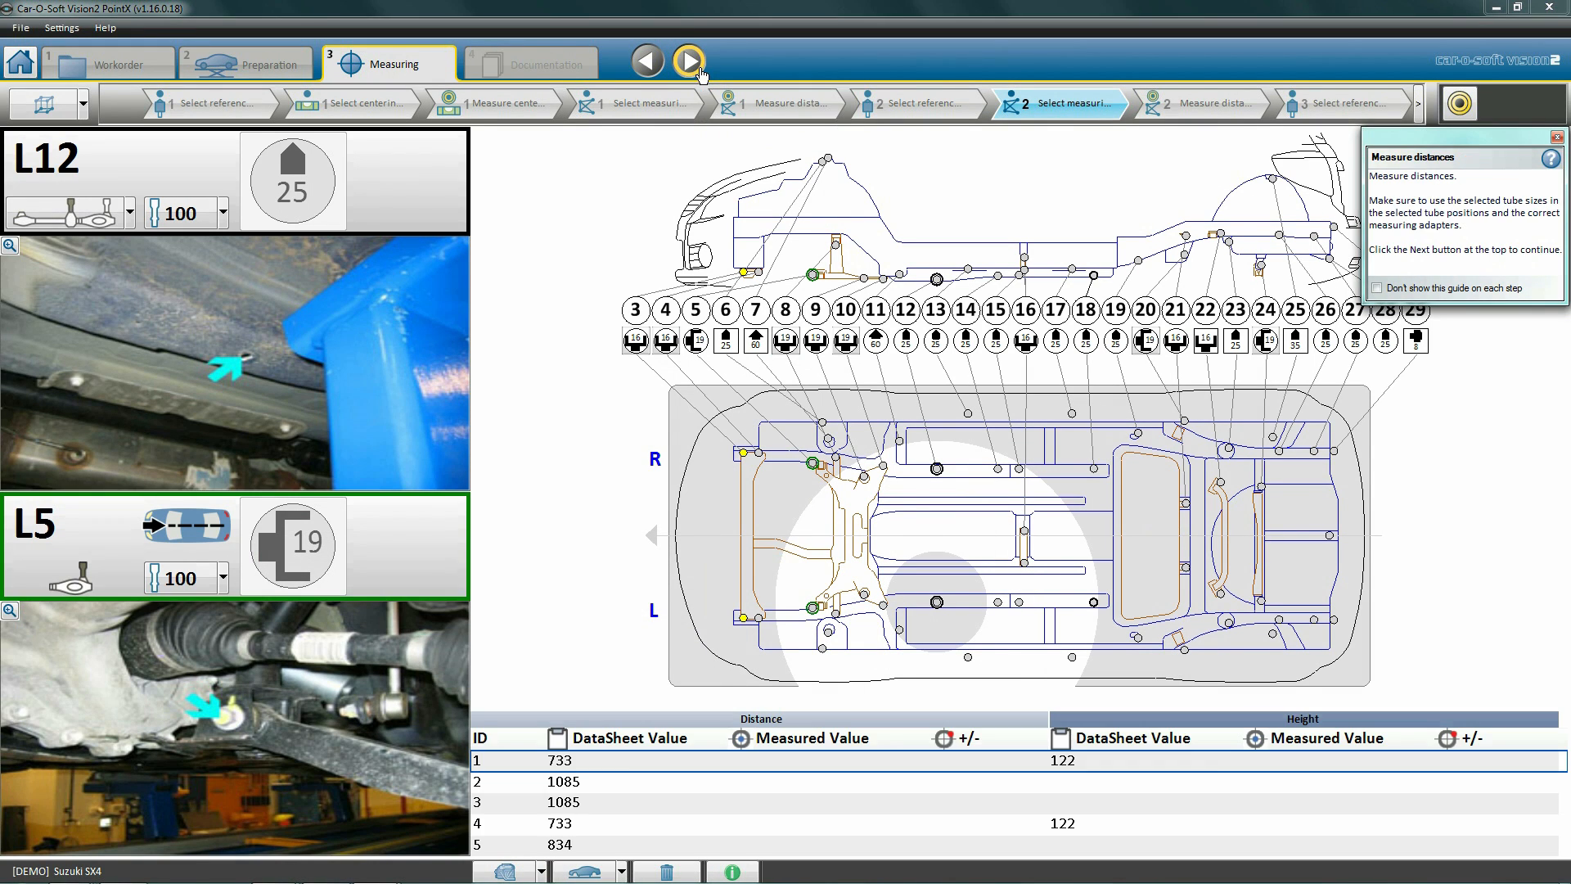
Start measuring the five distances and two heights from point L5.
{"action": "left_click", "coordinate": [688, 60]}
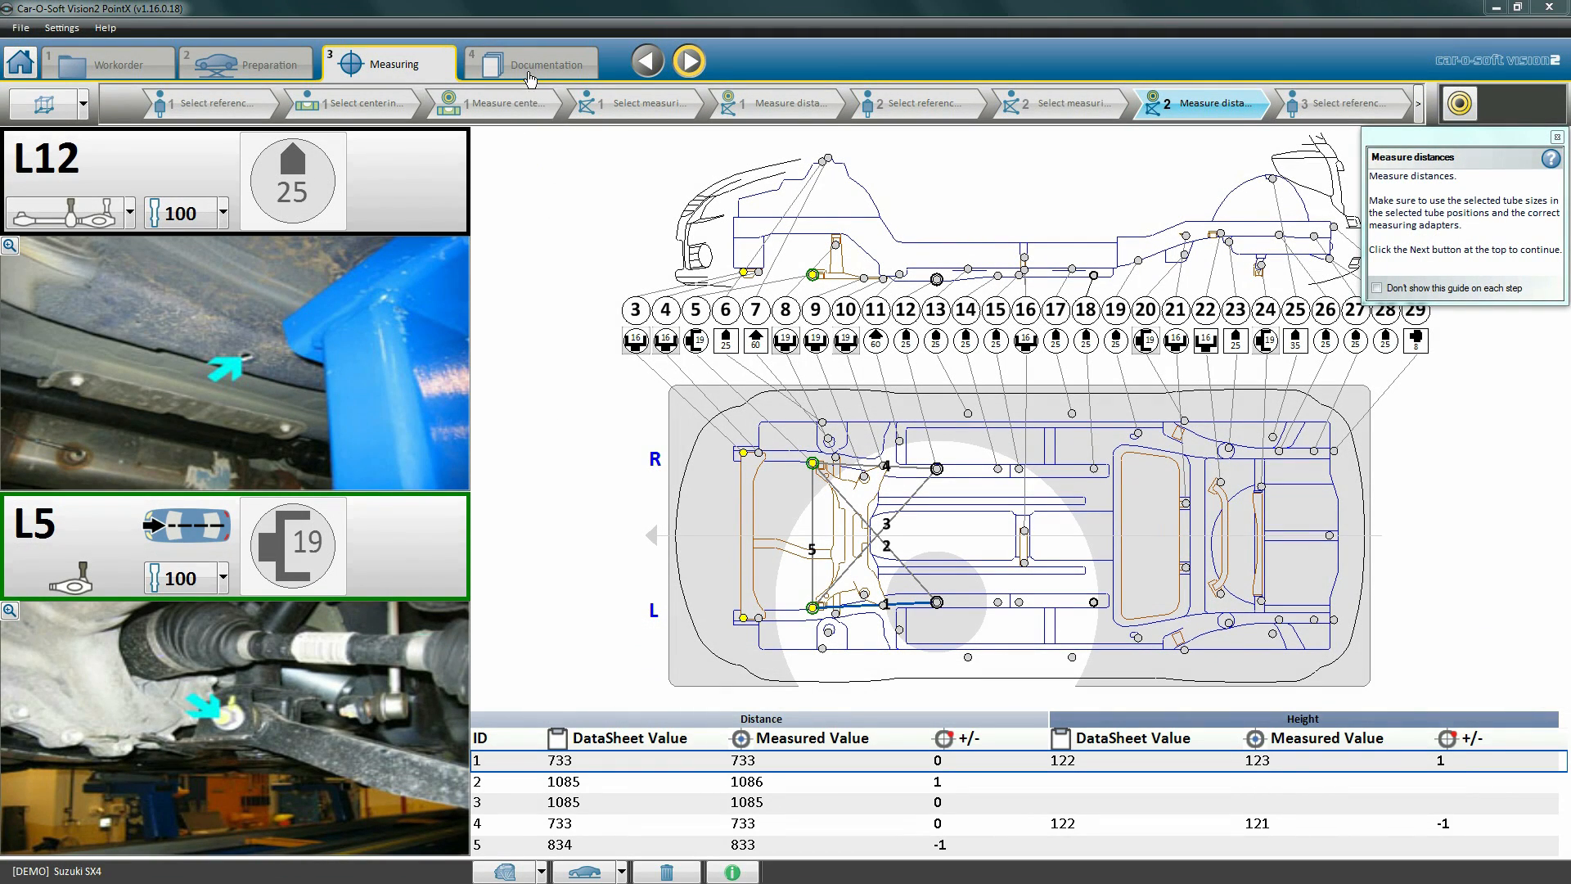
In Documentation, preview and mark Normal Measuring reports 1 and 2 for printing or saving.
{"action": "left_click", "coordinate": [541, 64]}
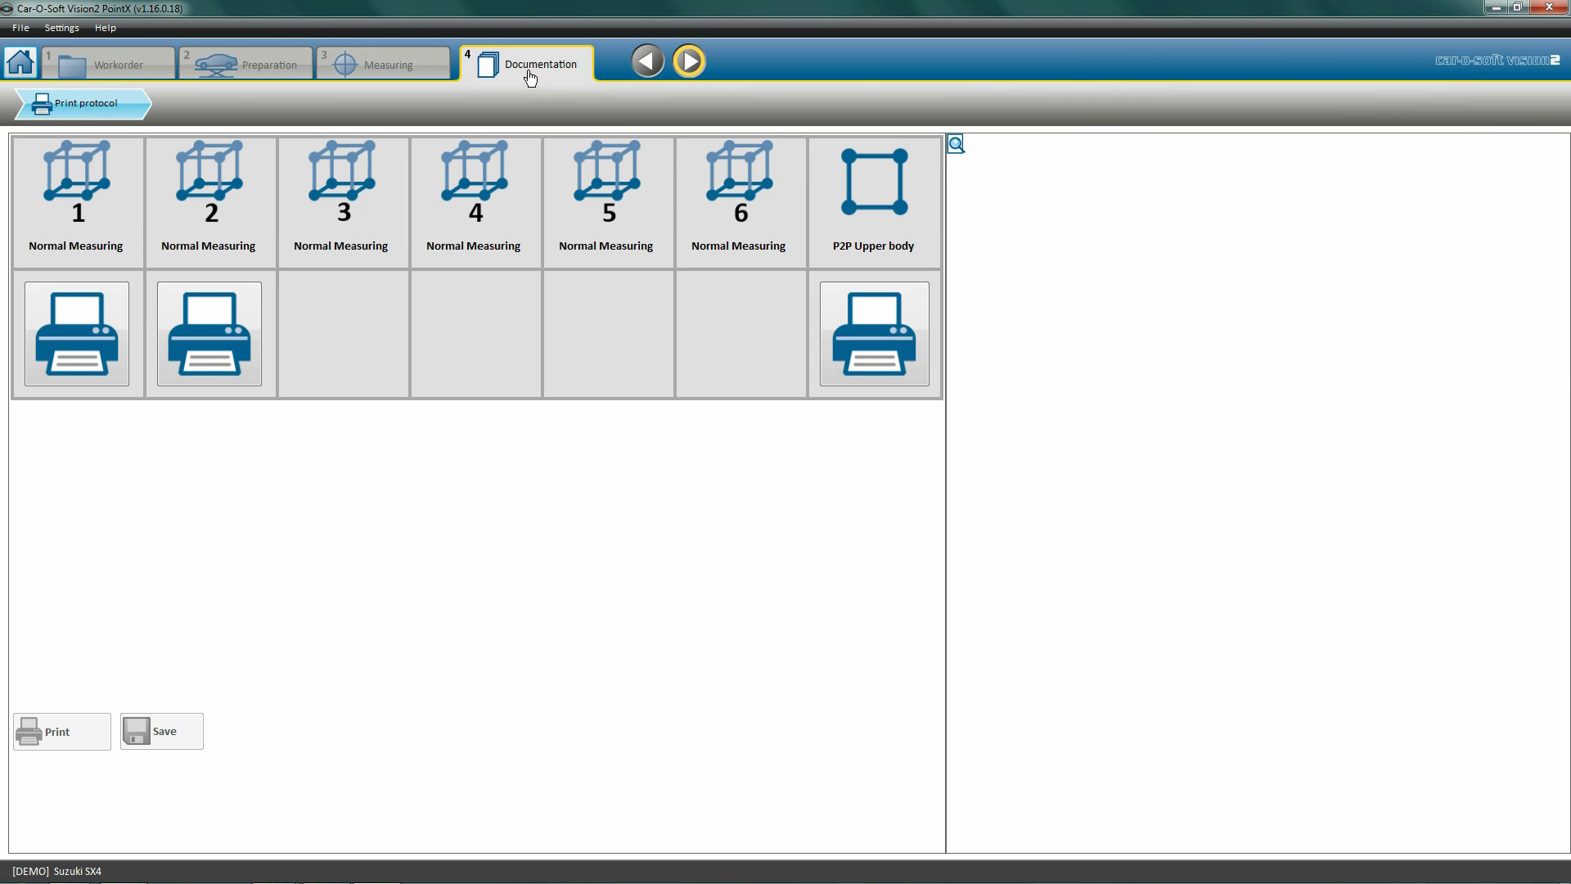
{"action": "mouse_move", "coordinate": [113, 289]}
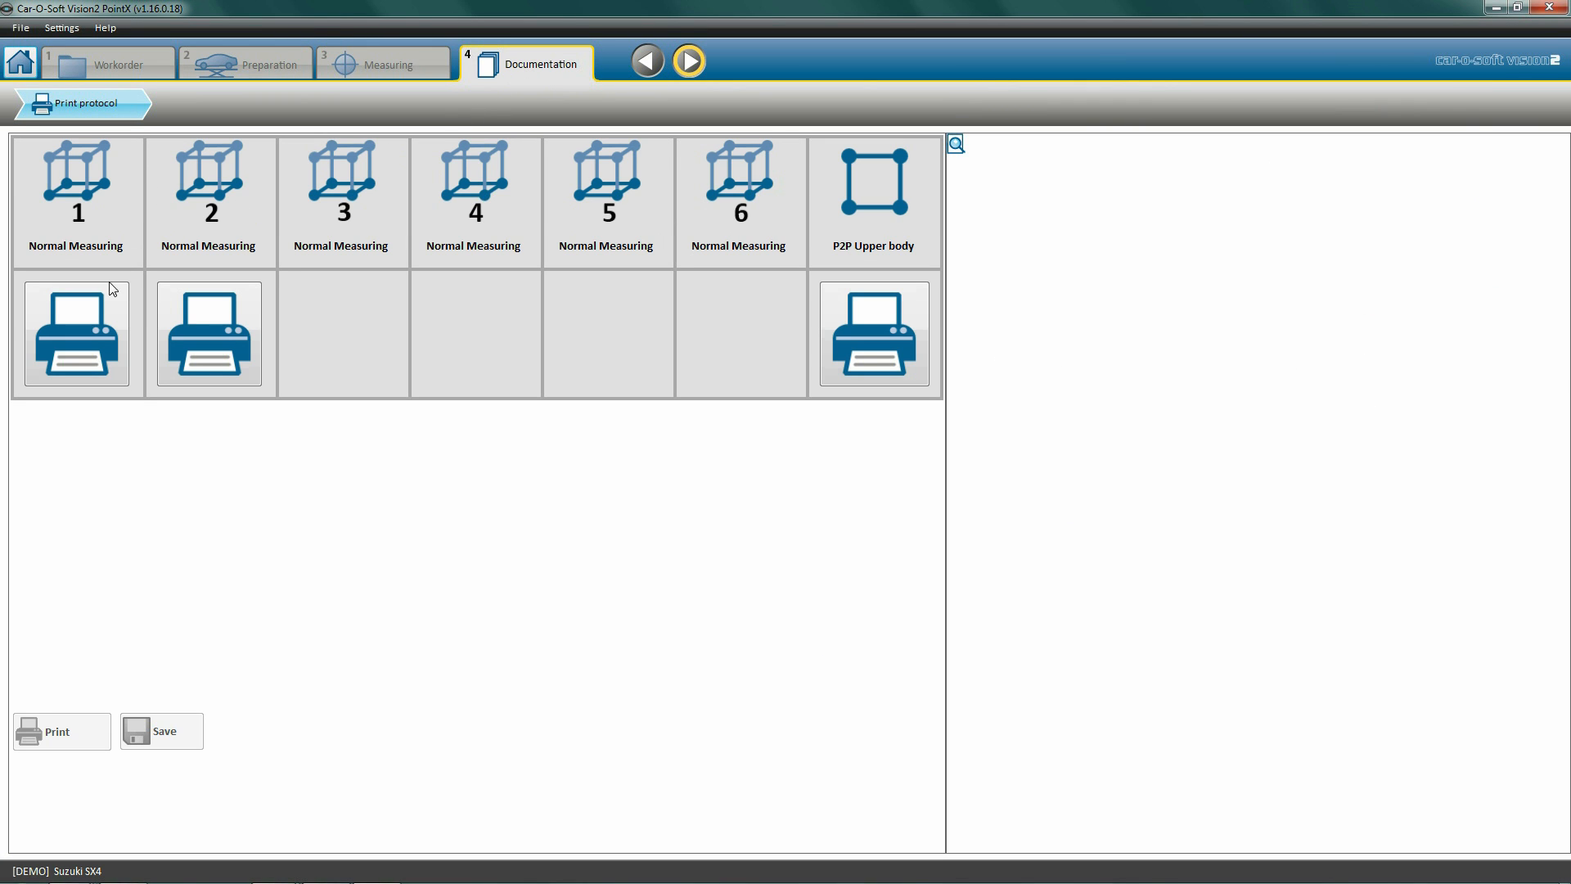
{"action": "left_click", "coordinate": [77, 334]}
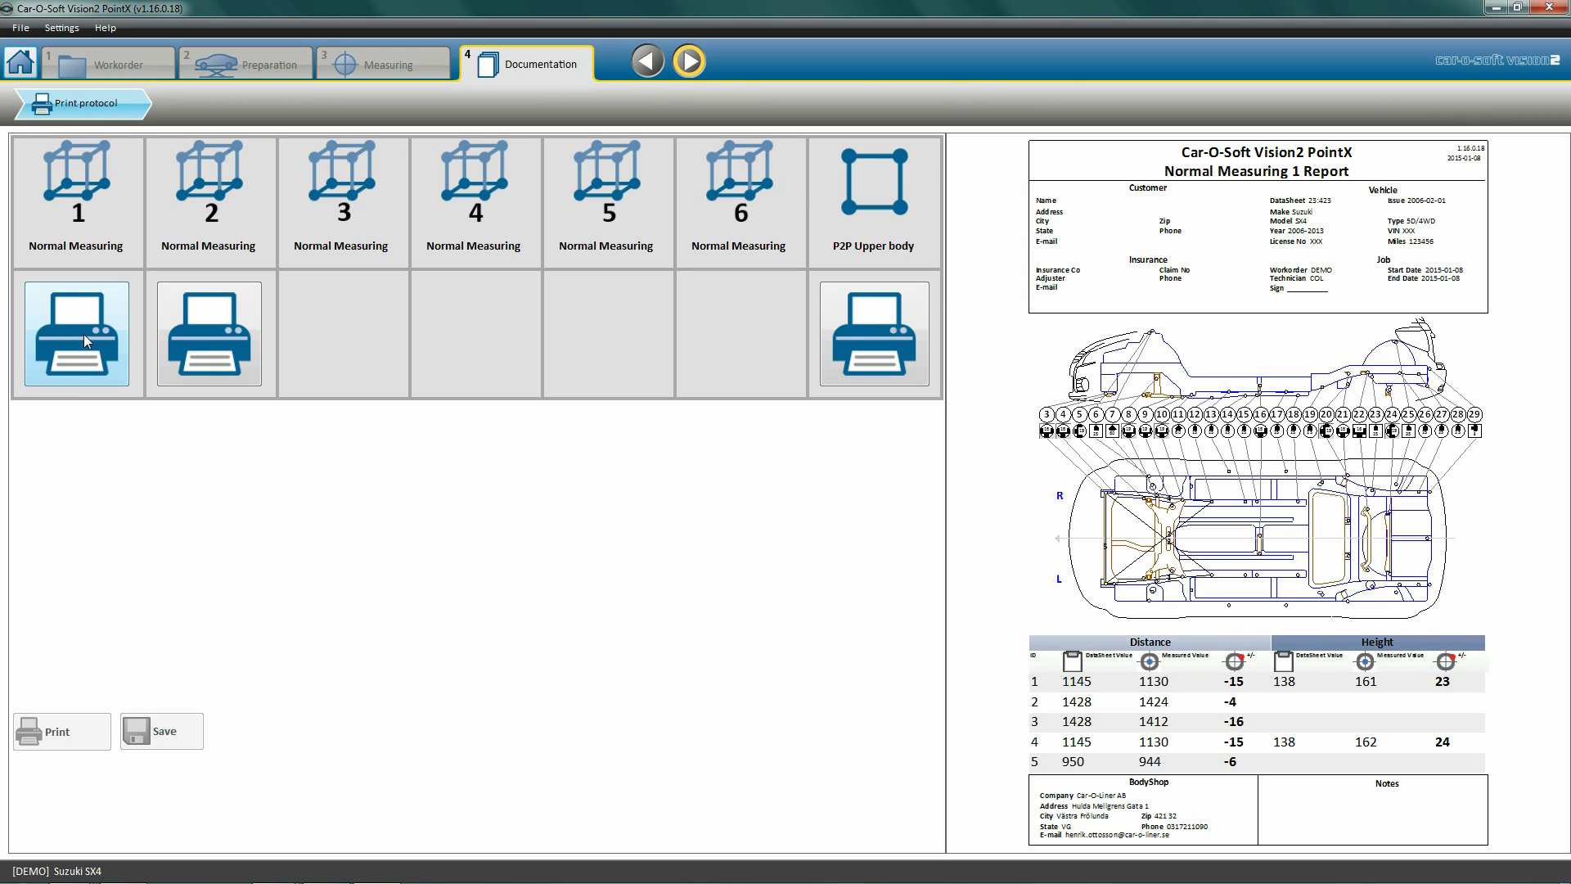
{"action": "left_click", "coordinate": [77, 334]}
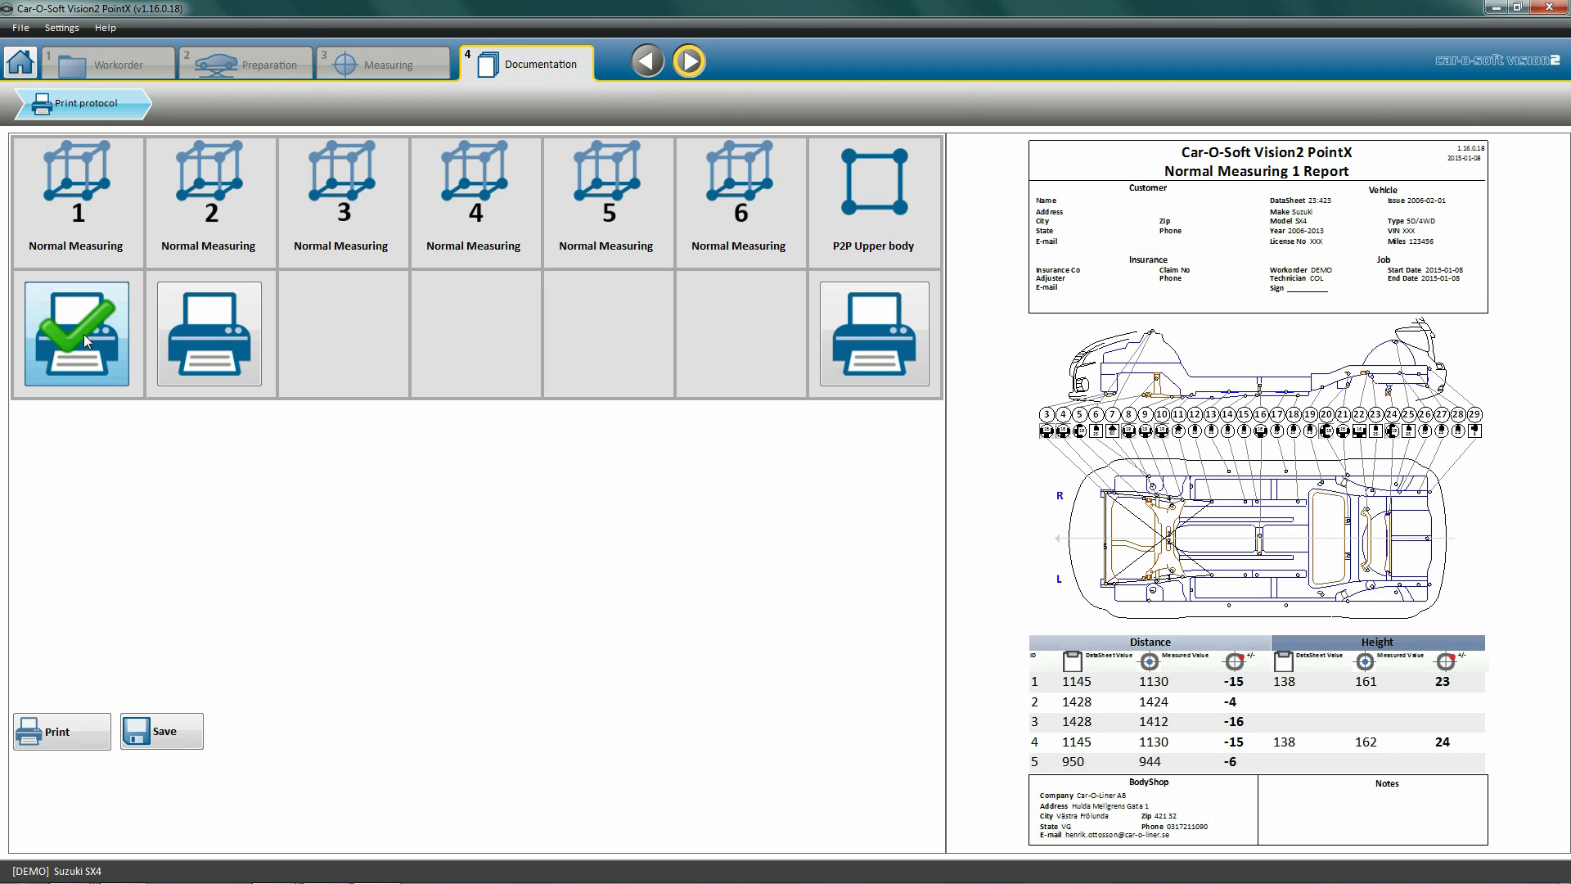
{"action": "left_click", "coordinate": [208, 334]}
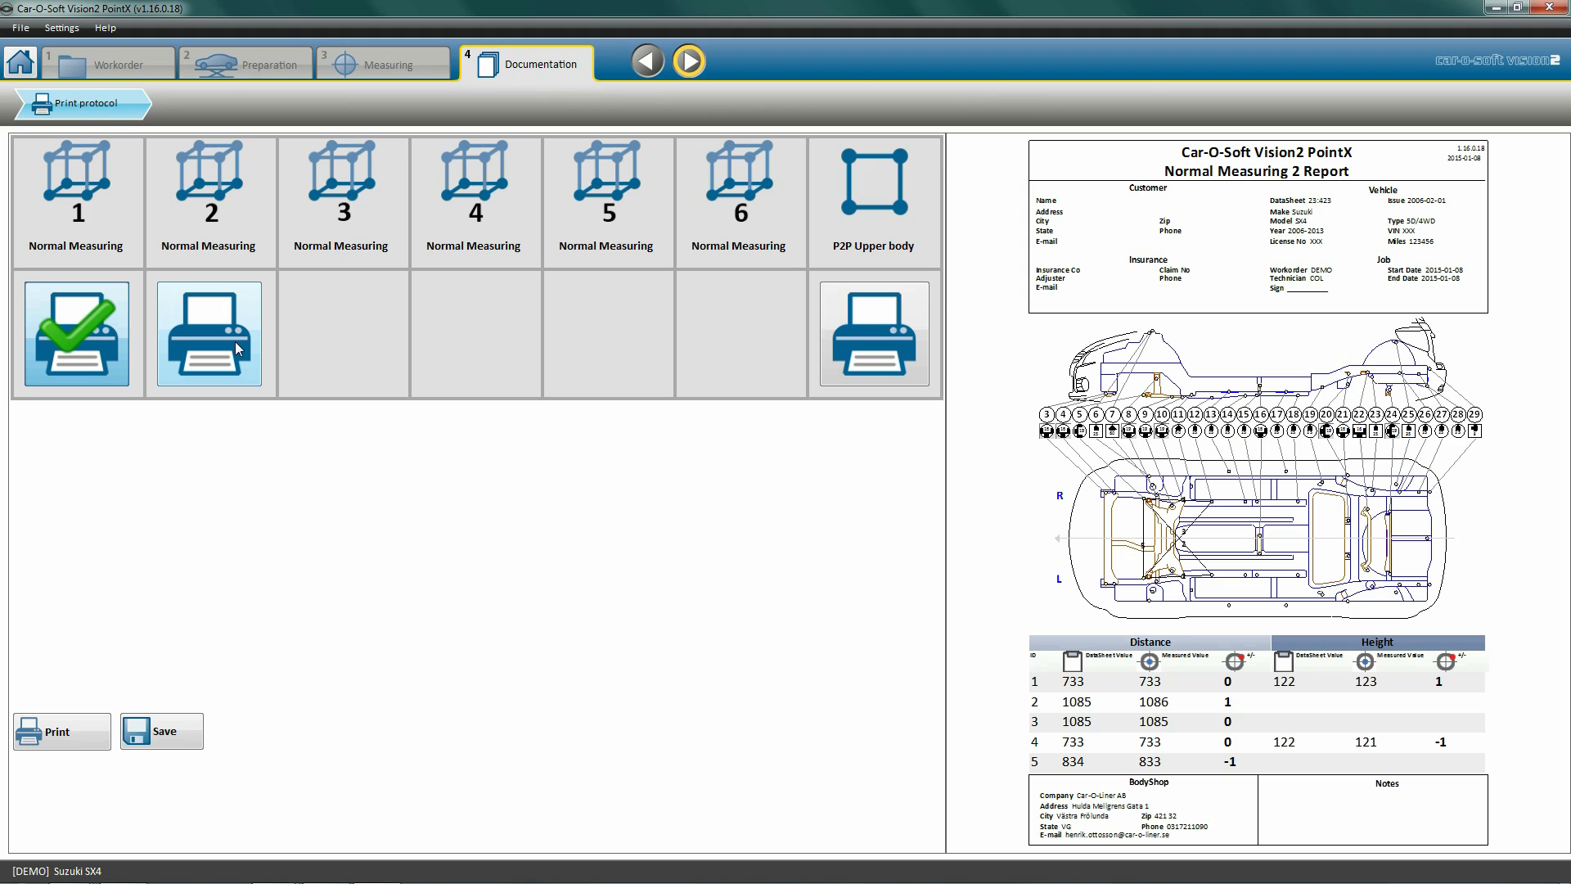
{"action": "left_click", "coordinate": [208, 334]}
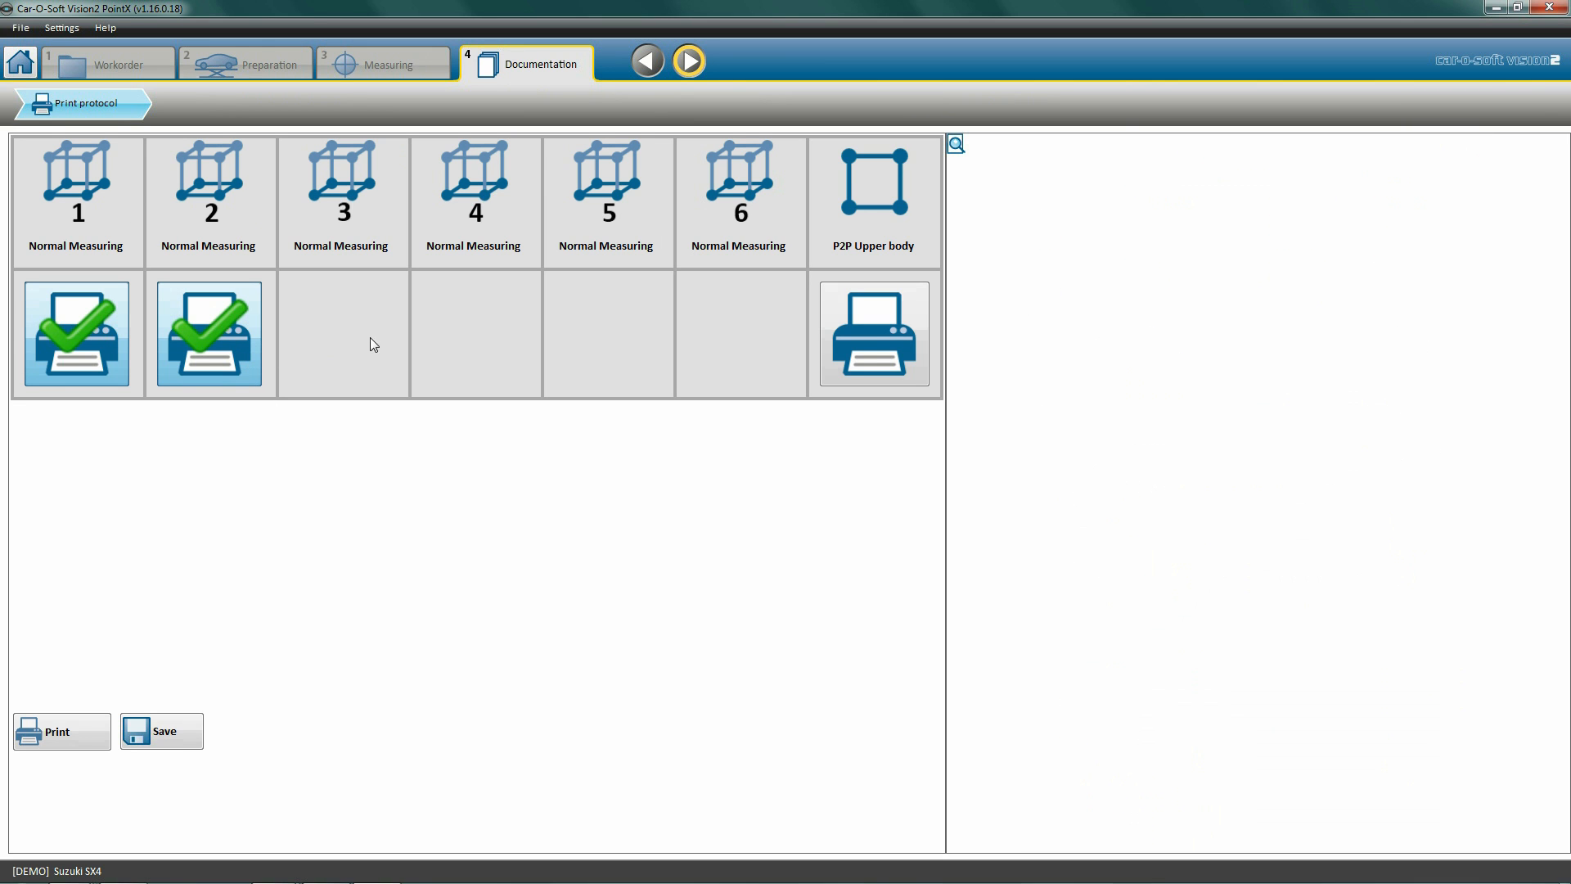
{"action": "mouse_move", "coordinate": [730, 338]}
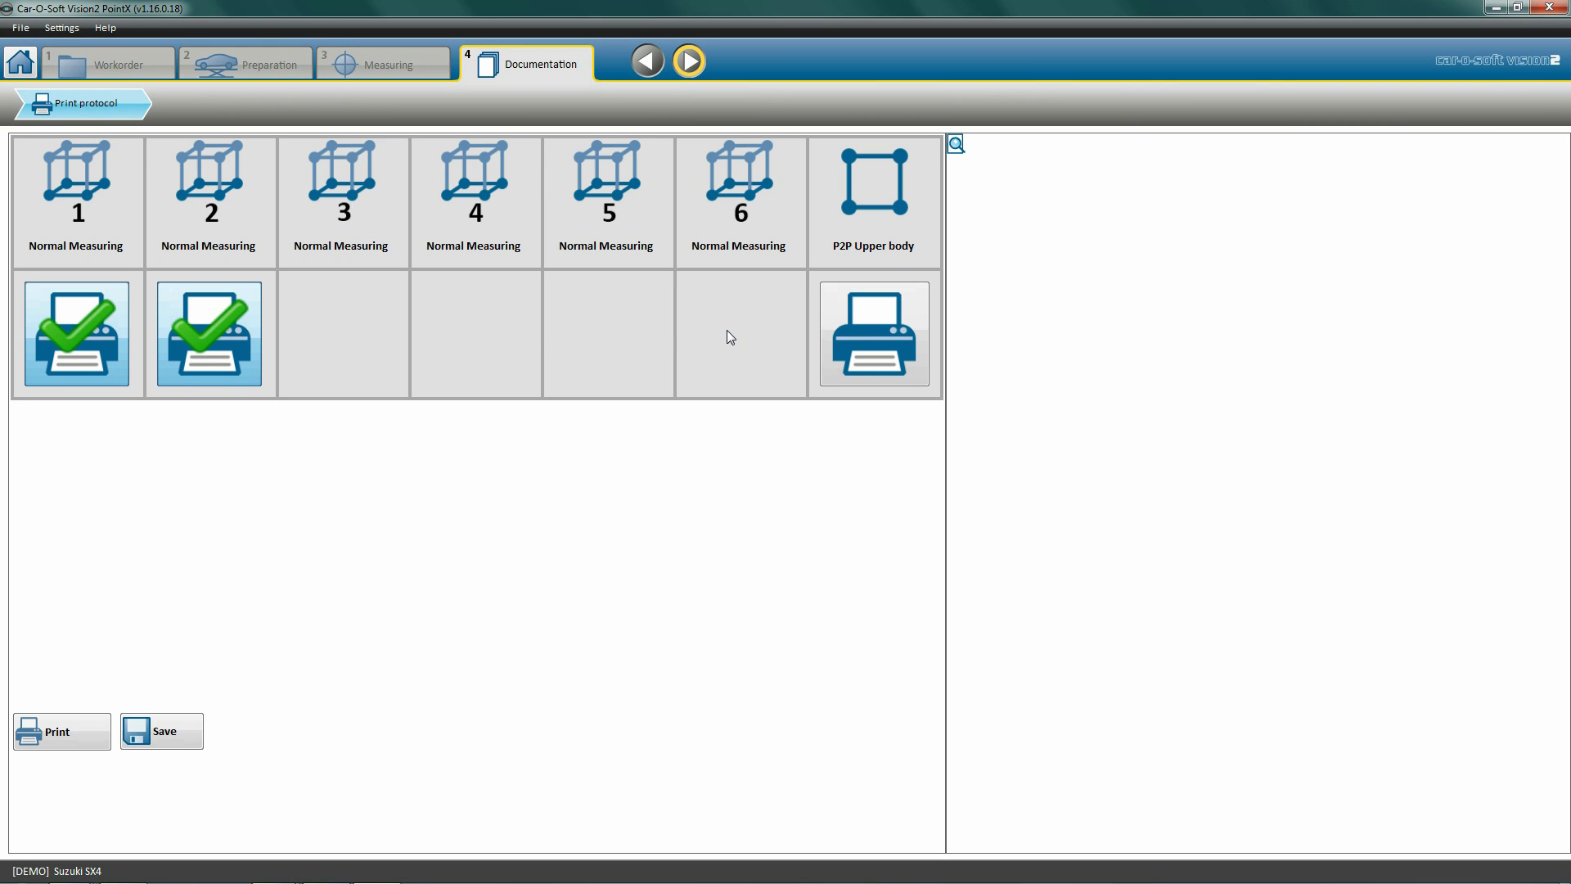
{"action": "mouse_move", "coordinate": [445, 472]}
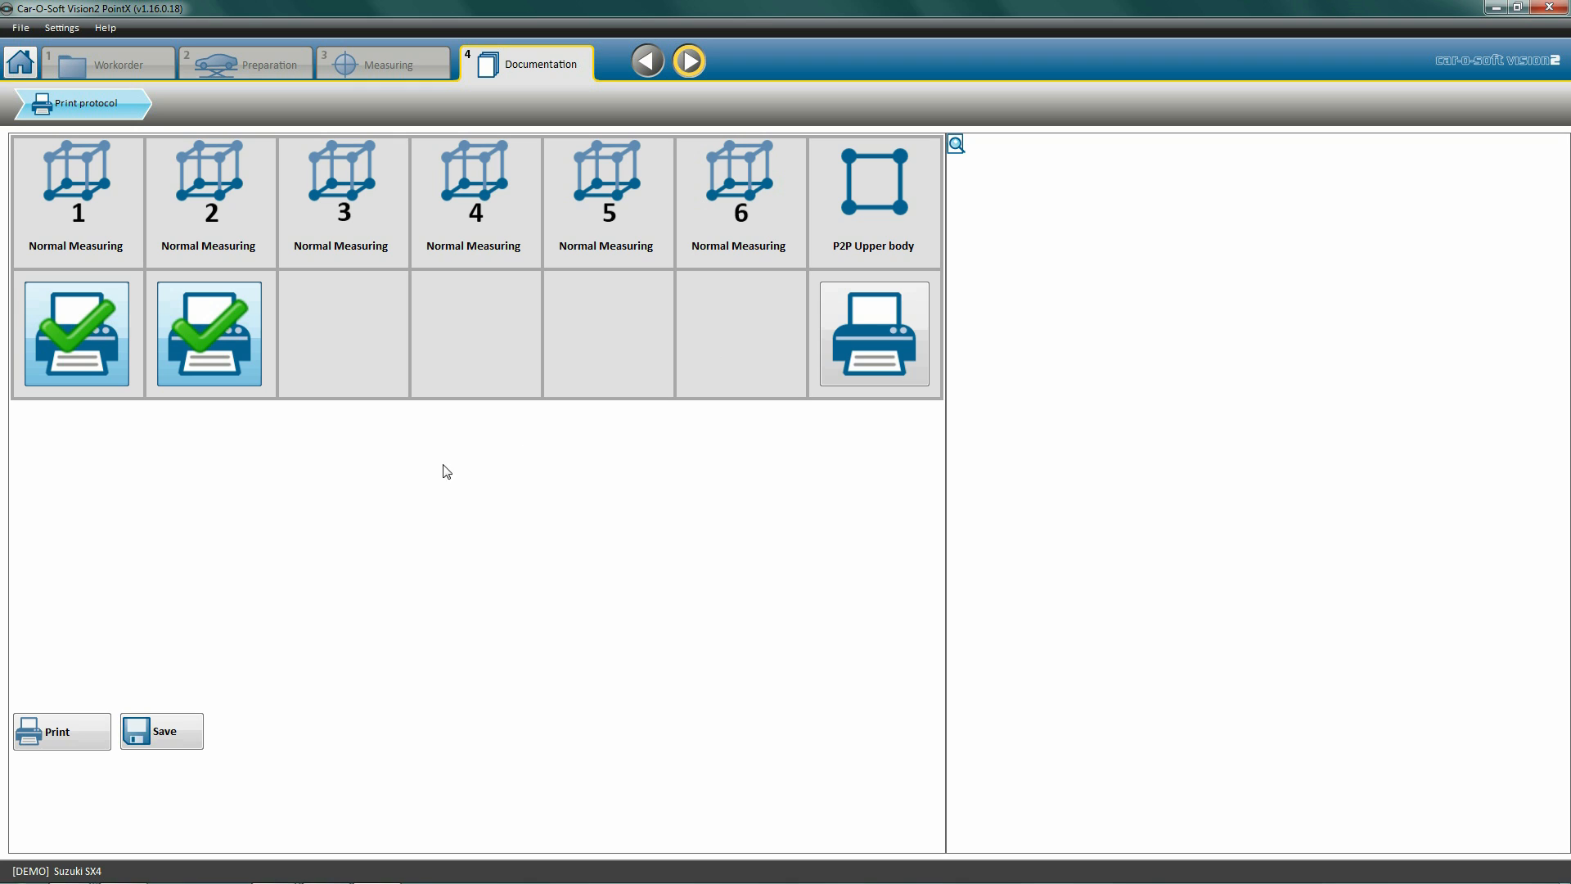